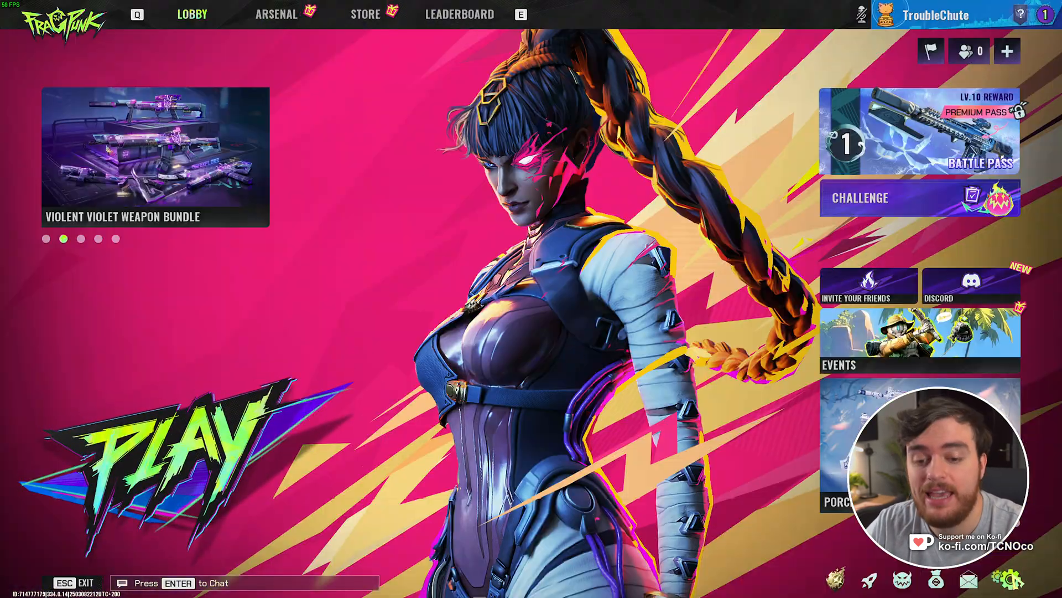
Step: Open Settings on the VIDEO tab and browse the graphics options toward the Benchmark tool
{"action": "left_click", "coordinate": [1021, 580]}
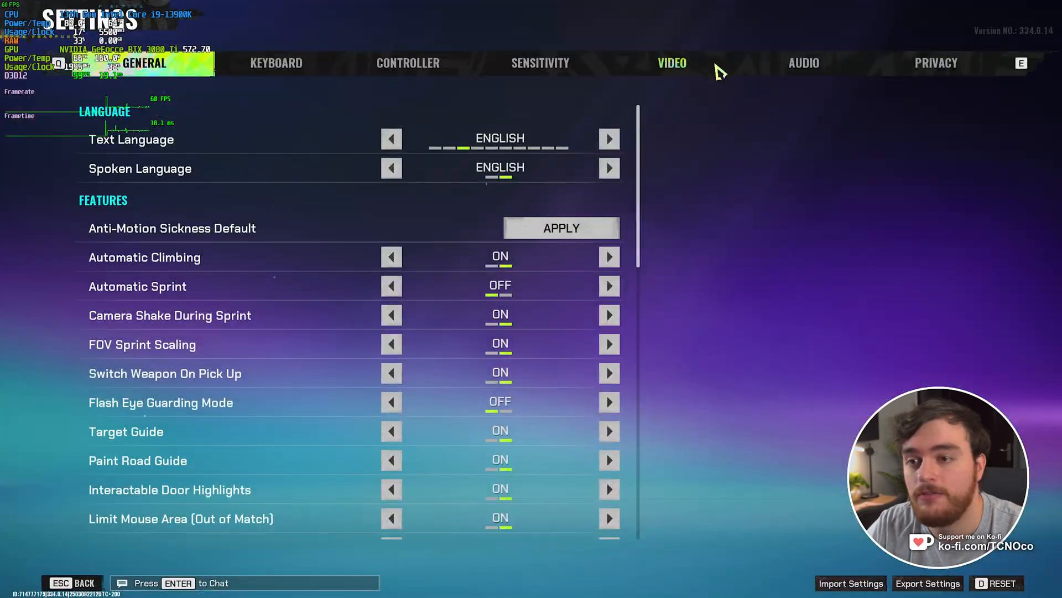
{"action": "left_click", "coordinate": [671, 63]}
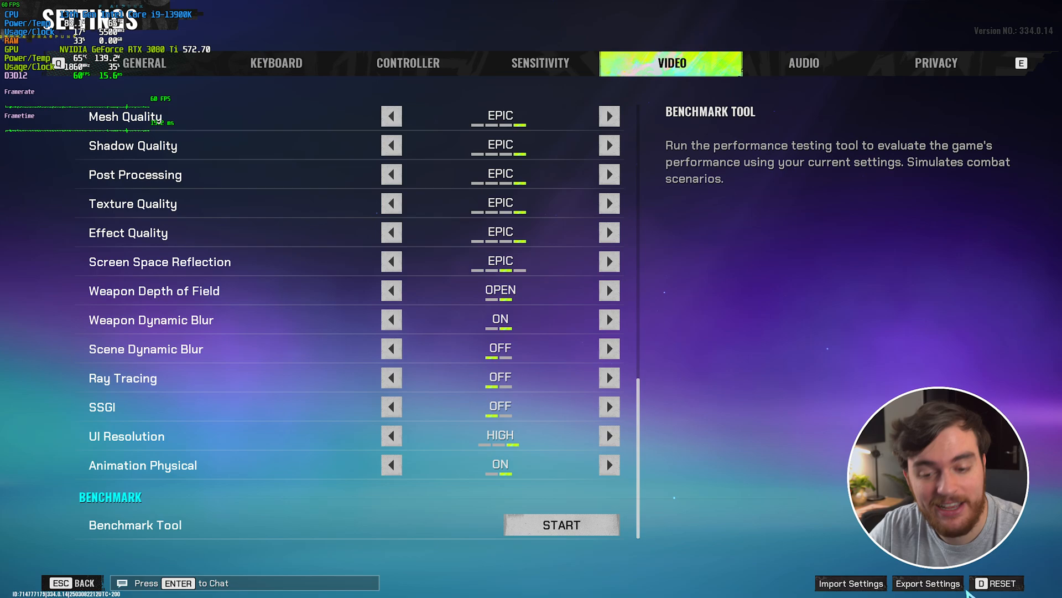
{"action": "mouse_move", "coordinate": [722, 396]}
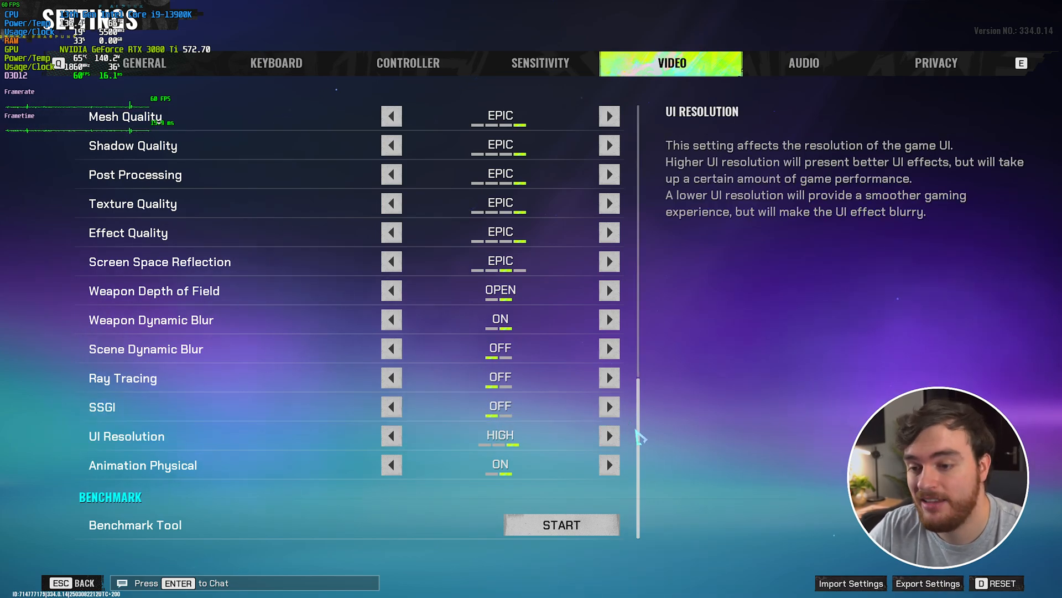
{"action": "scroll", "scroll_direction": "up", "scroll_amount": 3}
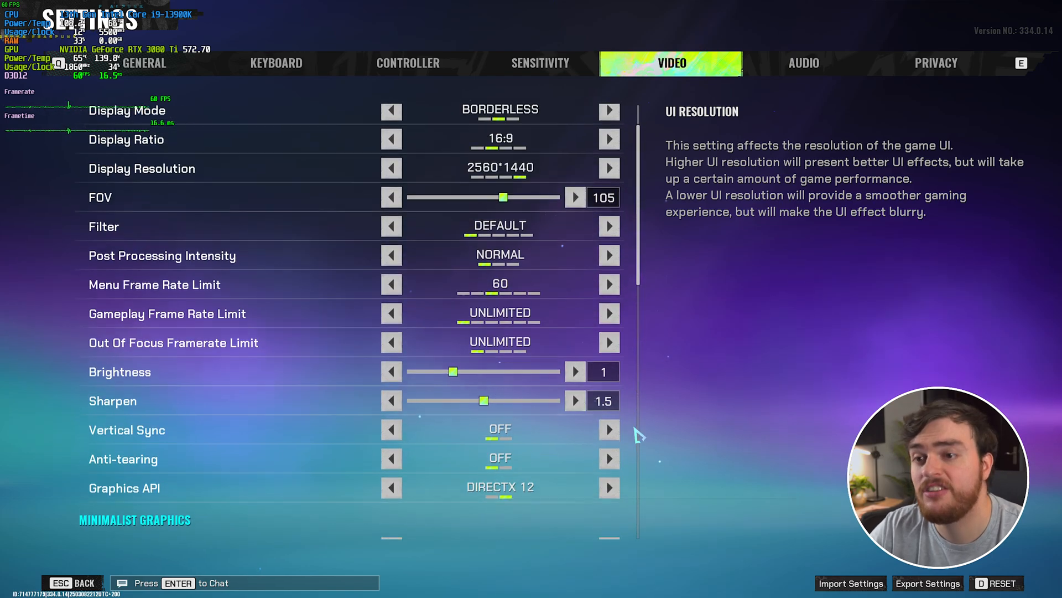
{"action": "scroll", "scroll_direction": "up", "scroll_amount": 3}
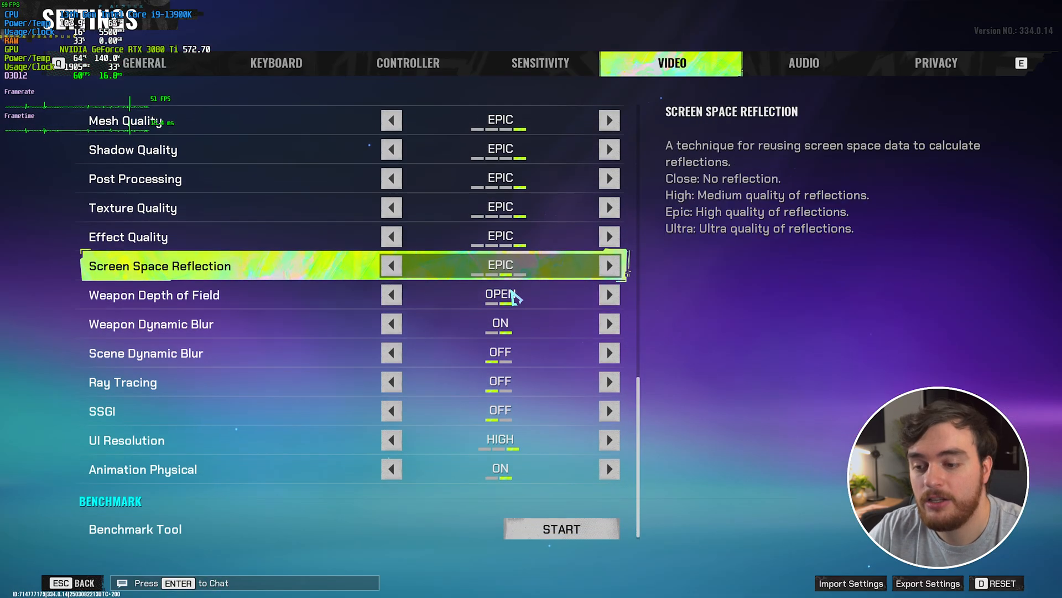
Step: Start the Benchmark Tool run, which reports a 217 frames-per-second average
{"action": "left_click", "coordinate": [560, 529]}
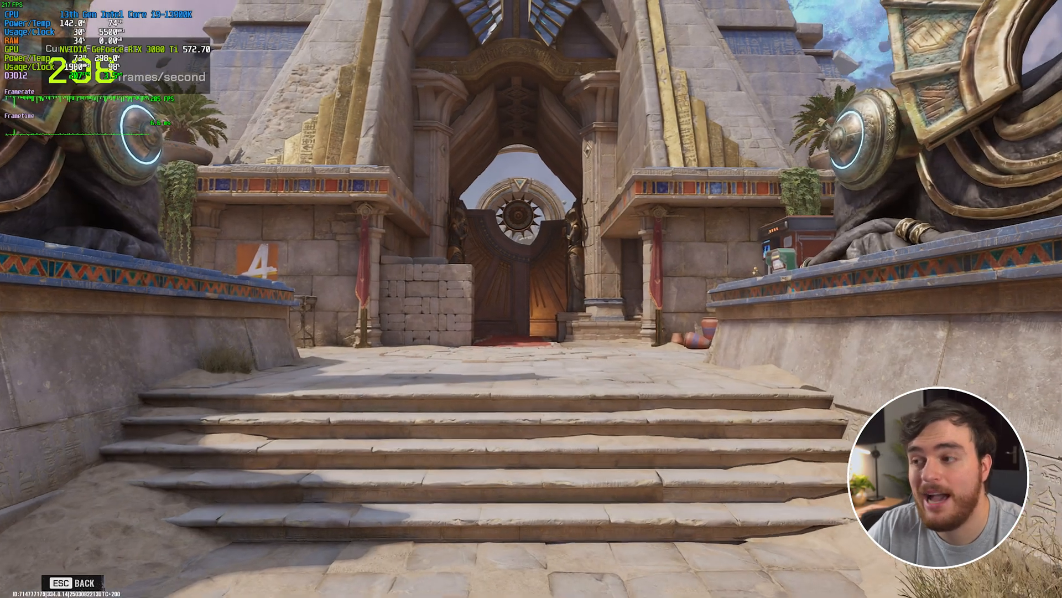
{"action": "mouse_move", "coordinate": [531, 298]}
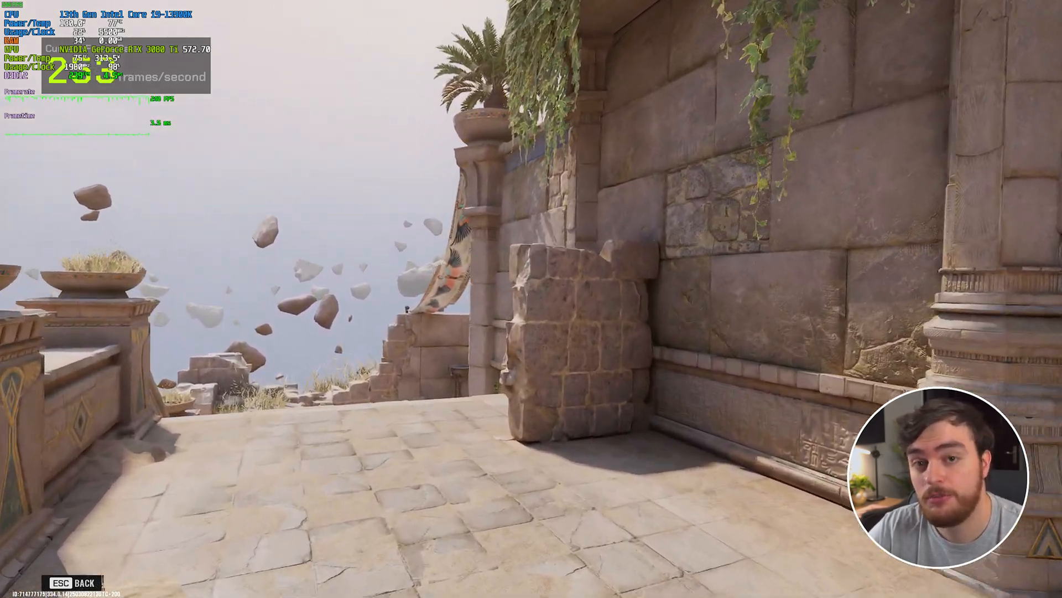
{"action": "mouse_move", "coordinate": [532, 298]}
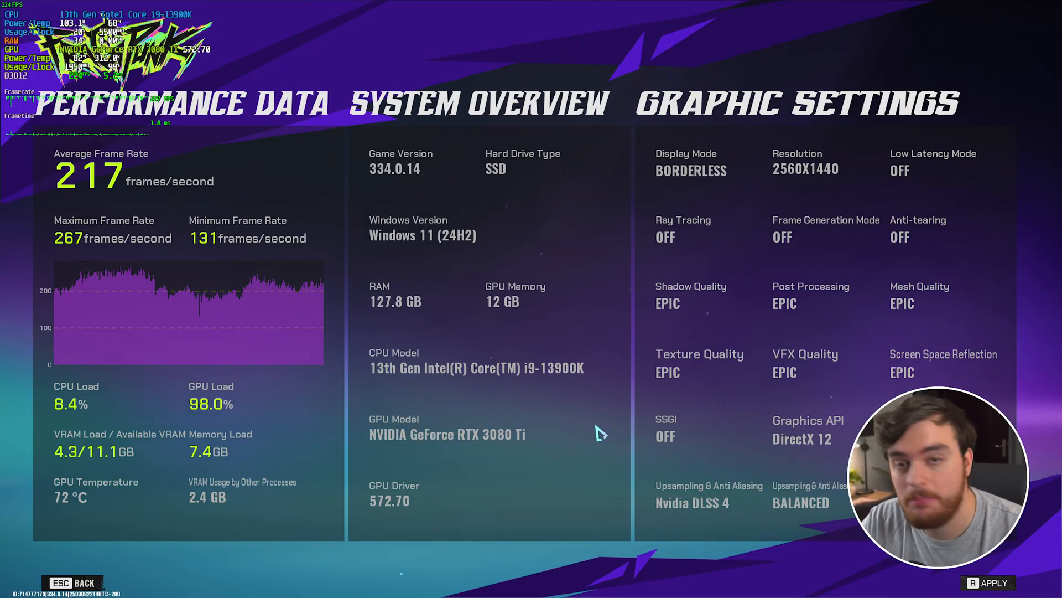
{"action": "mouse_move", "coordinate": [257, 175]}
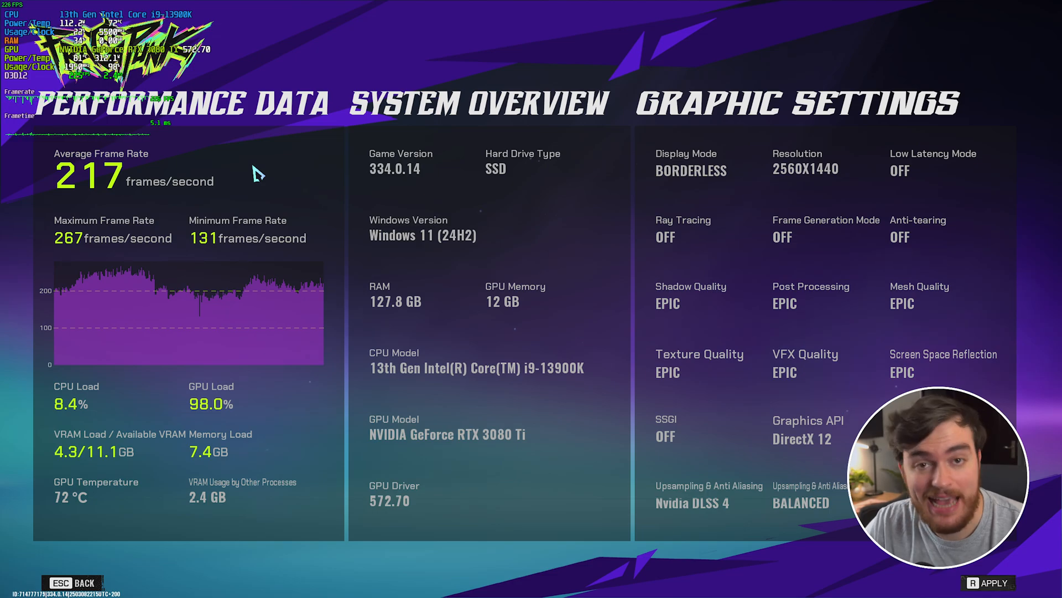
{"action": "mouse_move", "coordinate": [241, 238]}
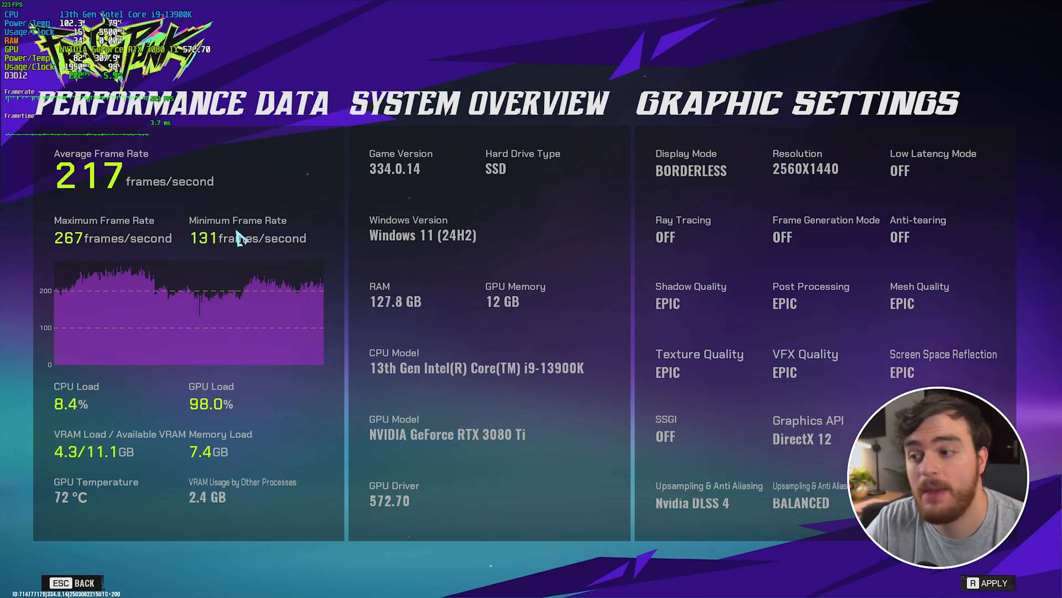
{"action": "mouse_move", "coordinate": [413, 267]}
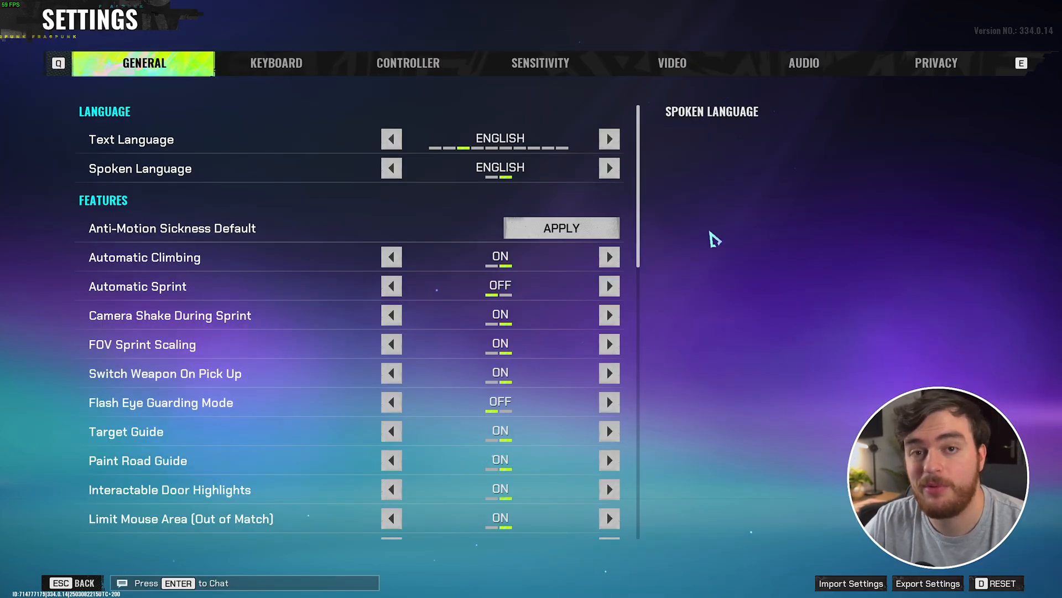
{"action": "mouse_move", "coordinate": [651, 230]}
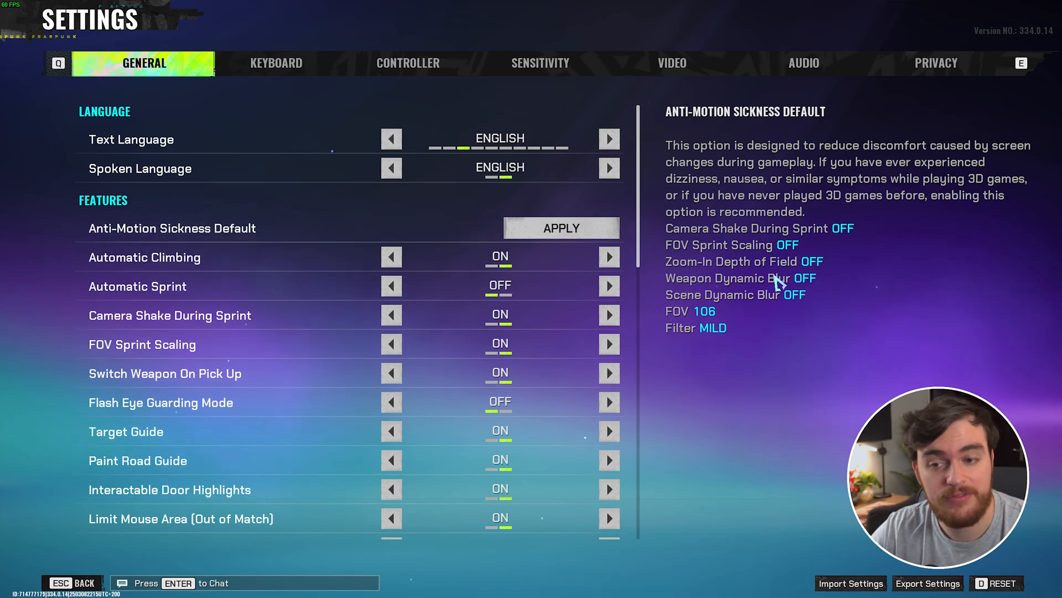
Step: Confirm Anti-Motion Sickness defaults, set Switch Weapon On Pick Up OFF and Flash Eye Guarding ON
{"action": "left_click", "coordinate": [561, 227]}
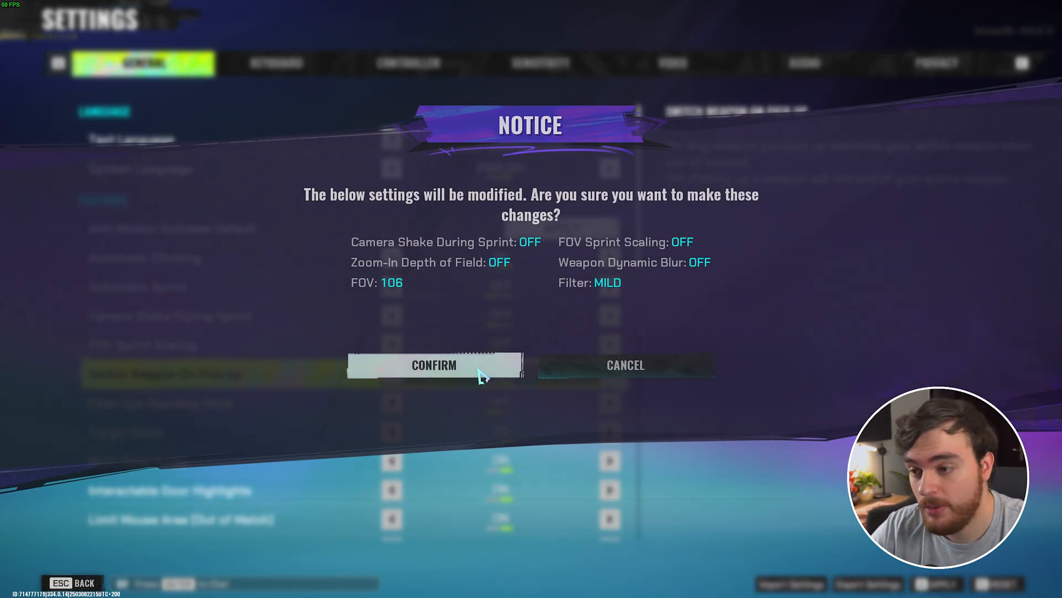
{"action": "left_click", "coordinate": [434, 364]}
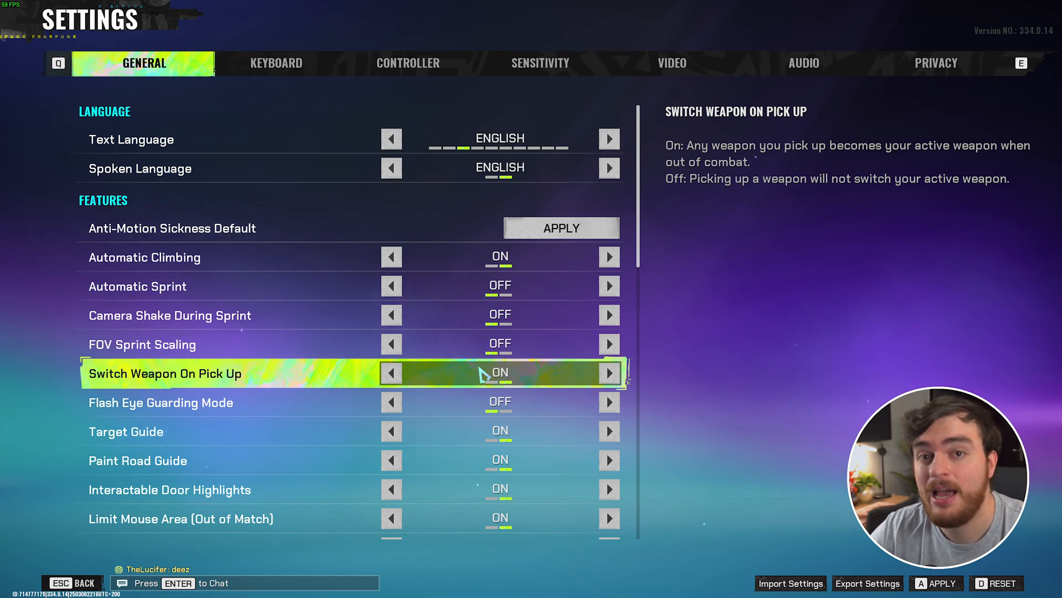
{"action": "left_click", "coordinate": [391, 373]}
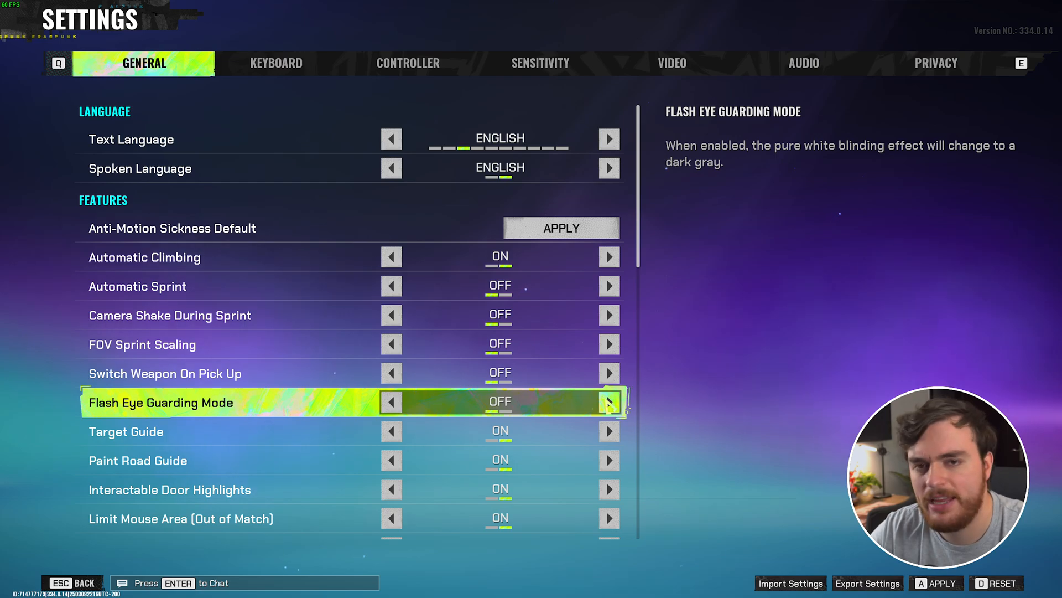
{"action": "left_click", "coordinate": [607, 401]}
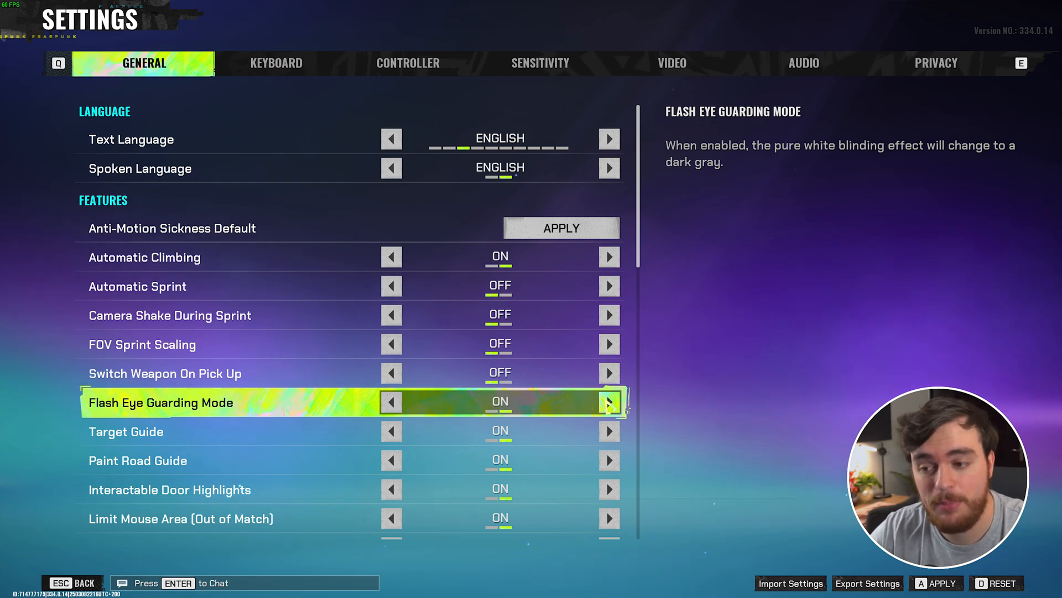
Step: Set Keep Player Centered to OFF and Hide overly visible Skin Components from Enemies to ON
{"action": "scroll", "scroll_direction": "down", "scroll_amount": 3}
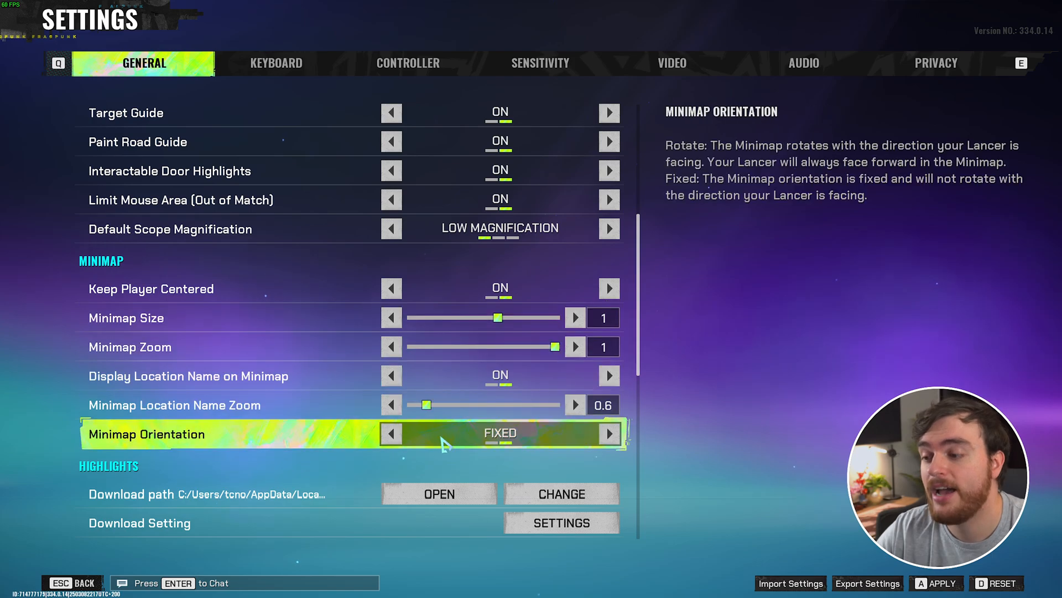
{"action": "left_click", "coordinate": [391, 434]}
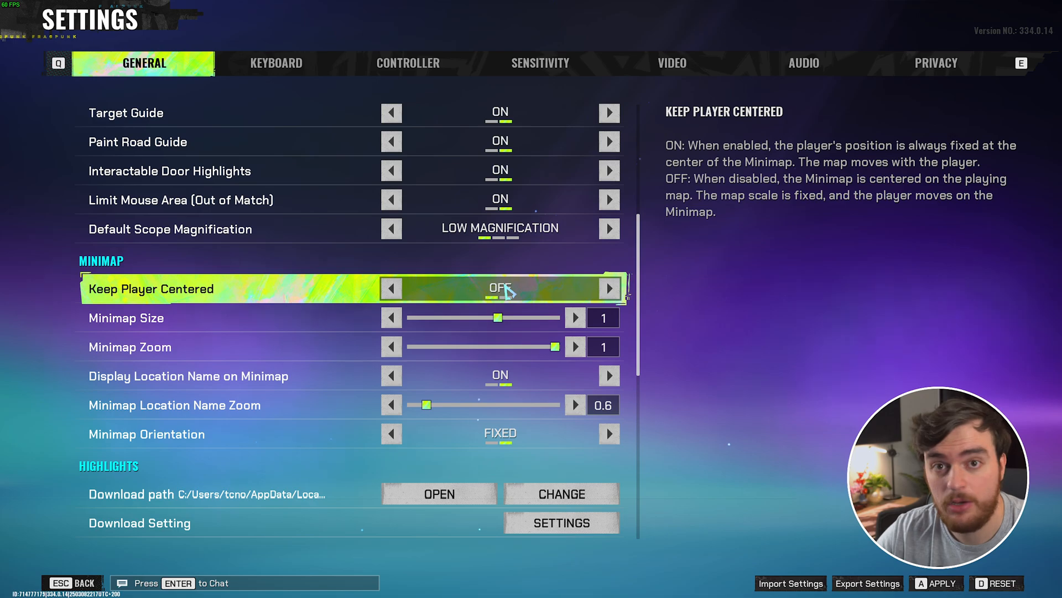
{"action": "scroll", "scroll_direction": "up", "scroll_amount": 3}
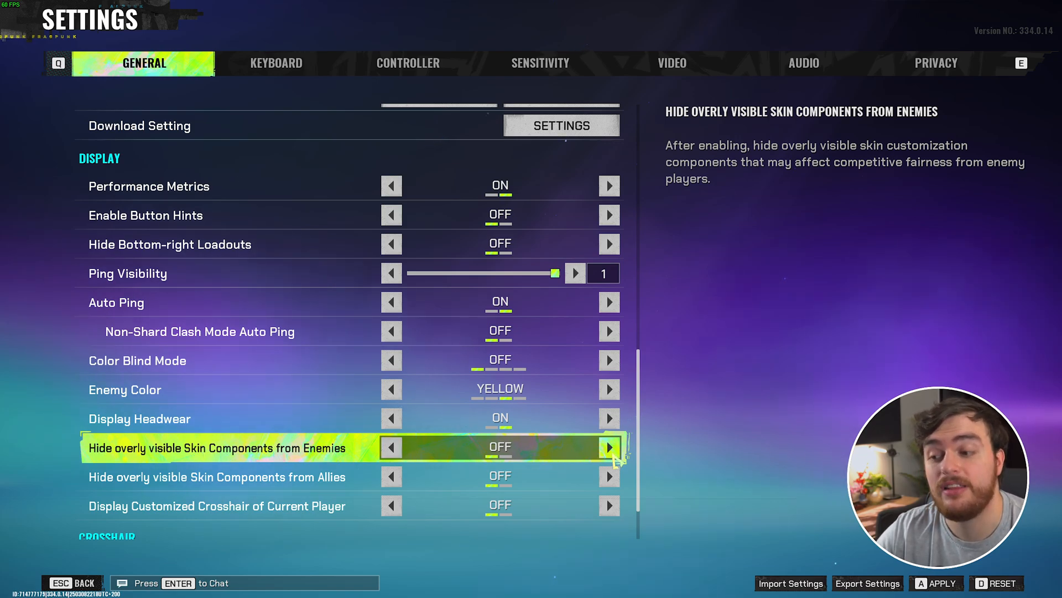
{"action": "left_click", "coordinate": [607, 447]}
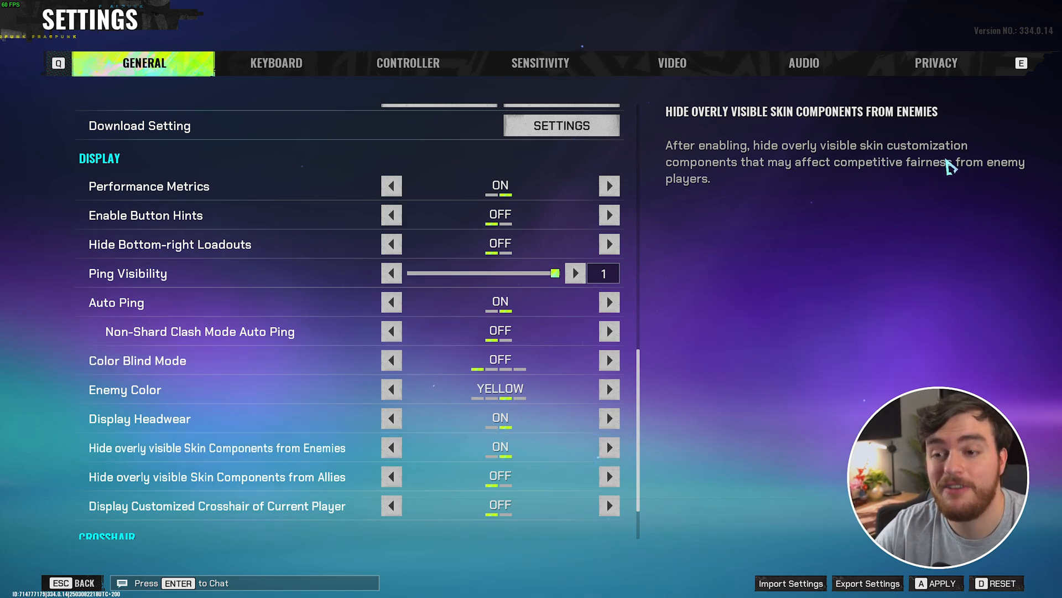
{"action": "mouse_move", "coordinate": [740, 239]}
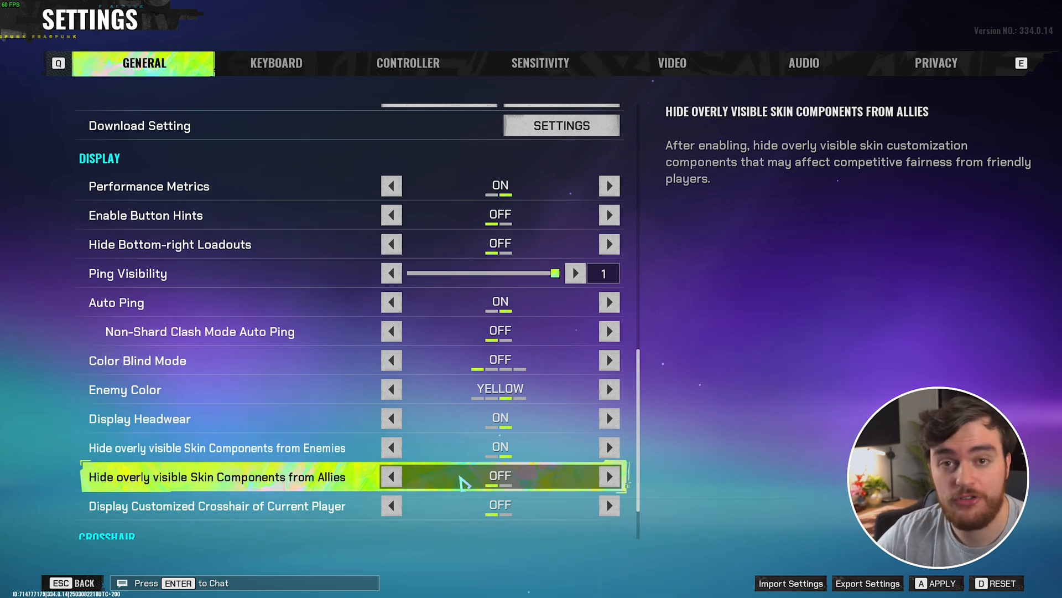
{"action": "scroll", "scroll_direction": "down", "scroll_amount": 3}
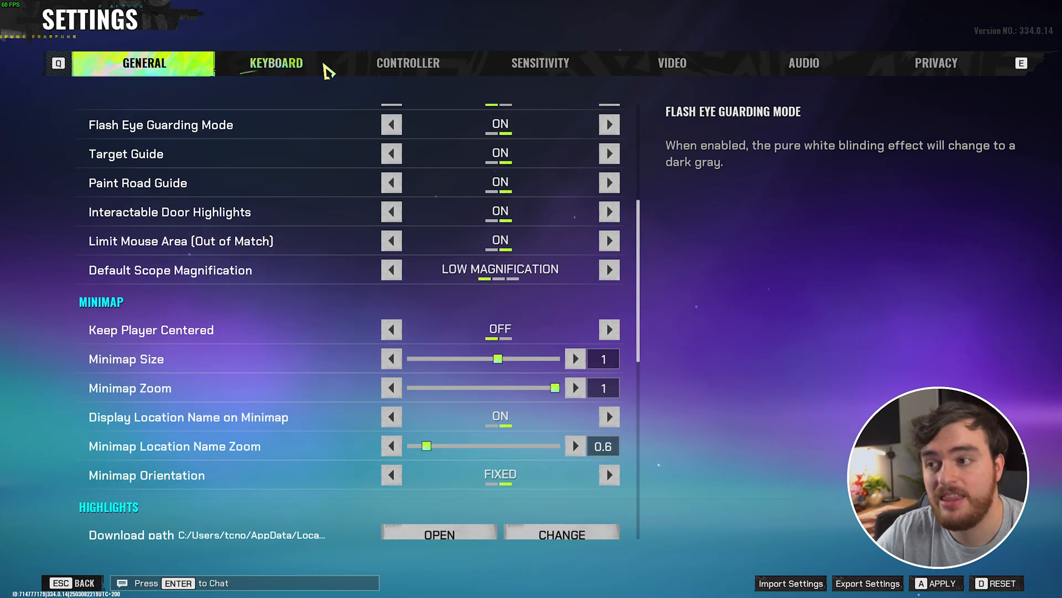
{"action": "left_click", "coordinate": [275, 63]}
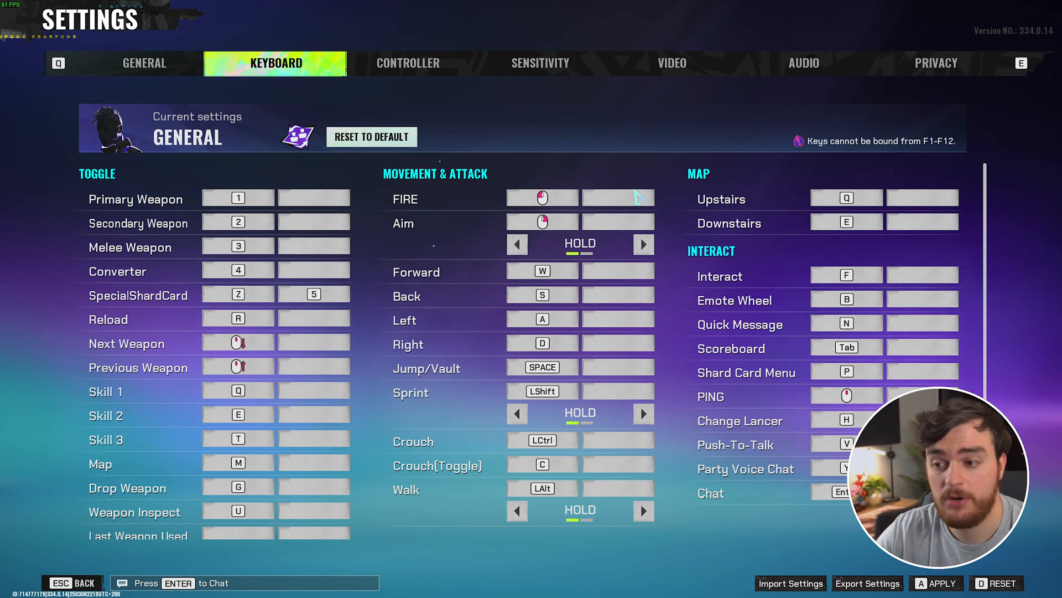
{"action": "left_click", "coordinate": [541, 366]}
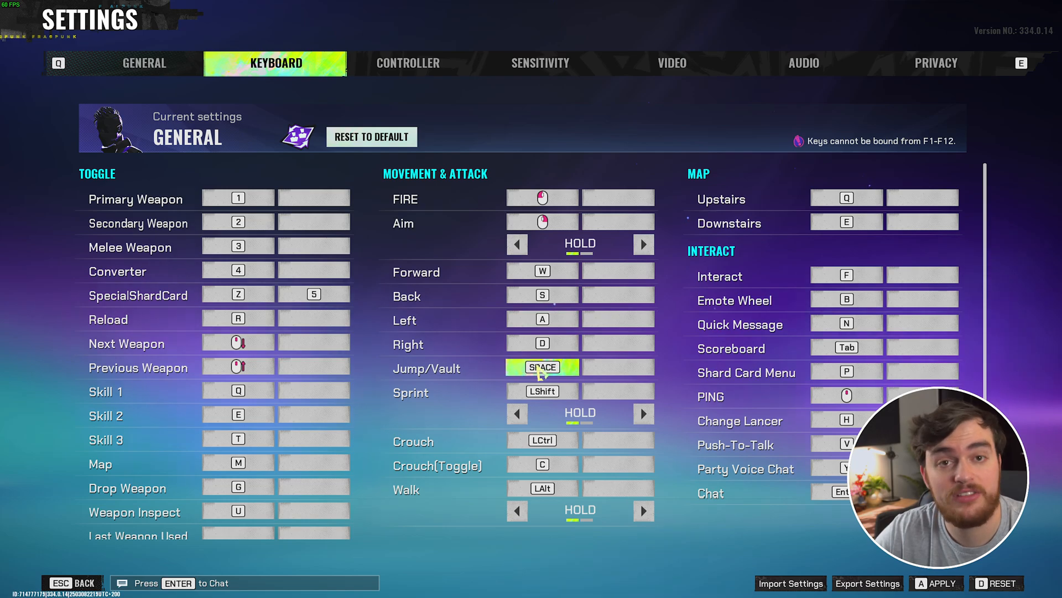
{"action": "left_click", "coordinate": [542, 366]}
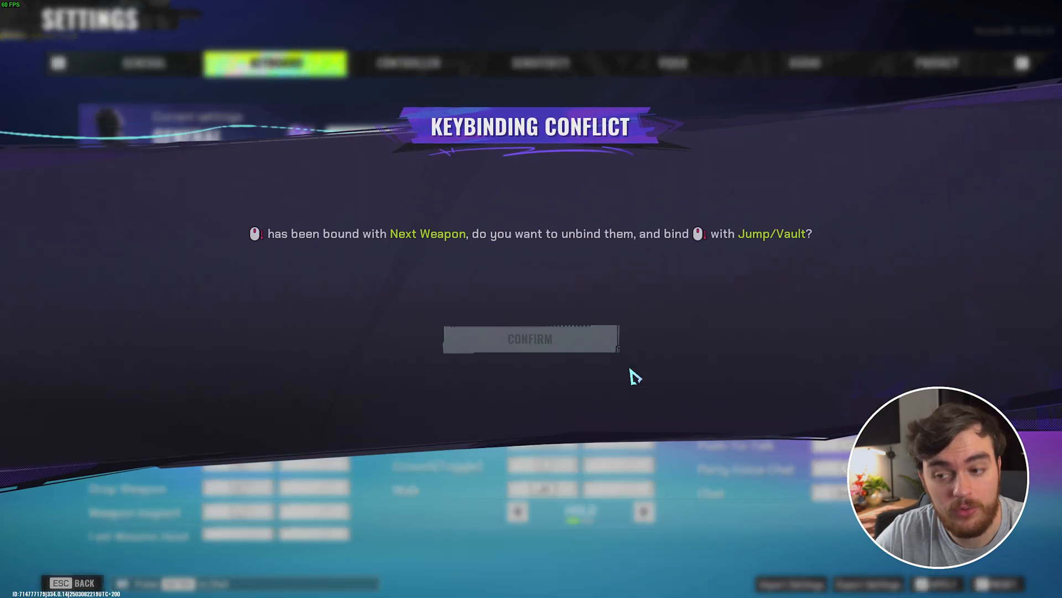
{"action": "left_click", "coordinate": [531, 339]}
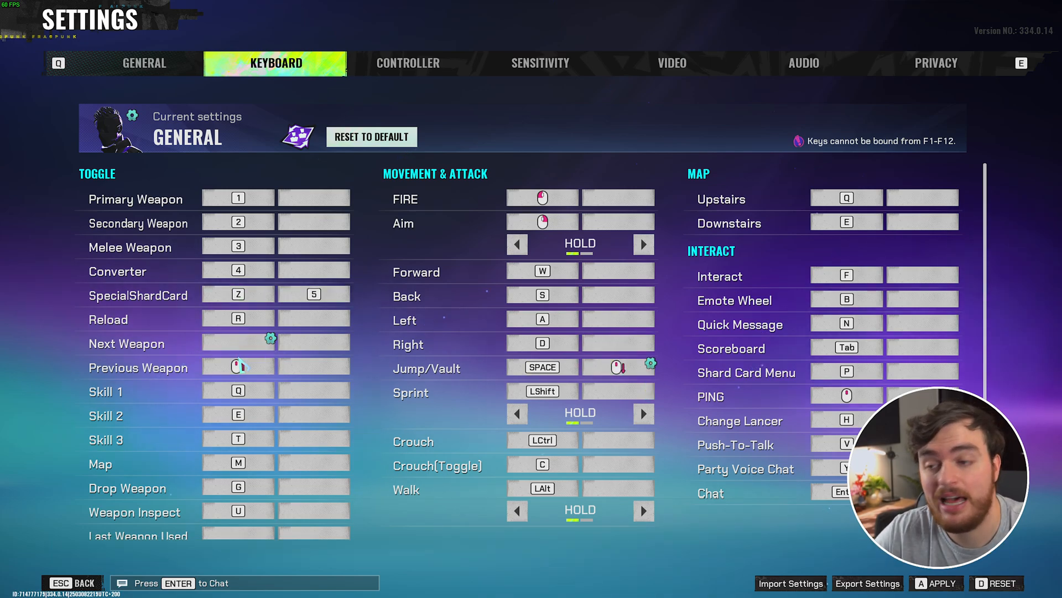
{"action": "left_click", "coordinate": [238, 367]}
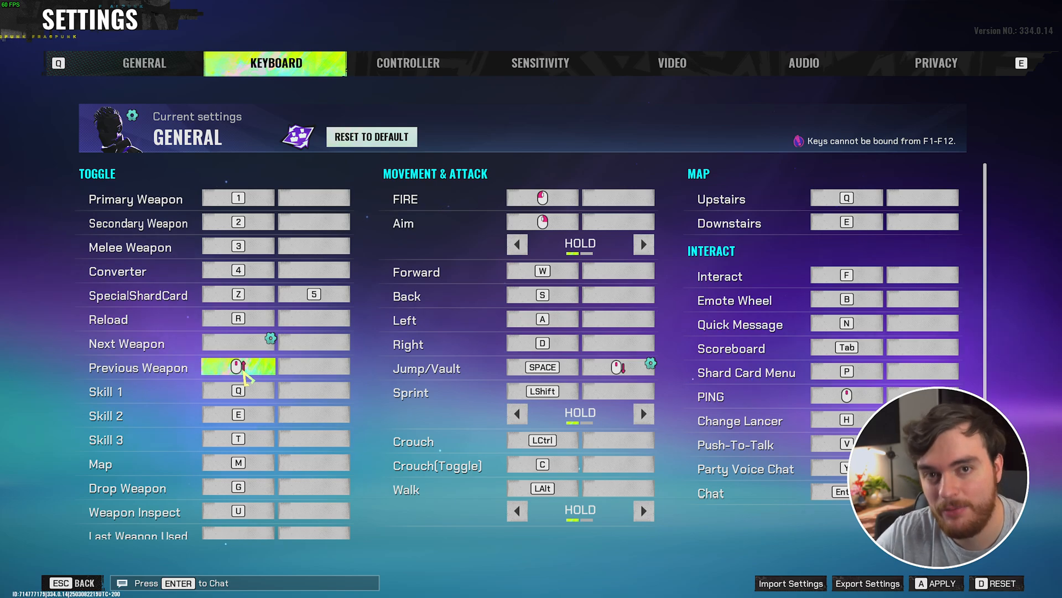
{"action": "left_click", "coordinate": [237, 270]}
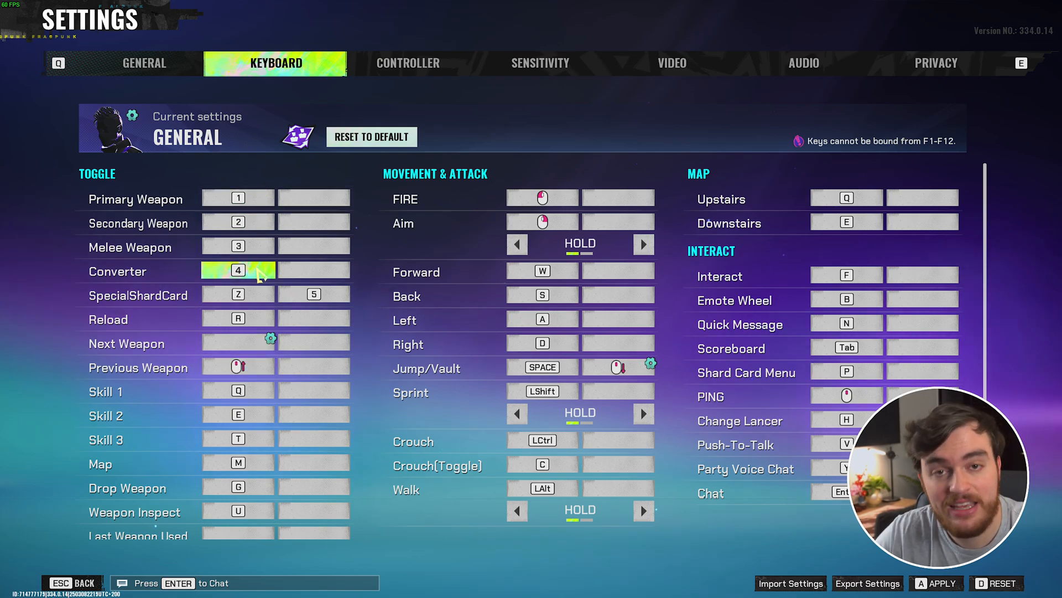
{"action": "left_click", "coordinate": [238, 198]}
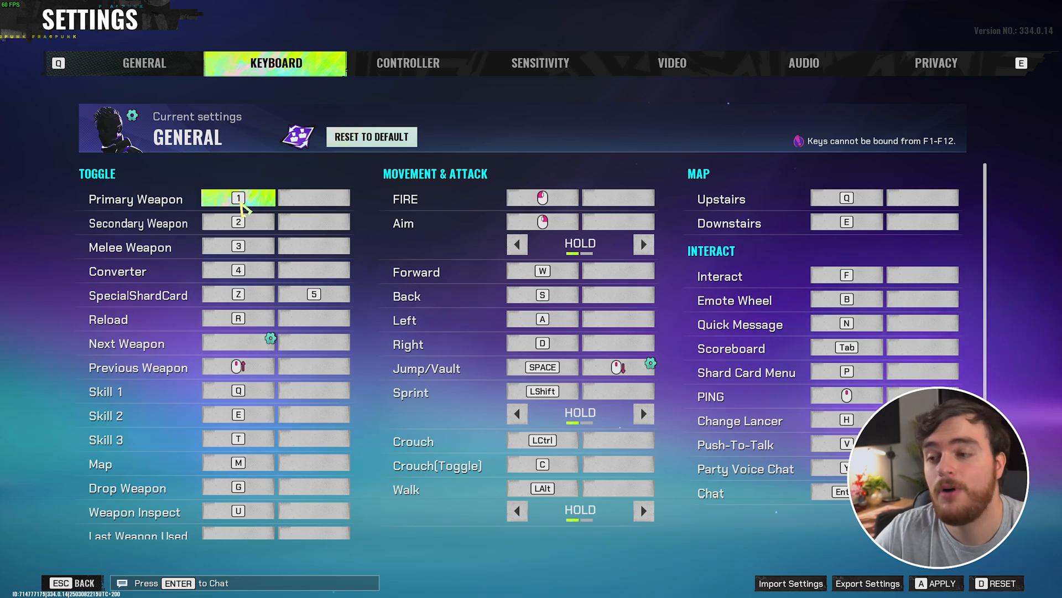
{"action": "mouse_move", "coordinate": [227, 277]}
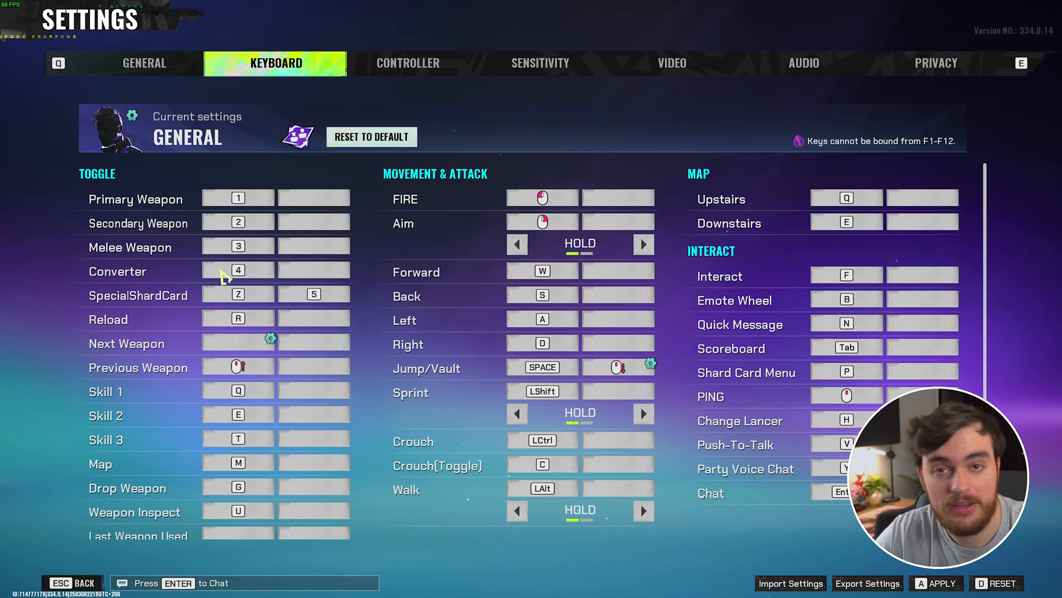
{"action": "mouse_move", "coordinate": [301, 187]}
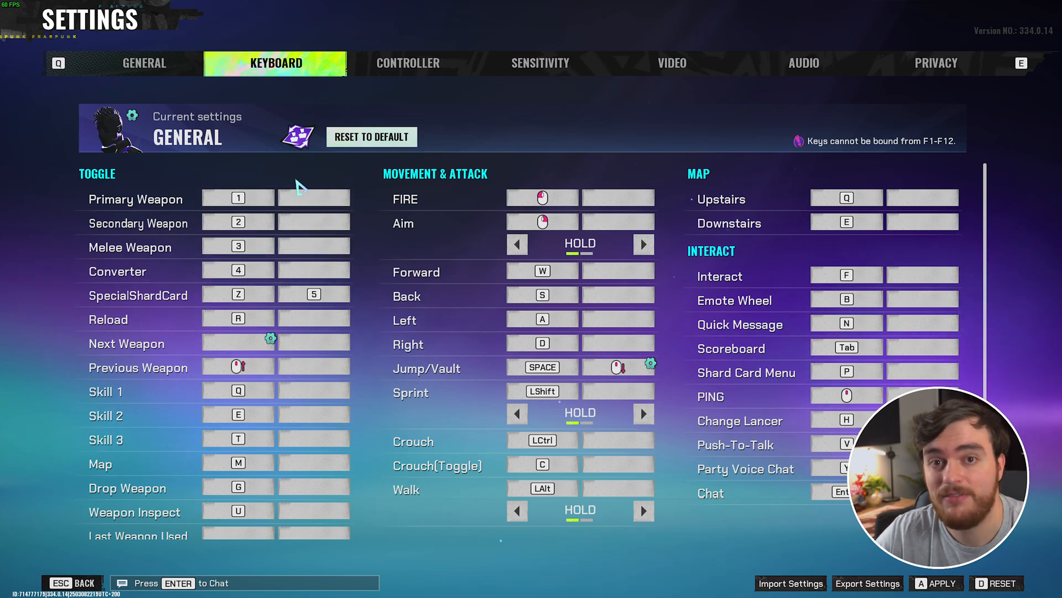
Step: Cycle Display Mode, Ratio and Resolution, keeping Borderless, 16:9 and 2560*1440
{"action": "left_click", "coordinate": [670, 63]}
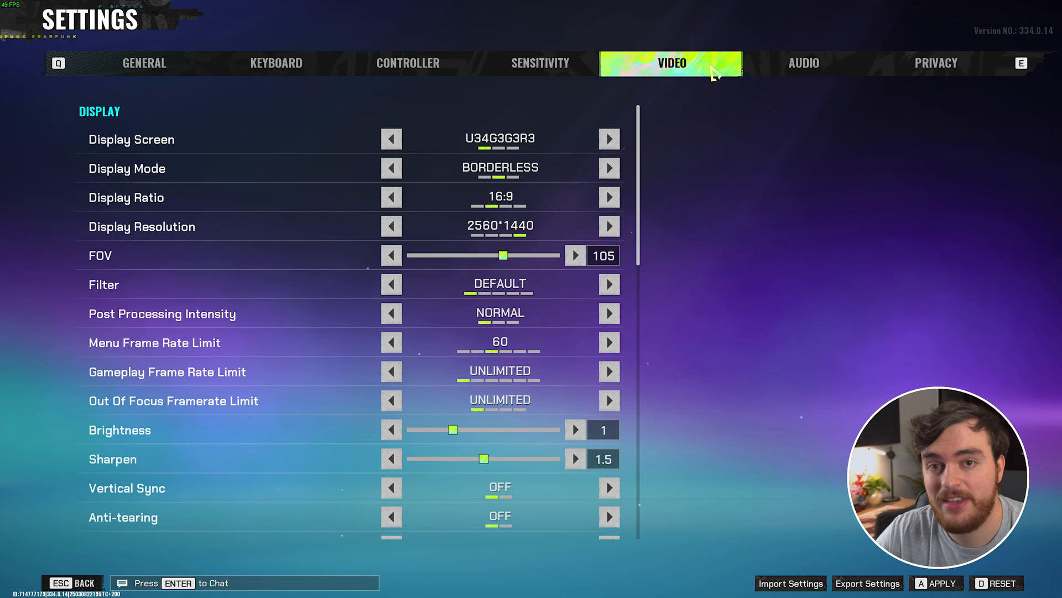
{"action": "mouse_move", "coordinate": [709, 70]}
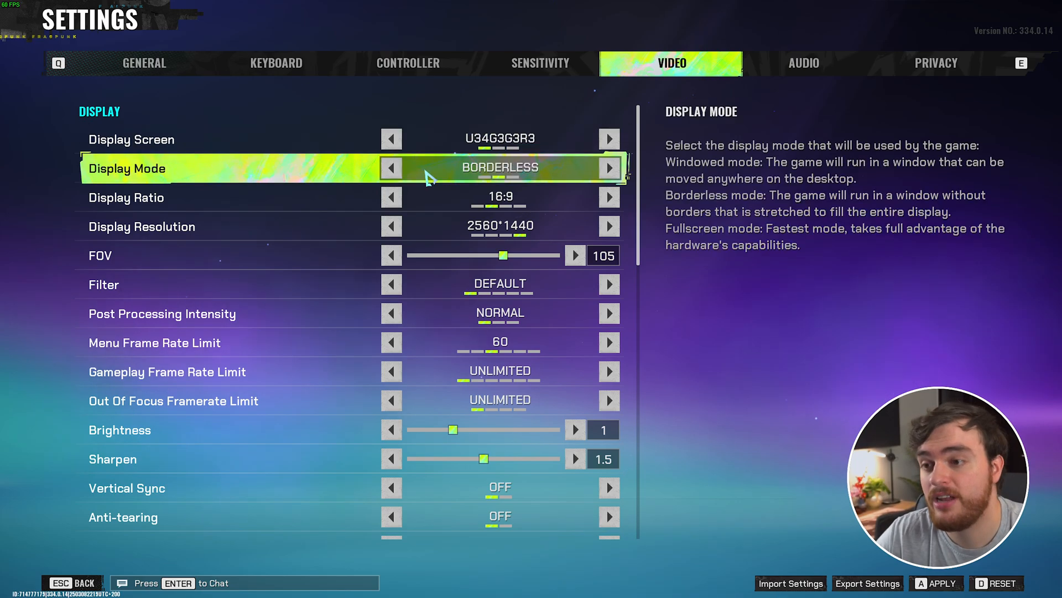
{"action": "left_click", "coordinate": [391, 167]}
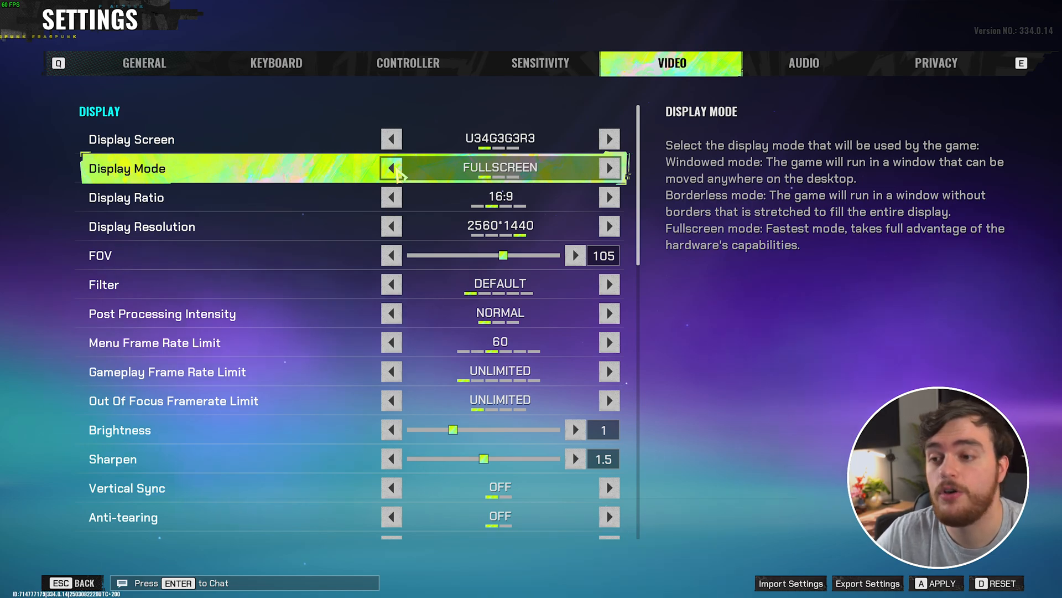
{"action": "left_click", "coordinate": [608, 167]}
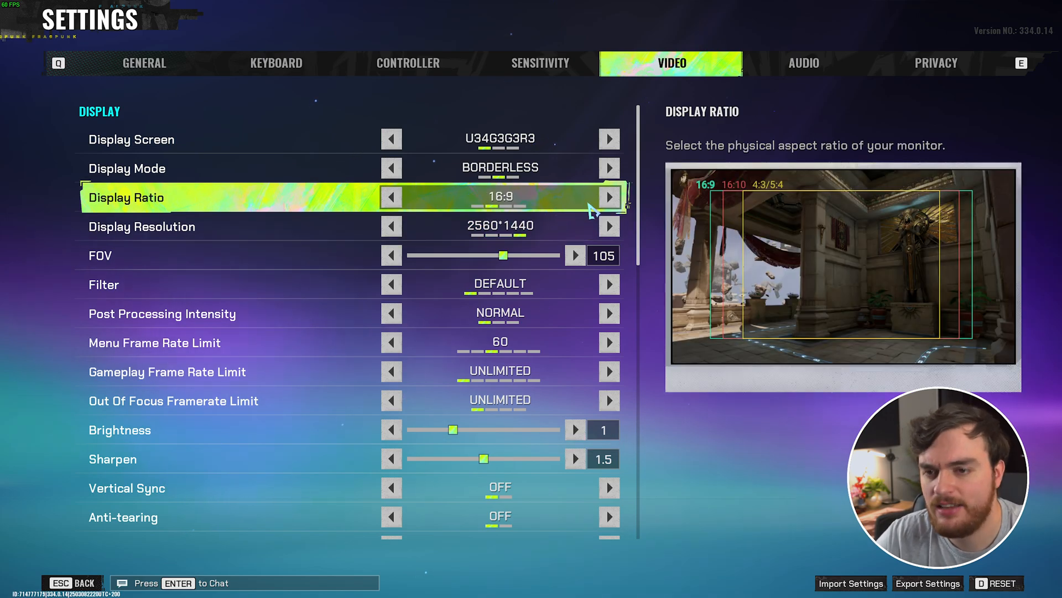
{"action": "left_click", "coordinate": [607, 197]}
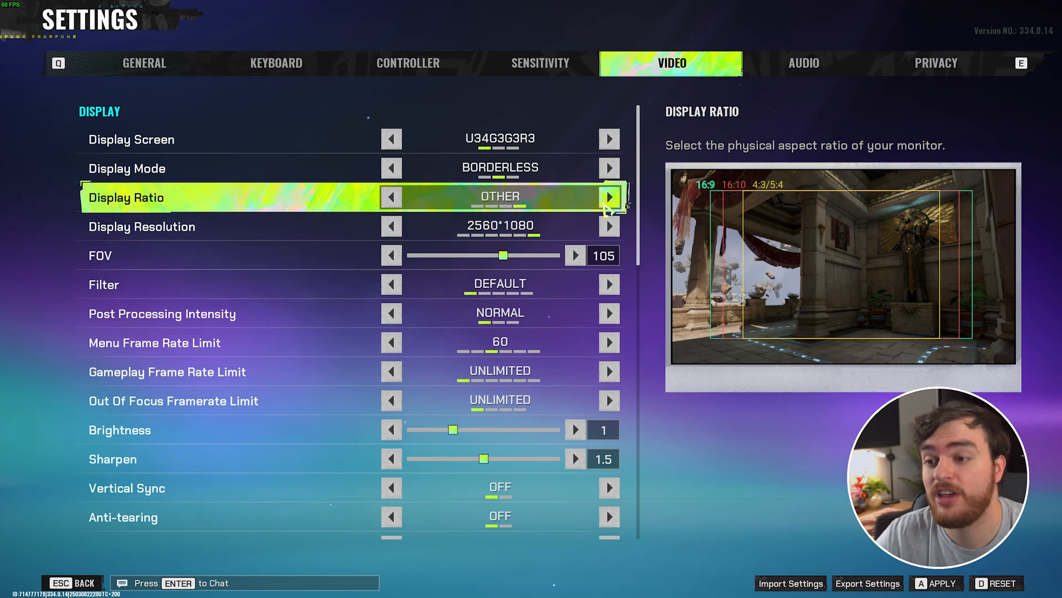
{"action": "left_click", "coordinate": [391, 226]}
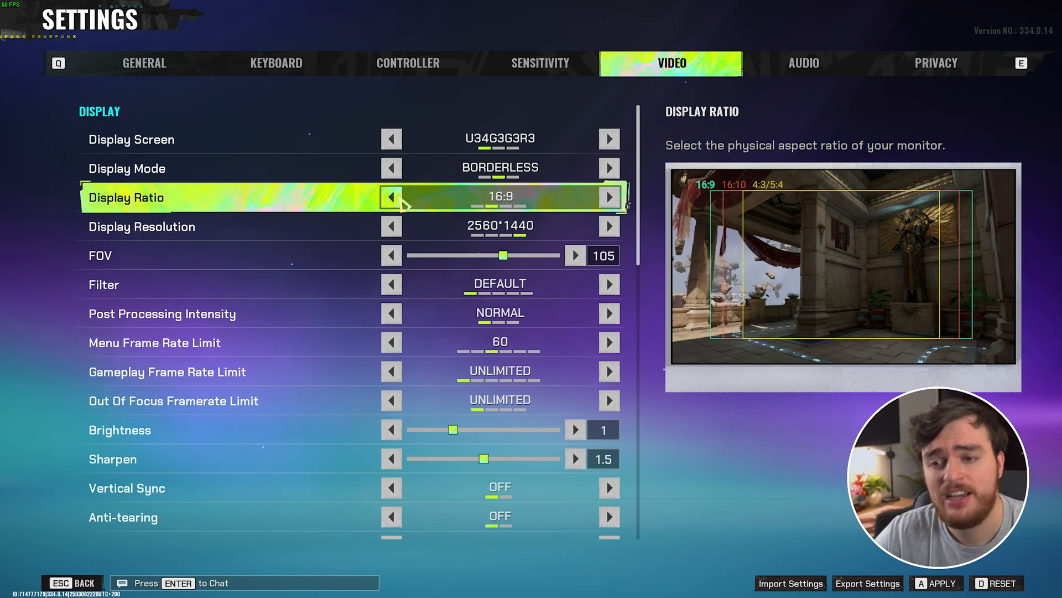
{"action": "mouse_move", "coordinate": [552, 199]}
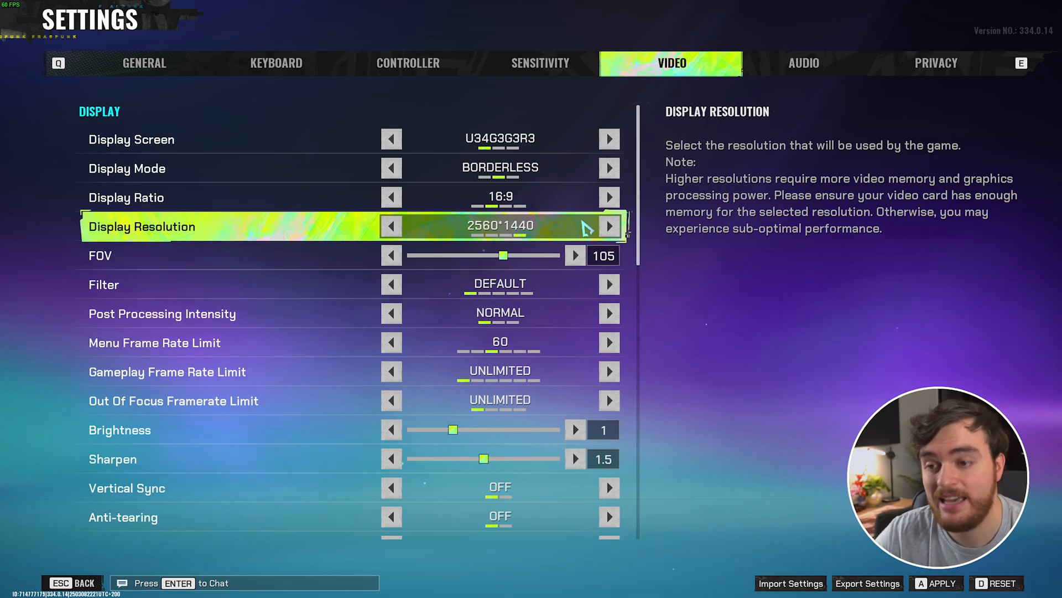
{"action": "left_click", "coordinate": [391, 226]}
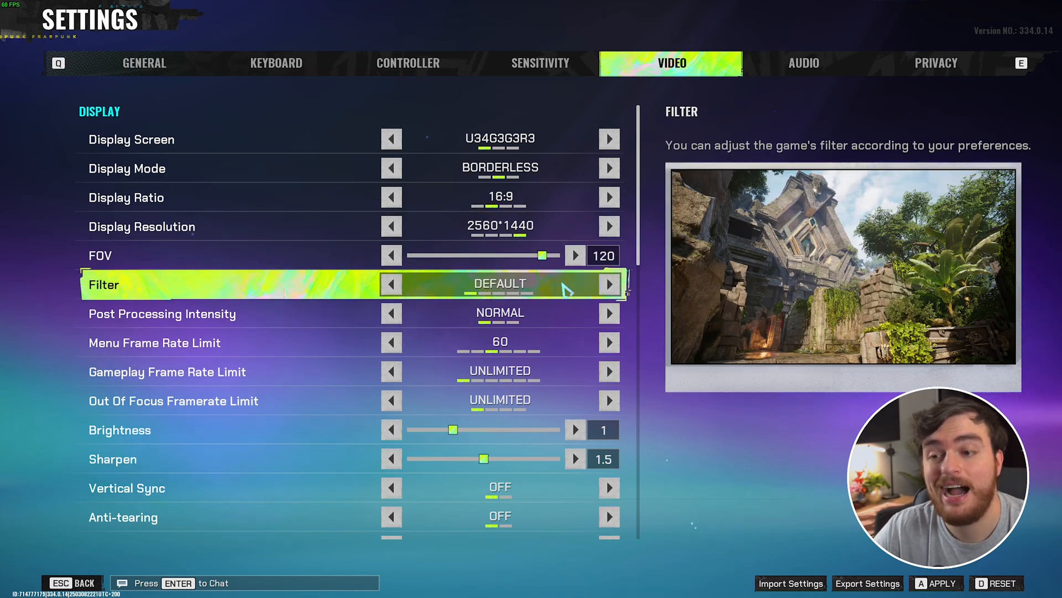
Step: Switch the Filter setting to Highlight
{"action": "left_click", "coordinate": [608, 284]}
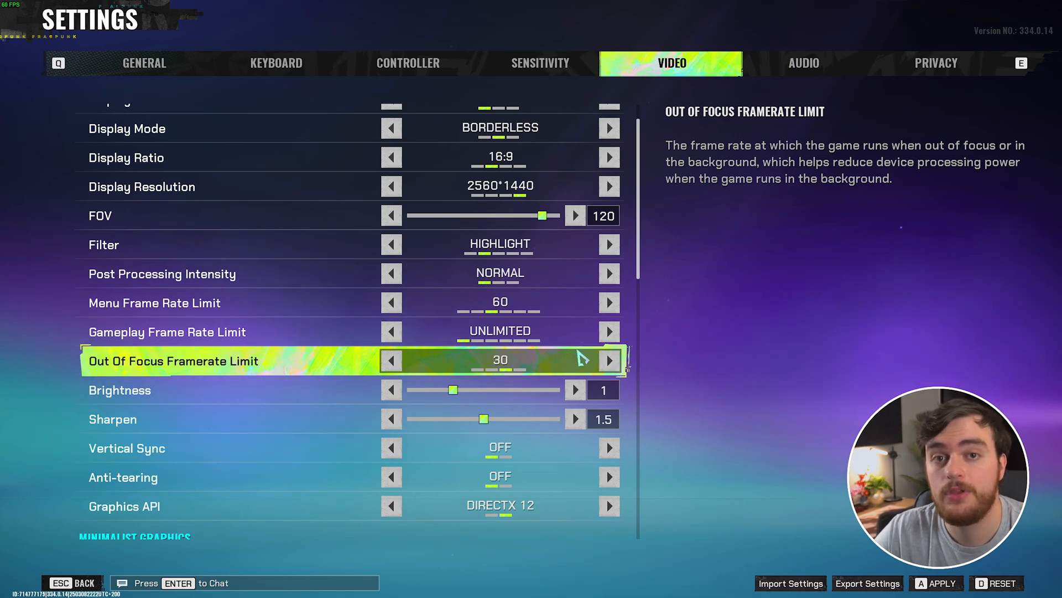
Step: Cycle the Out Of Focus and Gameplay Frame Rate Limits, leaving both on Unlimited
{"action": "left_click", "coordinate": [608, 360]}
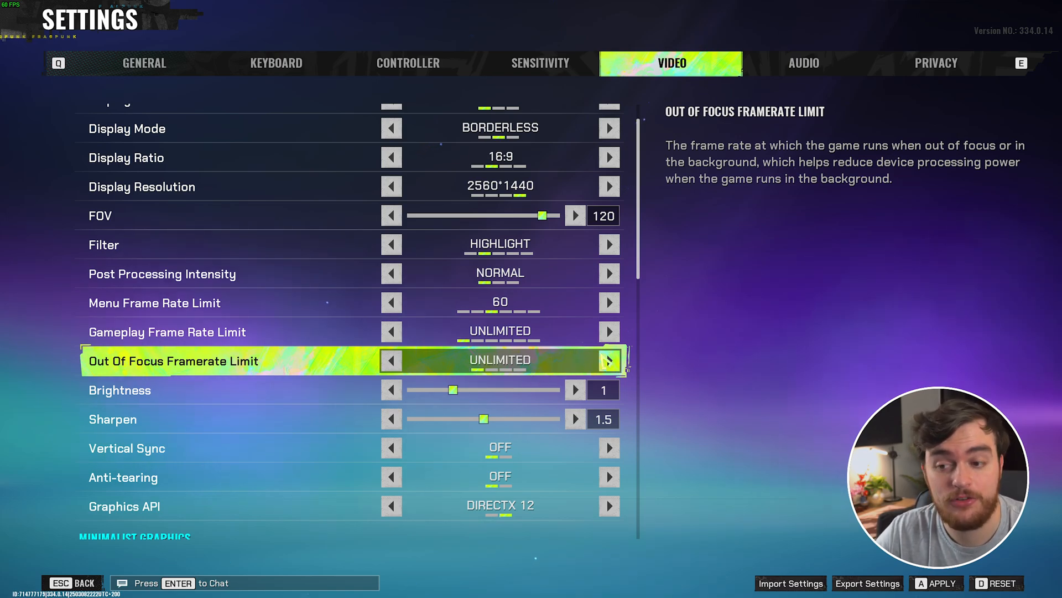
{"action": "left_click", "coordinate": [392, 361]}
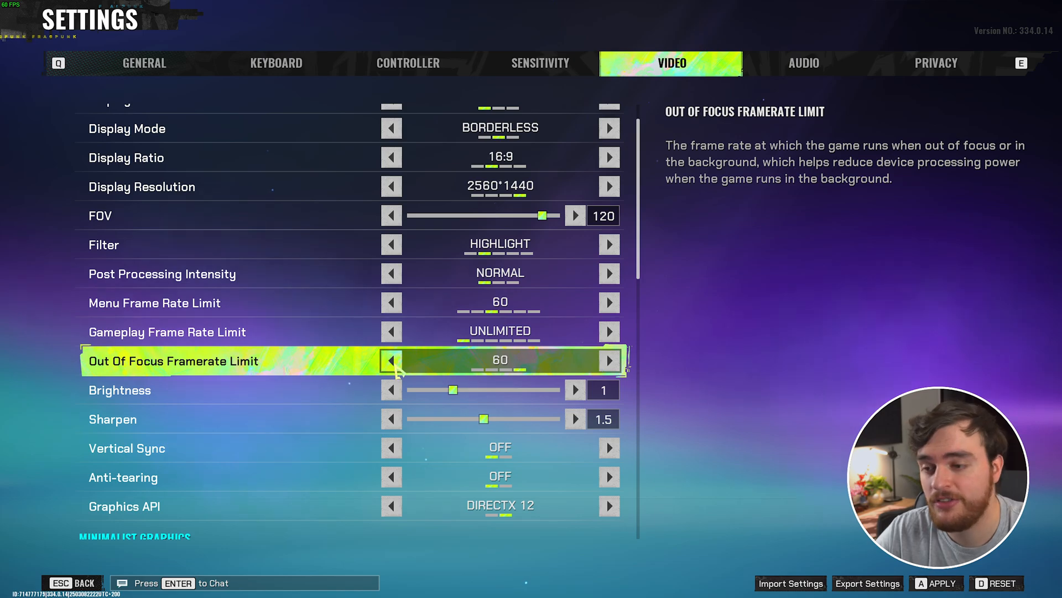
{"action": "left_click", "coordinate": [391, 360]}
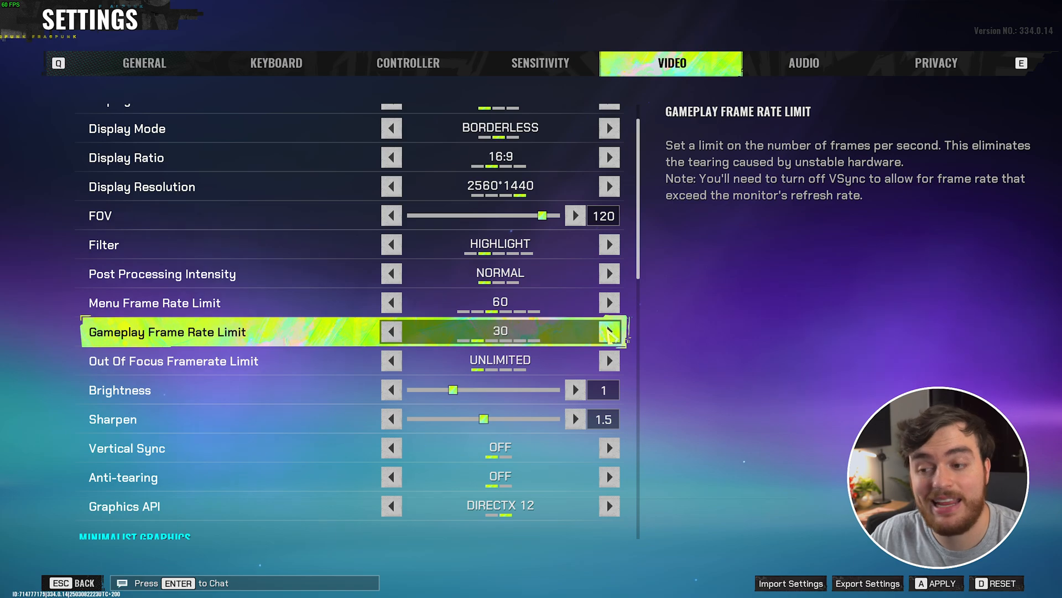
{"action": "left_click", "coordinate": [607, 332]}
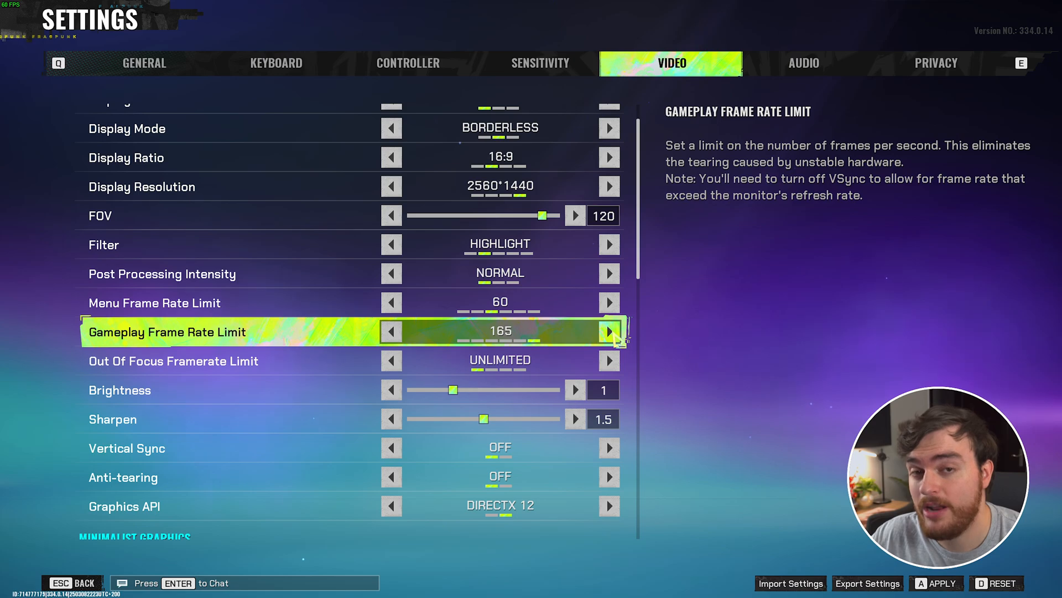
{"action": "left_click", "coordinate": [607, 332]}
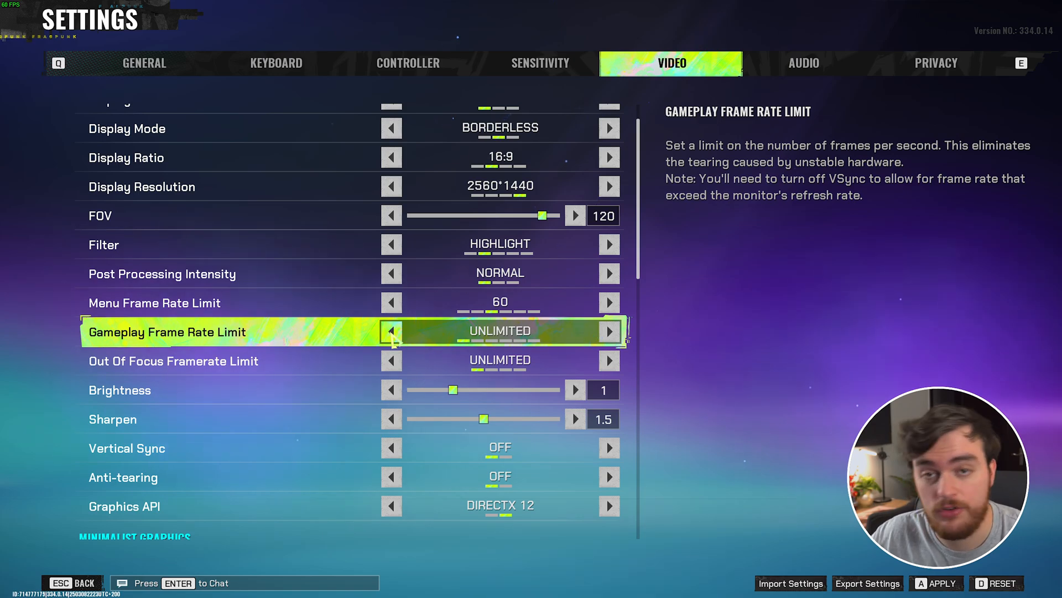
{"action": "left_click", "coordinate": [392, 332]}
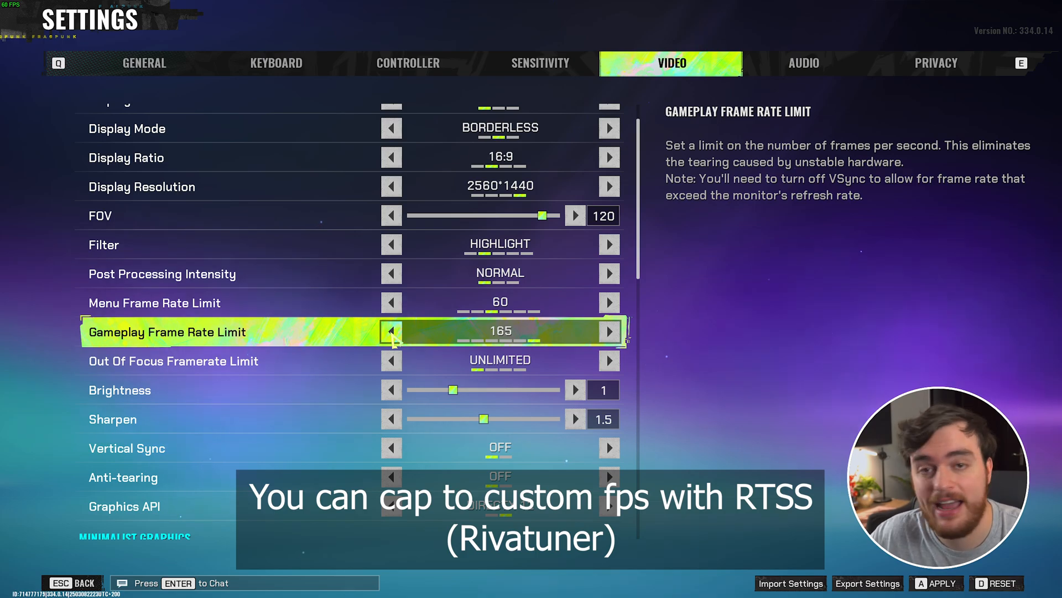
{"action": "left_click", "coordinate": [609, 331]}
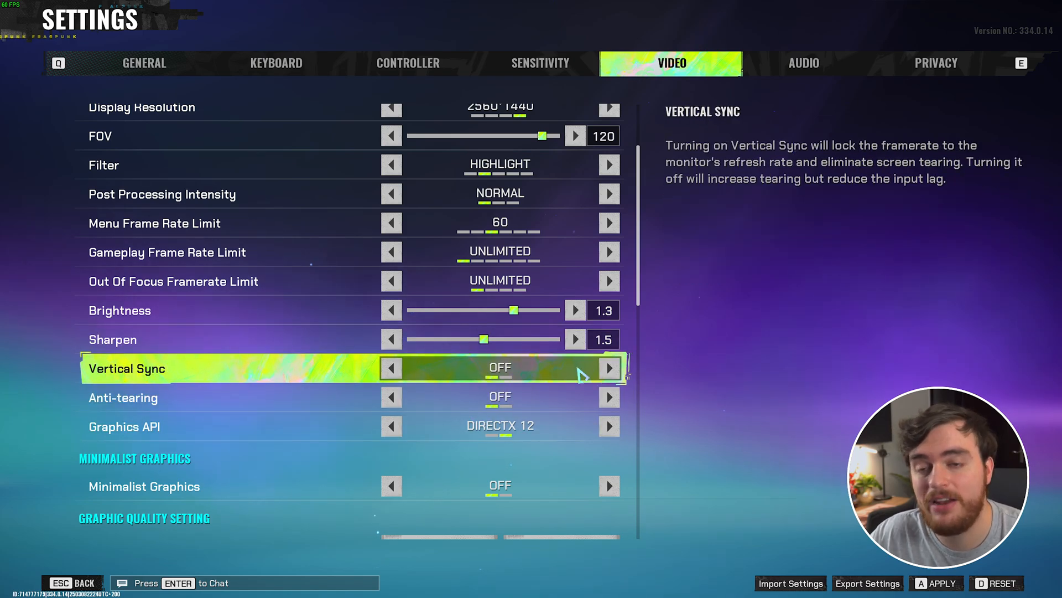
{"action": "mouse_move", "coordinate": [556, 377]}
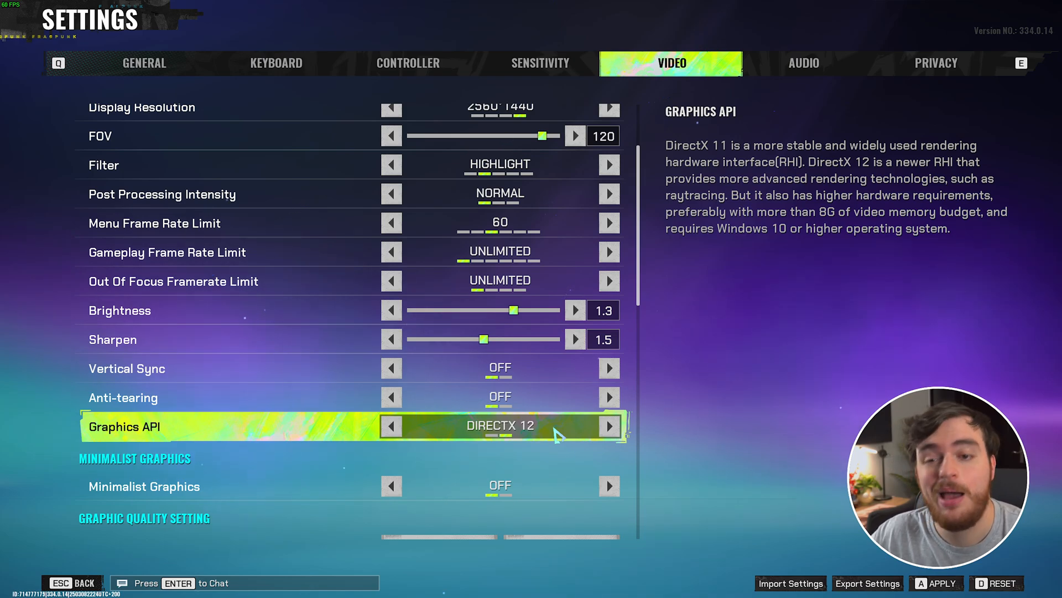
{"action": "mouse_move", "coordinate": [874, 197]}
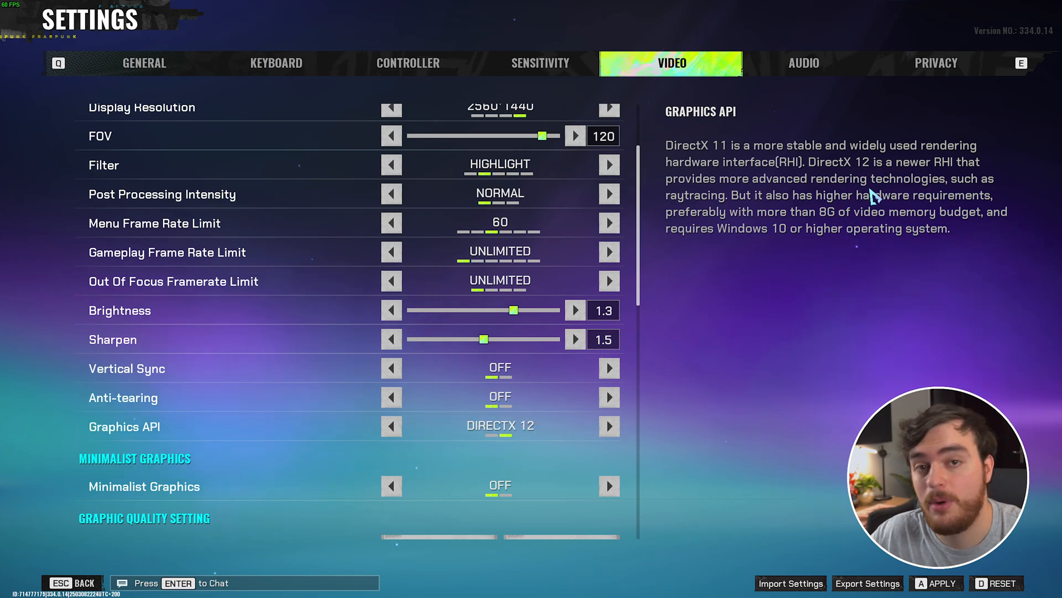
{"action": "mouse_move", "coordinate": [779, 237]}
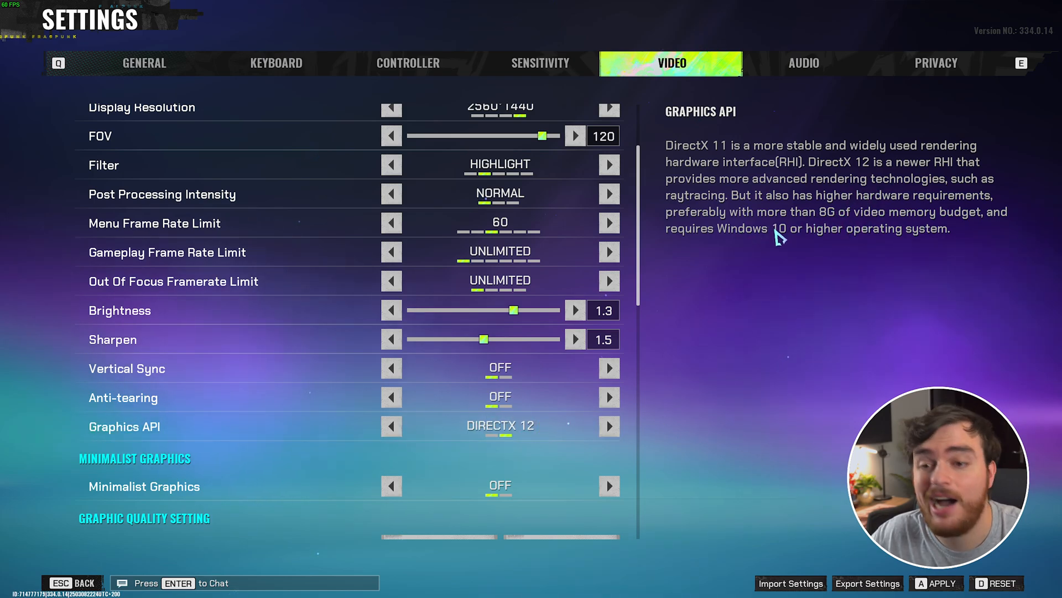
{"action": "mouse_move", "coordinate": [833, 221]}
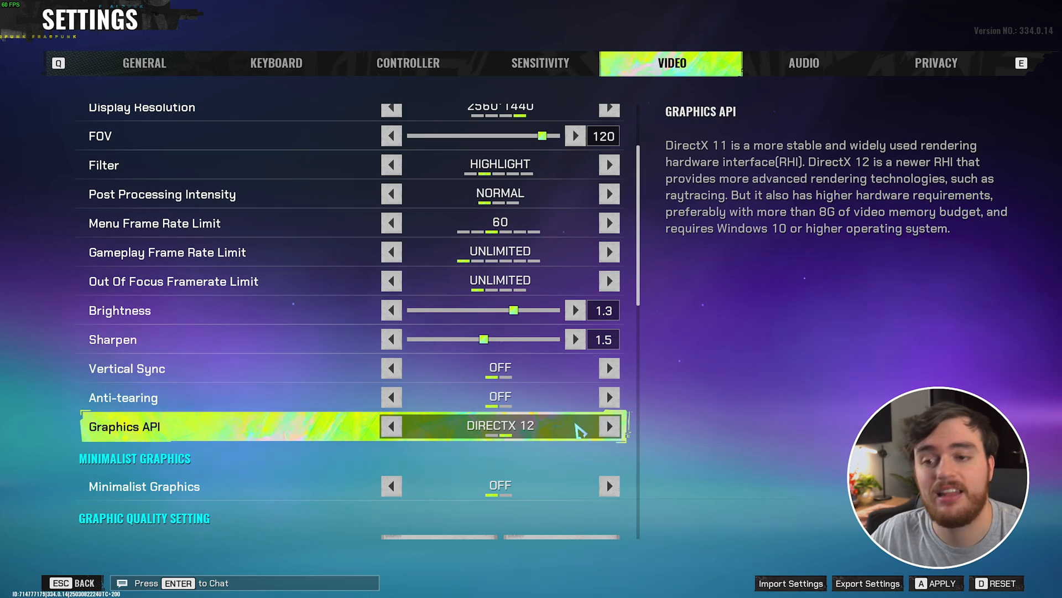
Step: Scroll down past the Brightness, Vertical Sync and DirectX 12 settings
{"action": "scroll", "scroll_direction": "down", "scroll_amount": 3}
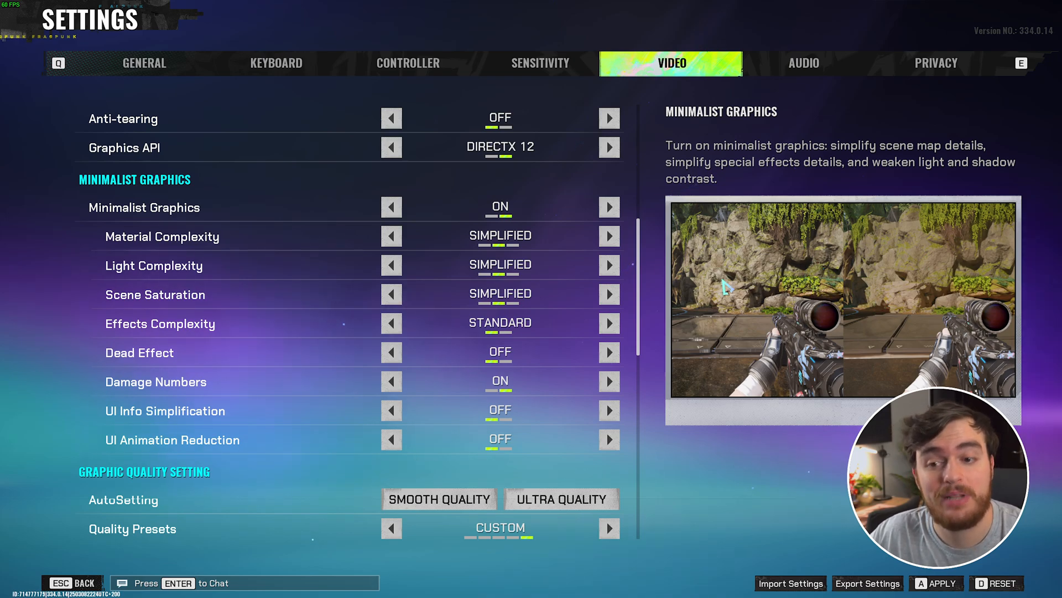
{"action": "mouse_move", "coordinate": [830, 257]}
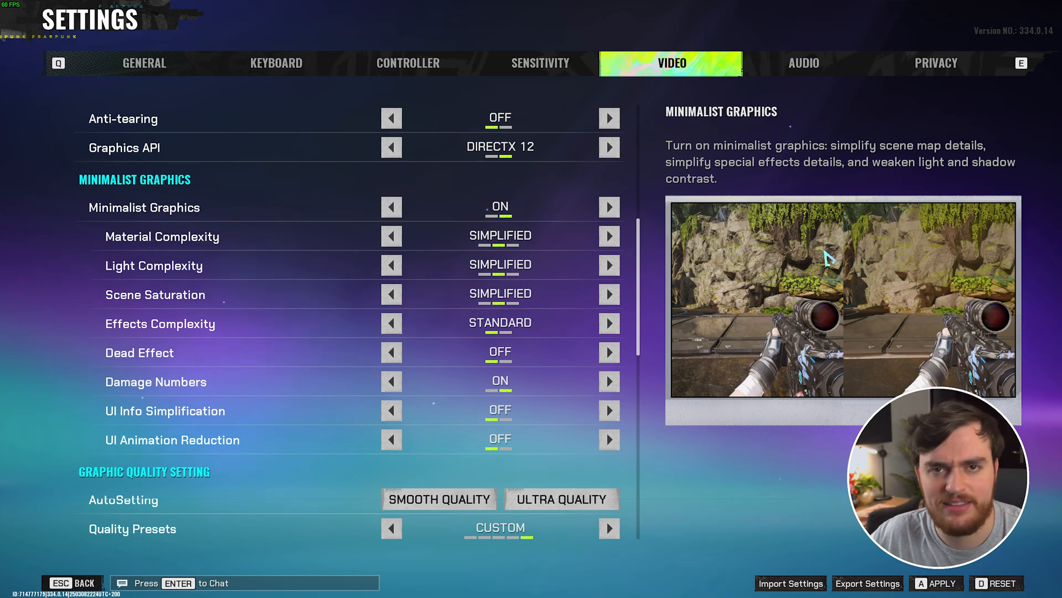
{"action": "mouse_move", "coordinate": [758, 264]}
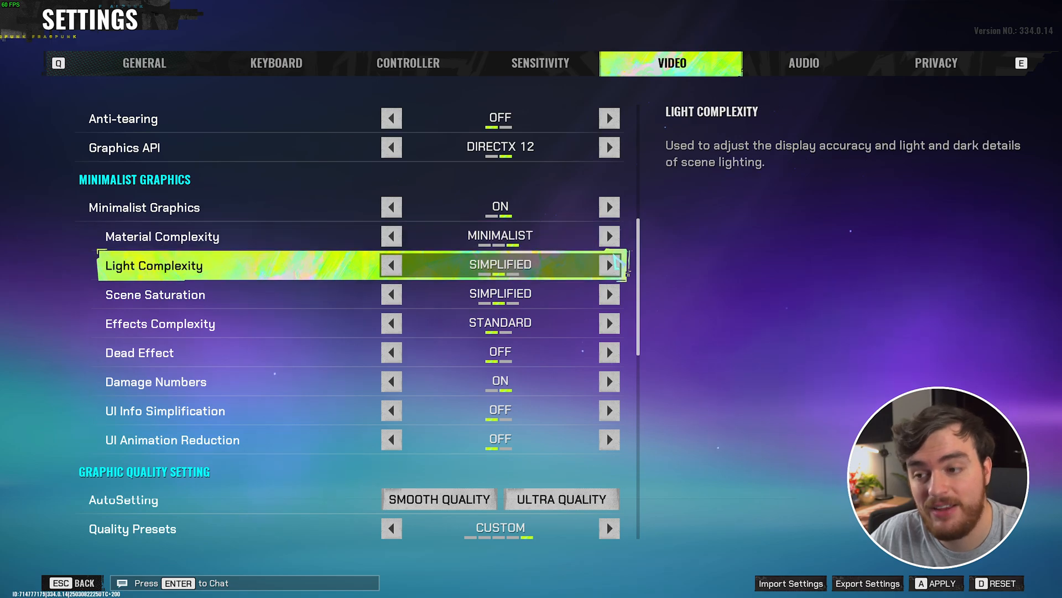
Step: Switch Minimalist Graphics on, simplifying materials, lighting and scene saturation
{"action": "left_click", "coordinate": [391, 265]}
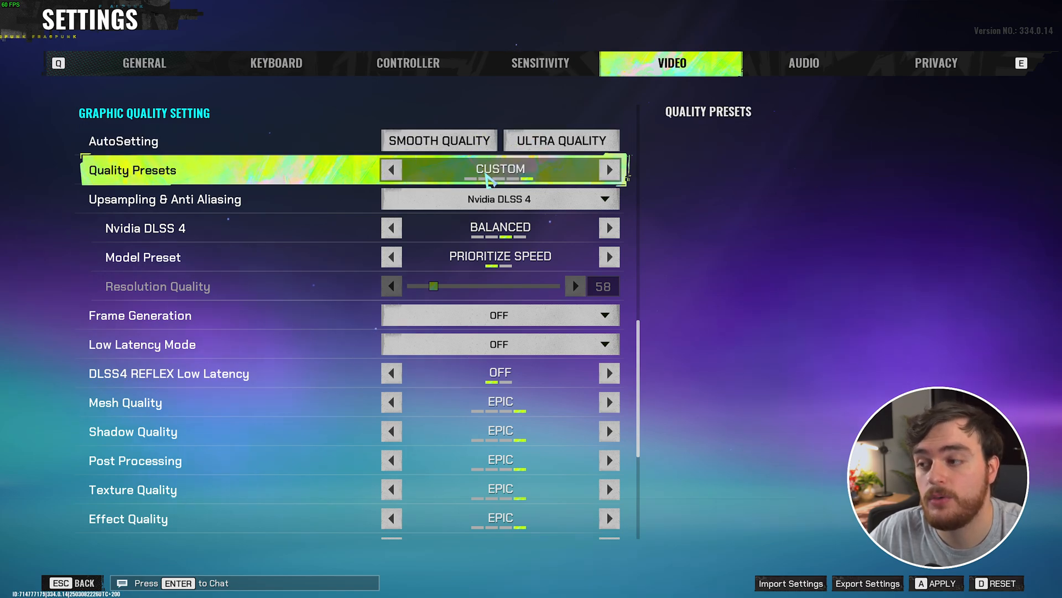
Step: Compare Nvidia DLSS 4 Balanced and Quality, settling on Quality with resolution quality 67
{"action": "left_click", "coordinate": [500, 199]}
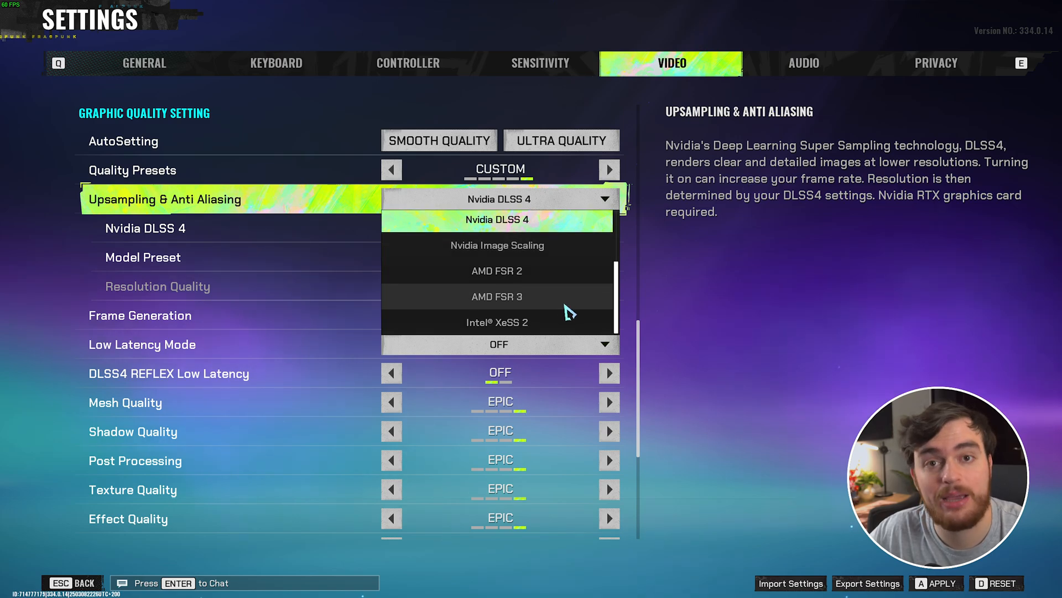
{"action": "scroll", "scroll_direction": "up", "scroll_amount": 3}
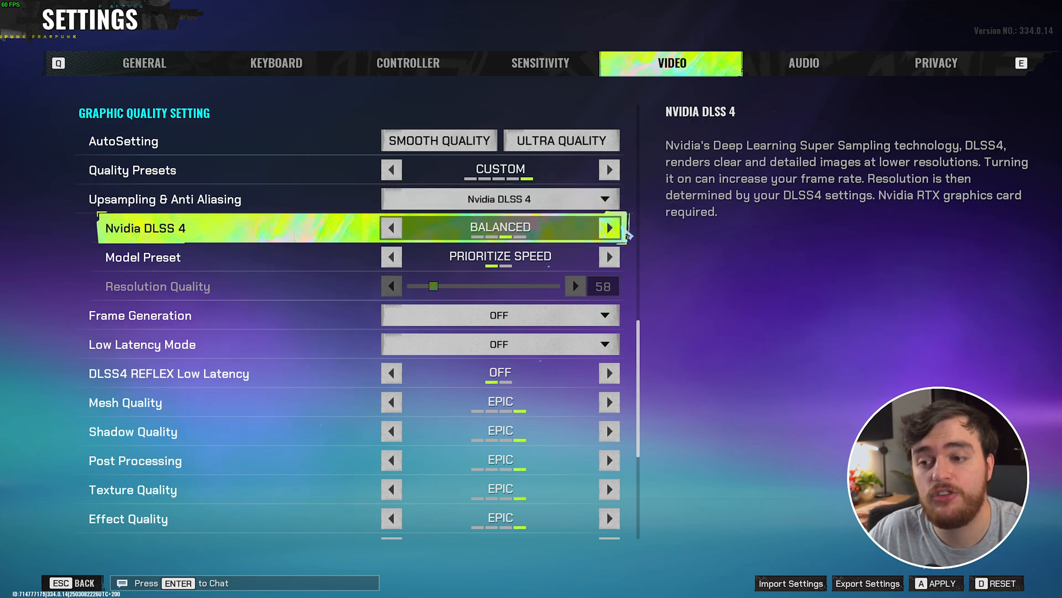
{"action": "left_click", "coordinate": [609, 227]}
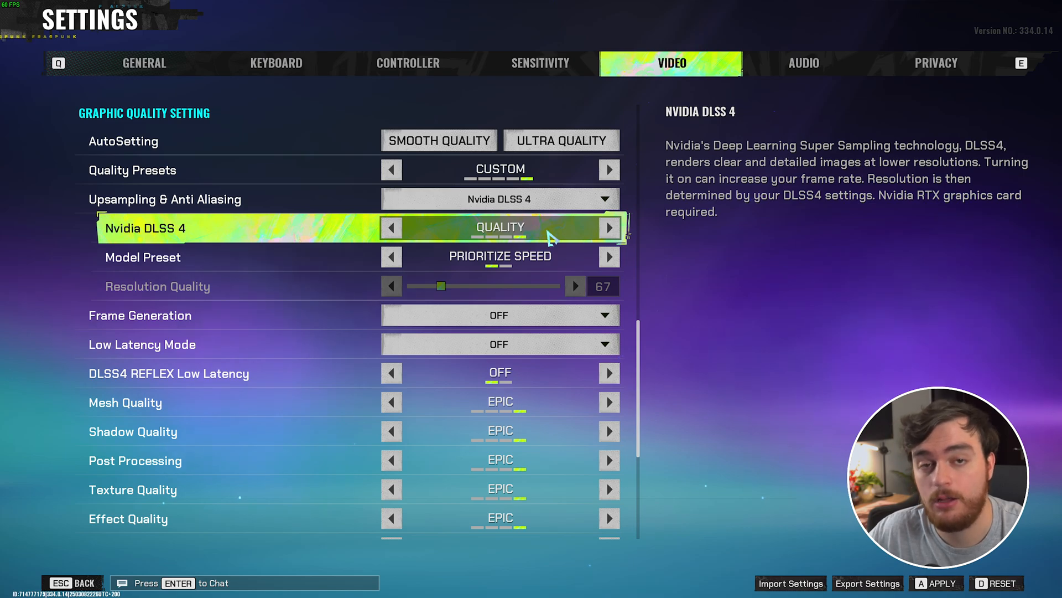
{"action": "mouse_move", "coordinate": [434, 233]}
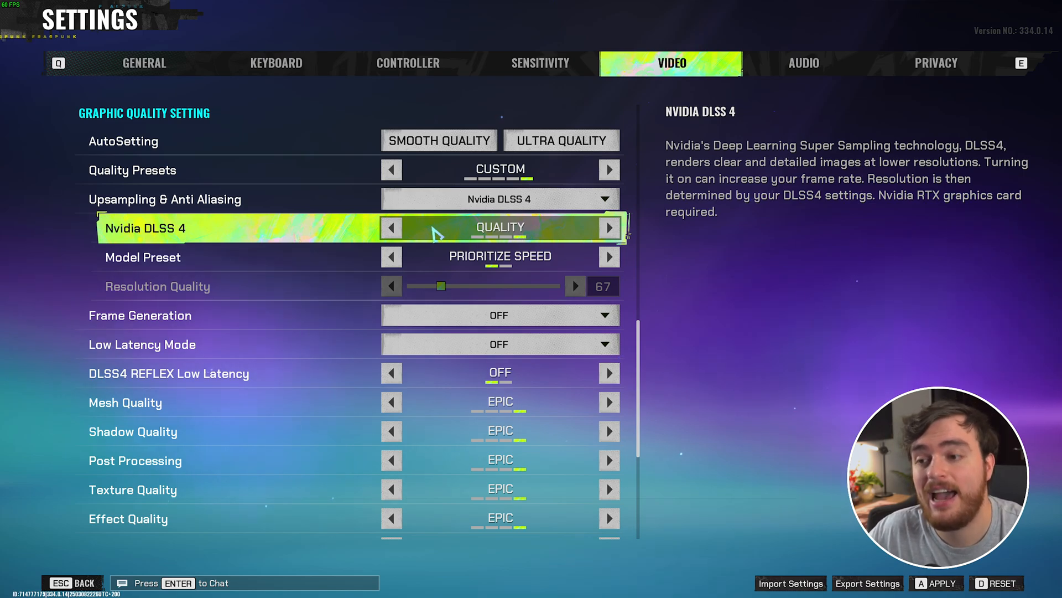
{"action": "left_click", "coordinate": [607, 226]}
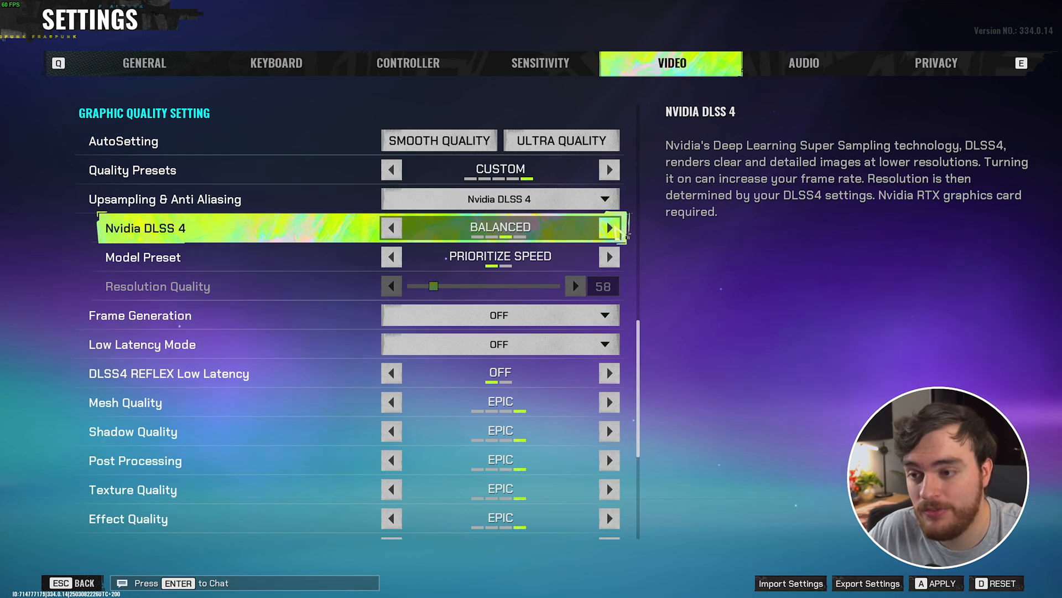
{"action": "left_click", "coordinate": [608, 228]}
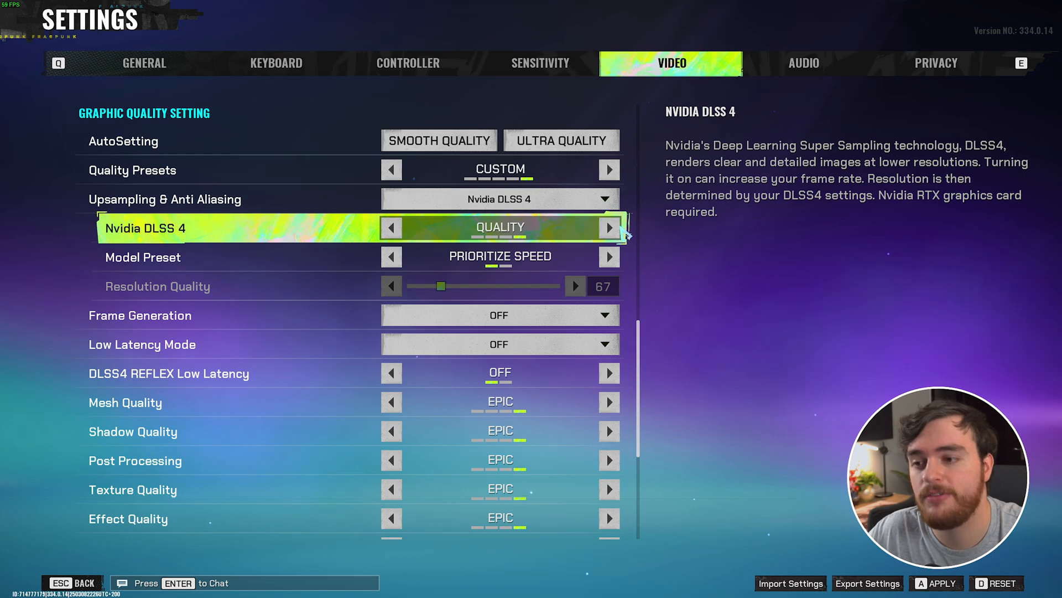
{"action": "left_click", "coordinate": [392, 228]}
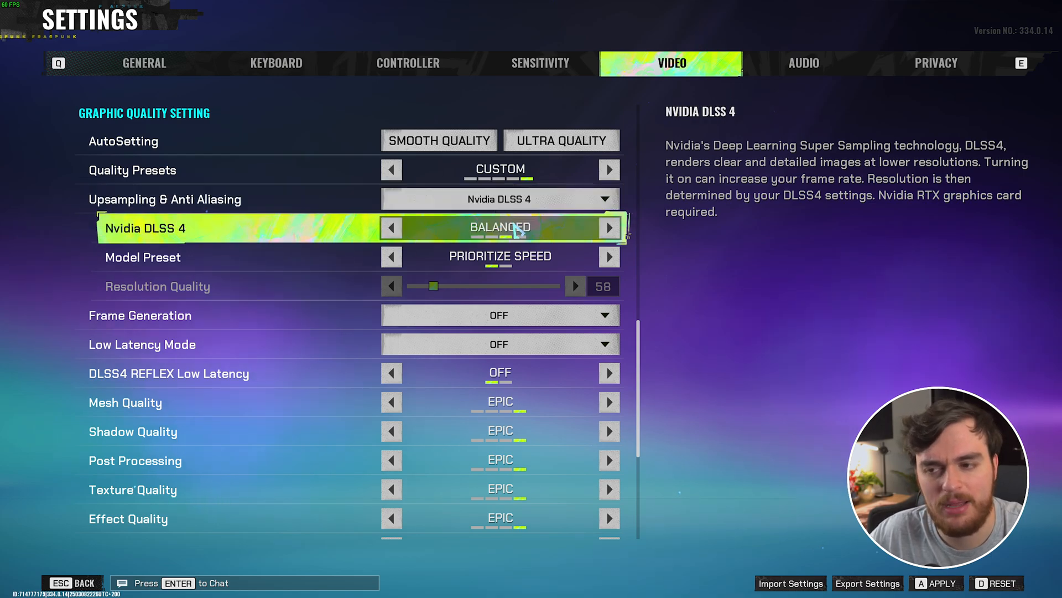
{"action": "left_click", "coordinate": [608, 227]}
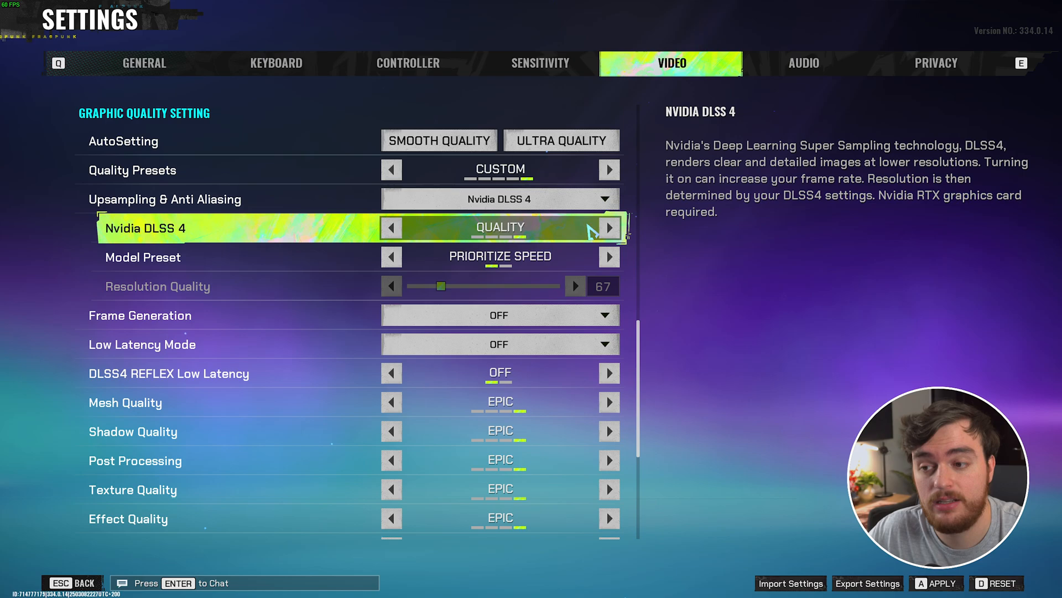
{"action": "mouse_move", "coordinate": [491, 234]}
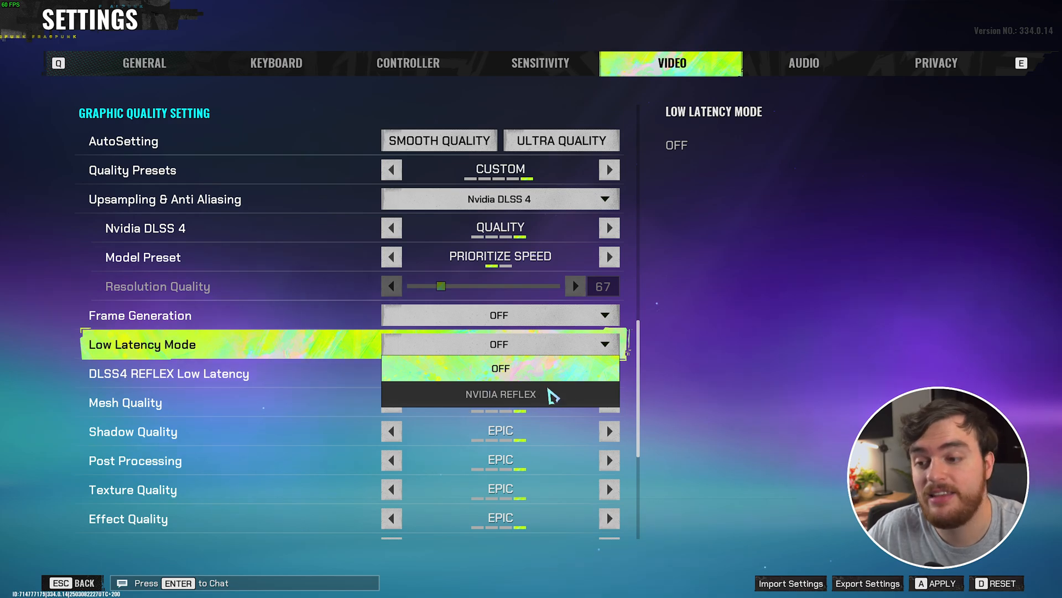
Step: Set Low Latency Mode to NVIDIA Reflex and upscaling to AMD FSR 3
{"action": "left_click", "coordinate": [500, 393]}
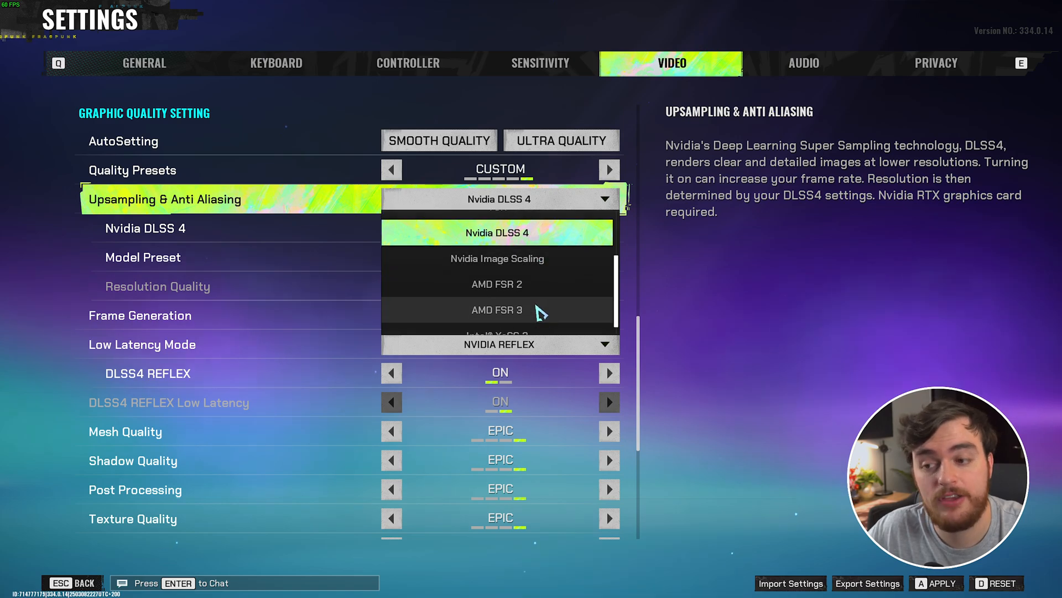
{"action": "left_click", "coordinate": [496, 310]}
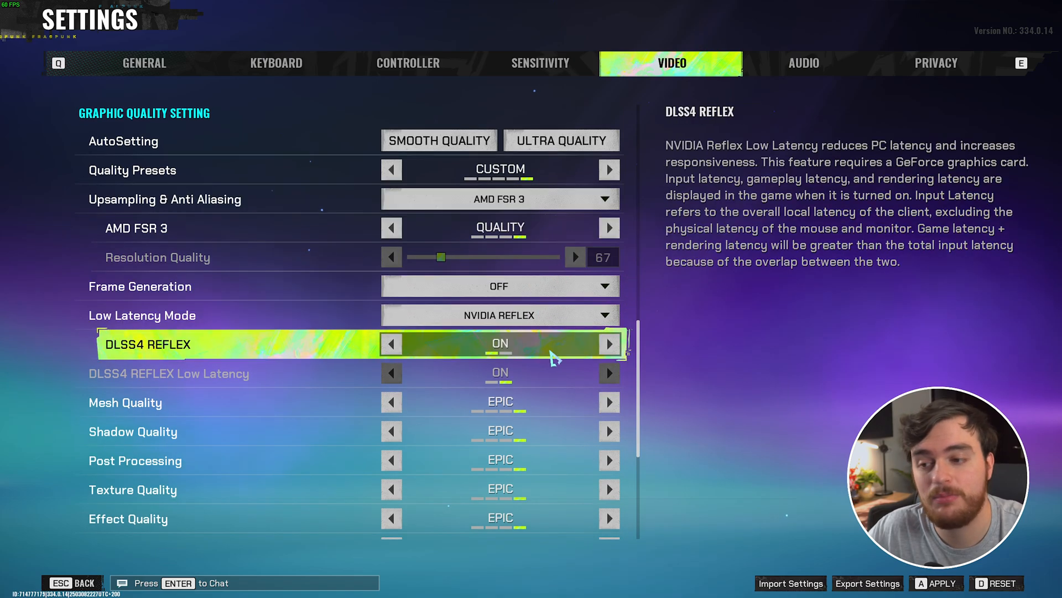
{"action": "scroll", "scroll_direction": "down", "scroll_amount": 3}
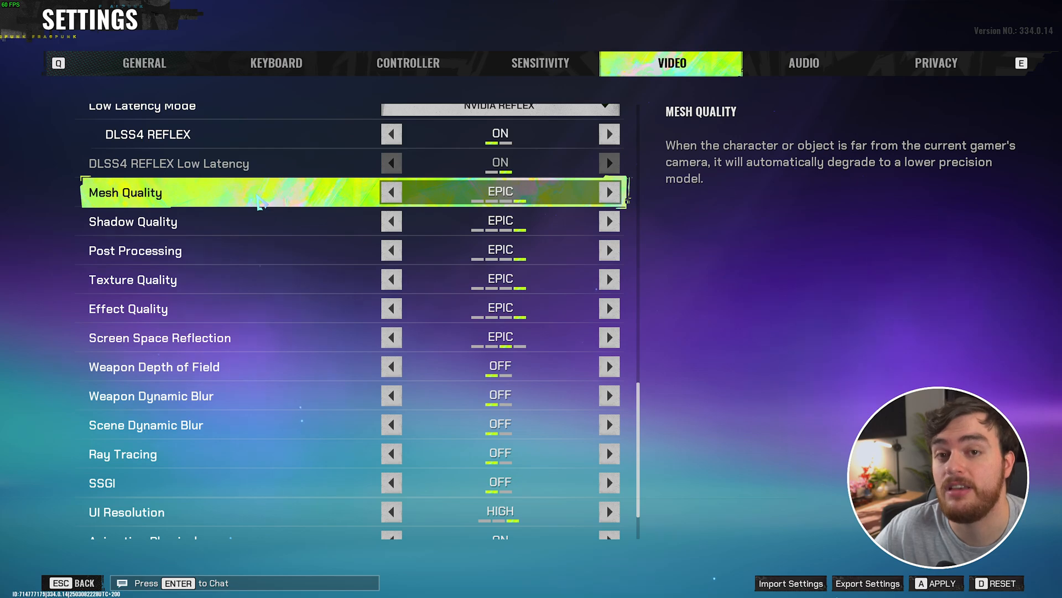
{"action": "mouse_move", "coordinate": [425, 195]}
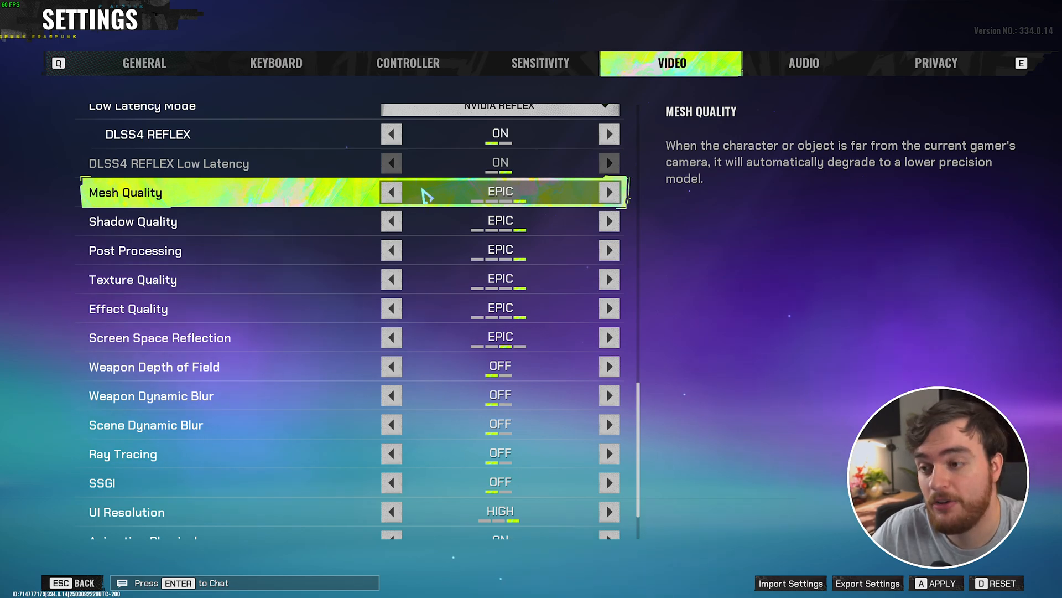
Step: Lower mesh quality and texture quality from Epic to High
{"action": "left_click", "coordinate": [391, 192]}
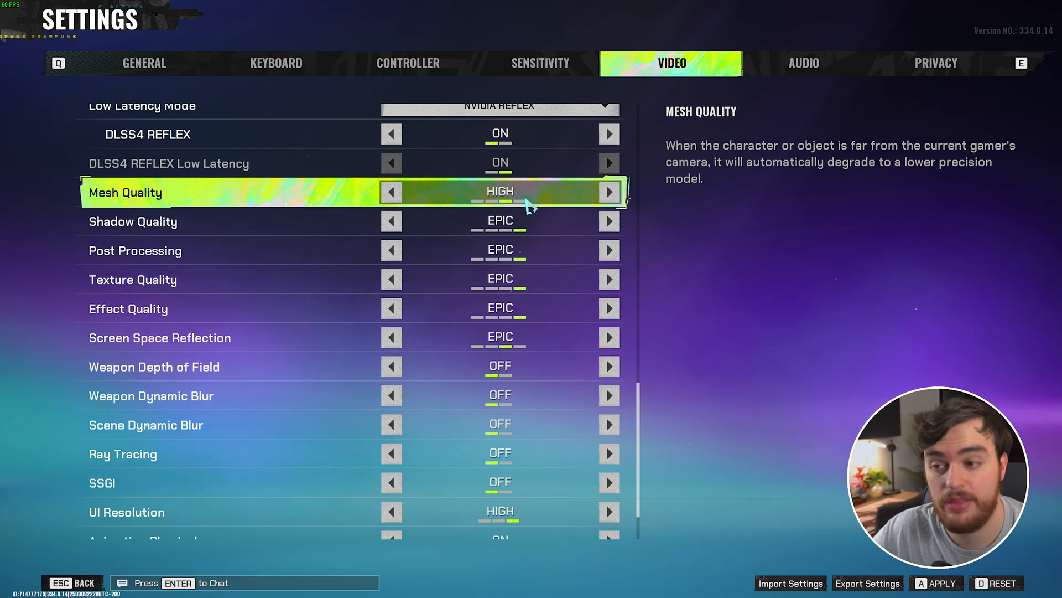
{"action": "mouse_move", "coordinate": [457, 210]}
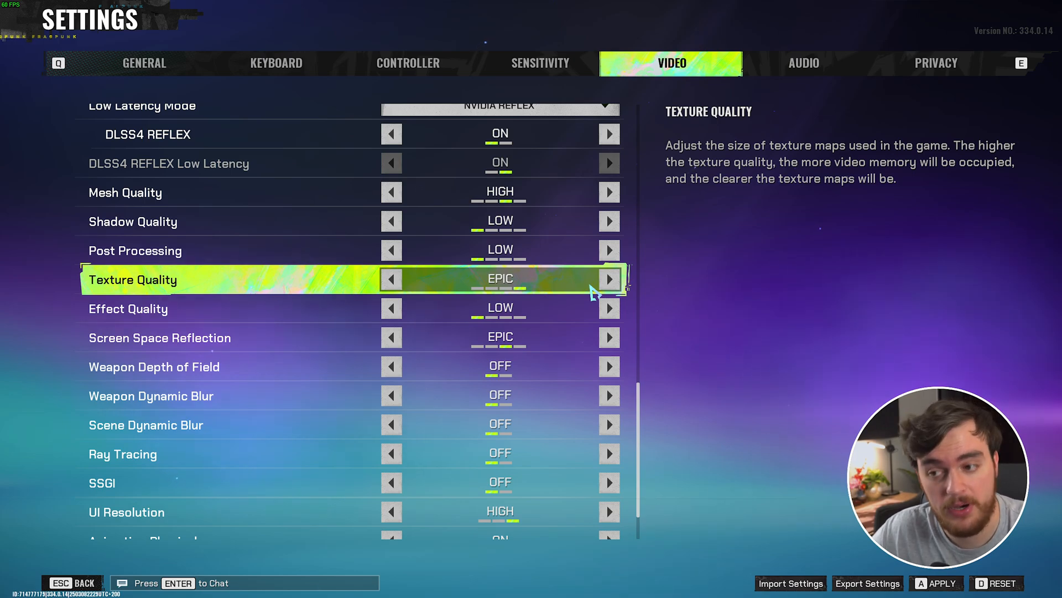
{"action": "left_click", "coordinate": [392, 279]}
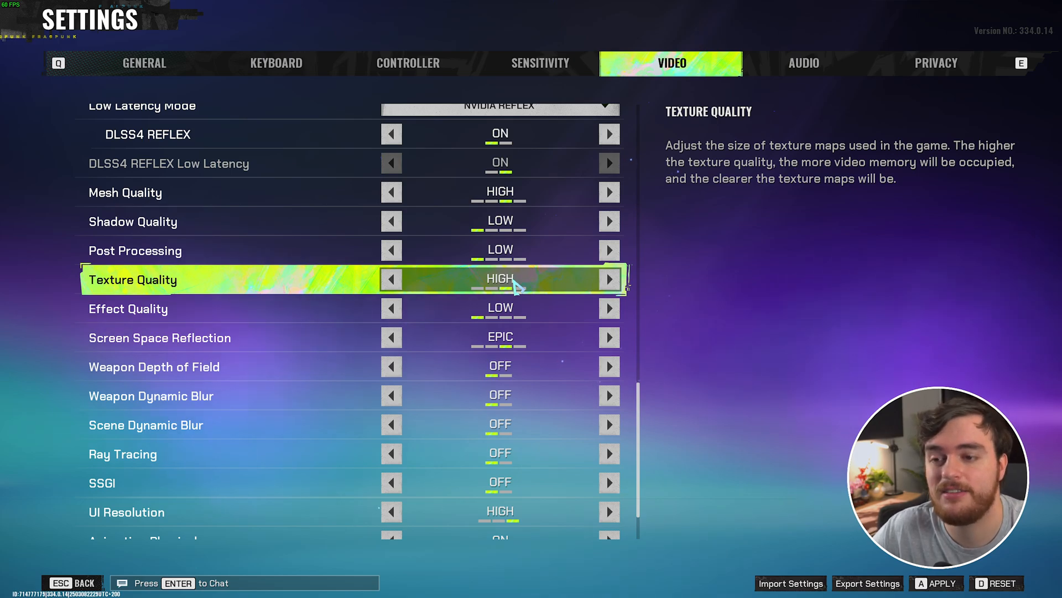
{"action": "mouse_move", "coordinate": [542, 287]}
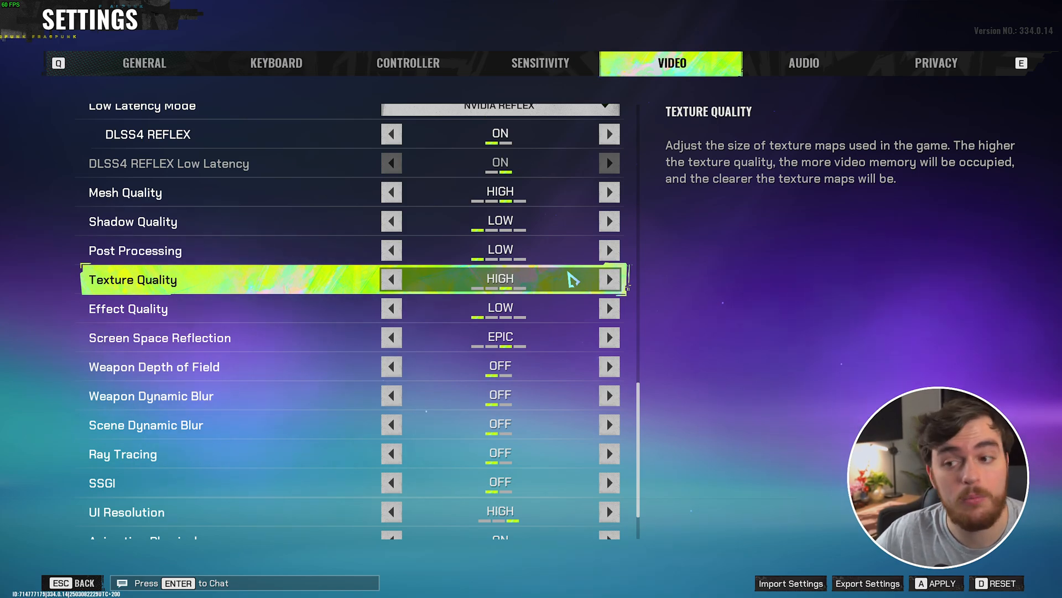
{"action": "left_click", "coordinate": [607, 278]}
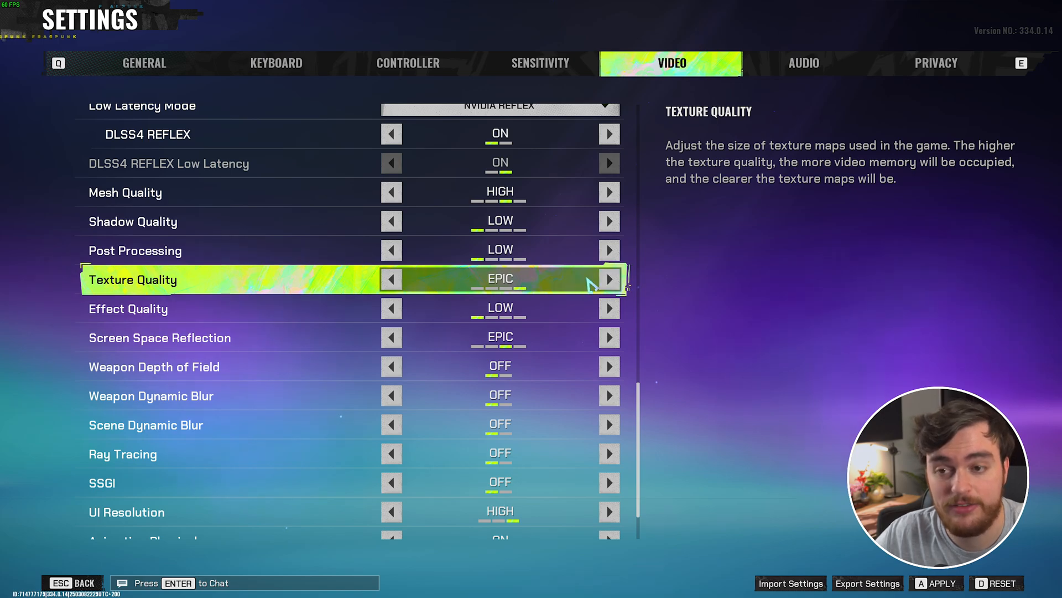
{"action": "left_click", "coordinate": [391, 279]}
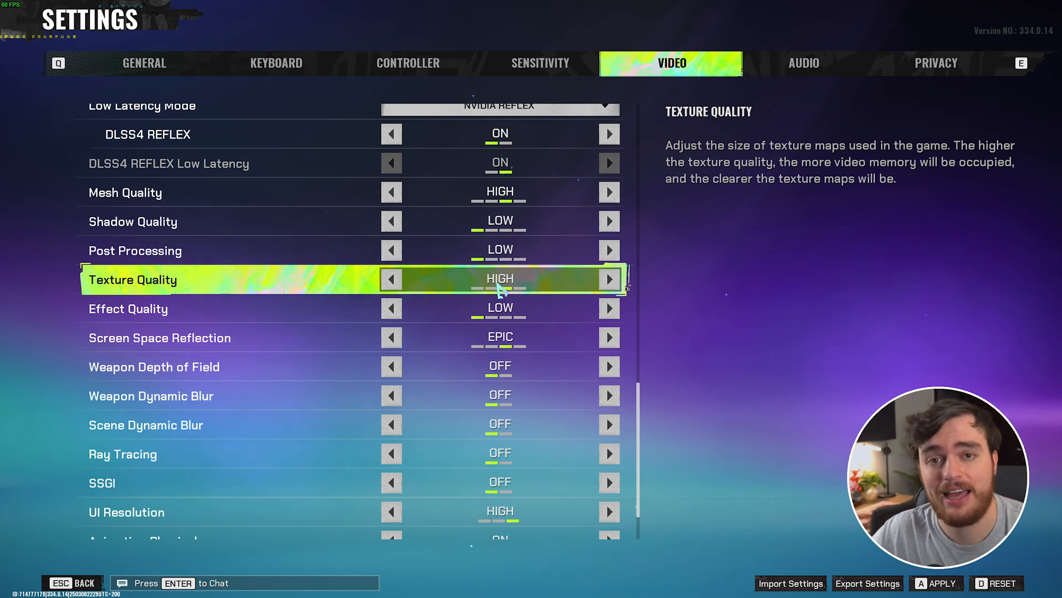
{"action": "mouse_move", "coordinate": [542, 285]}
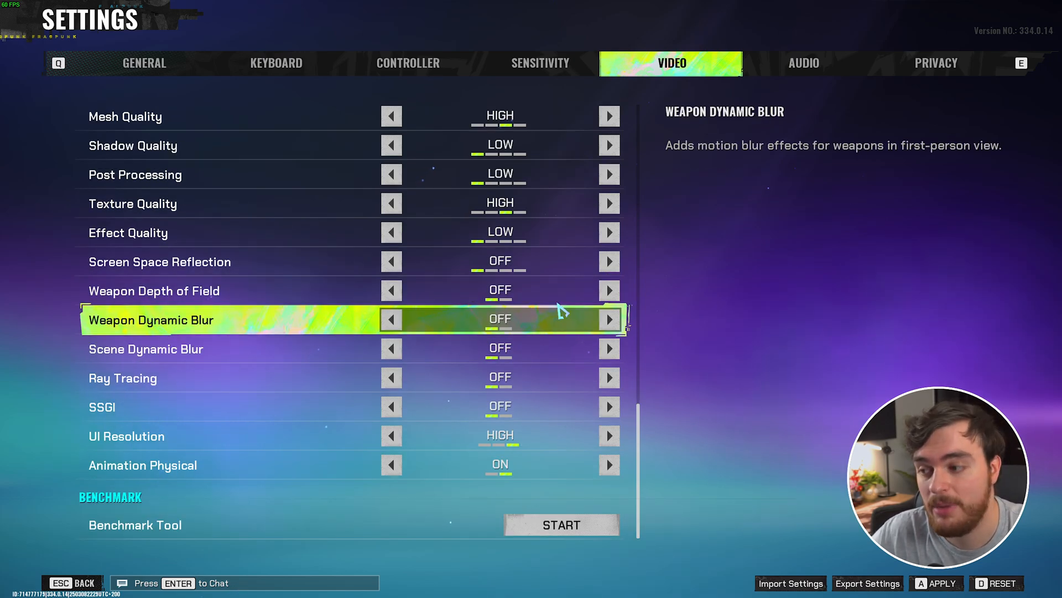
{"action": "mouse_move", "coordinate": [525, 333]}
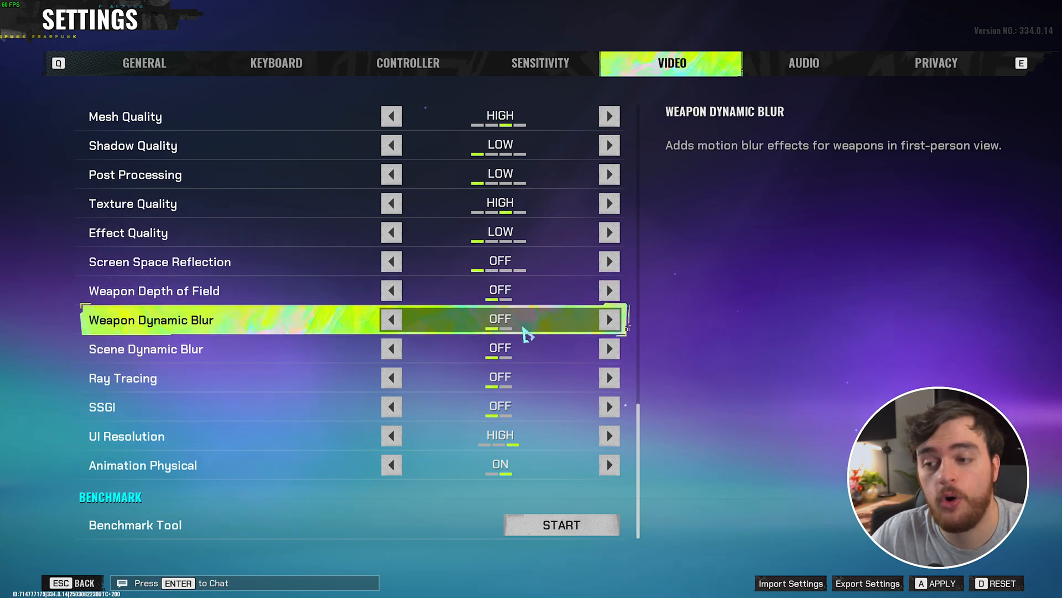
Step: Turn ray tracing on in the Video settings, leaving its sub-options off
{"action": "left_click", "coordinate": [143, 62]}
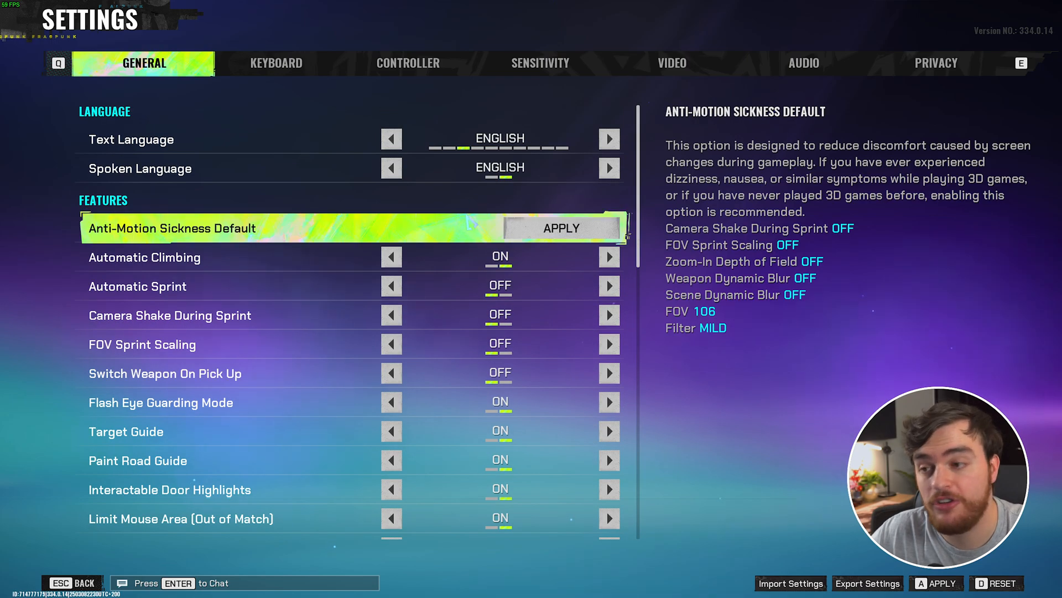
{"action": "left_click", "coordinate": [670, 63]}
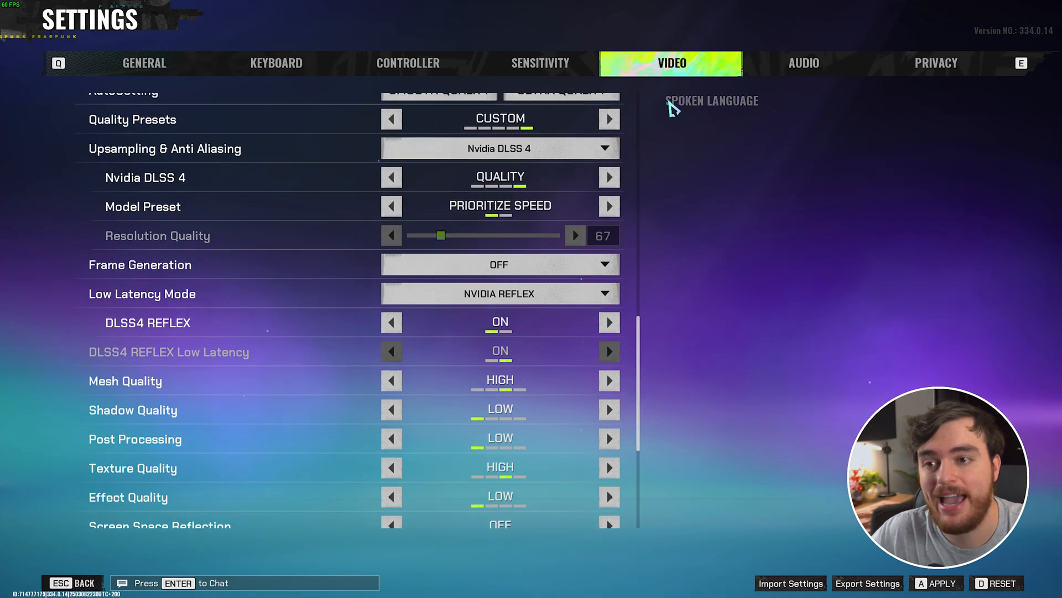
{"action": "scroll", "scroll_direction": "down", "scroll_amount": 3}
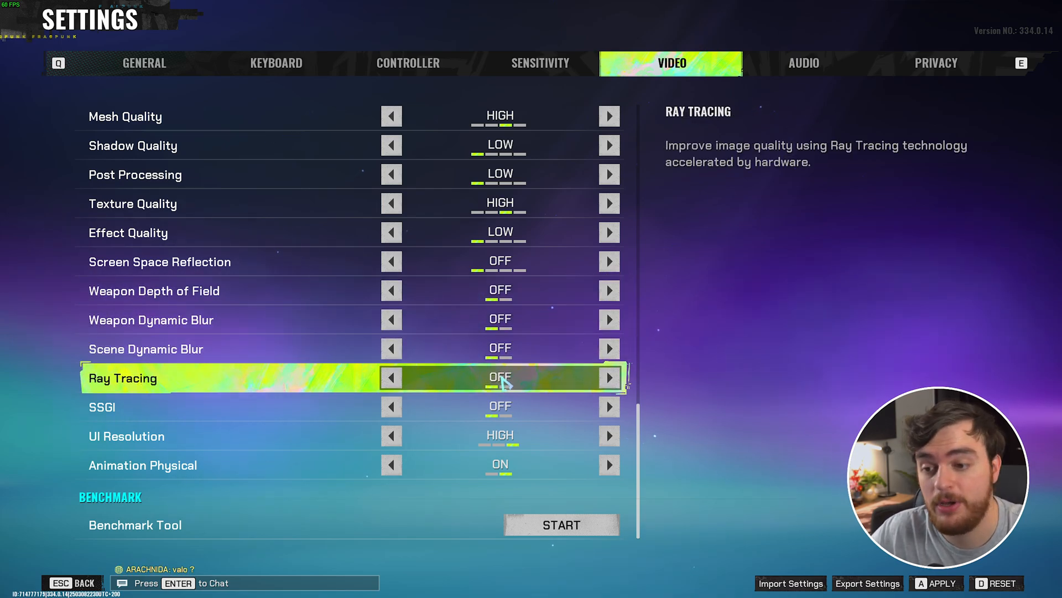
{"action": "left_click", "coordinate": [608, 377]}
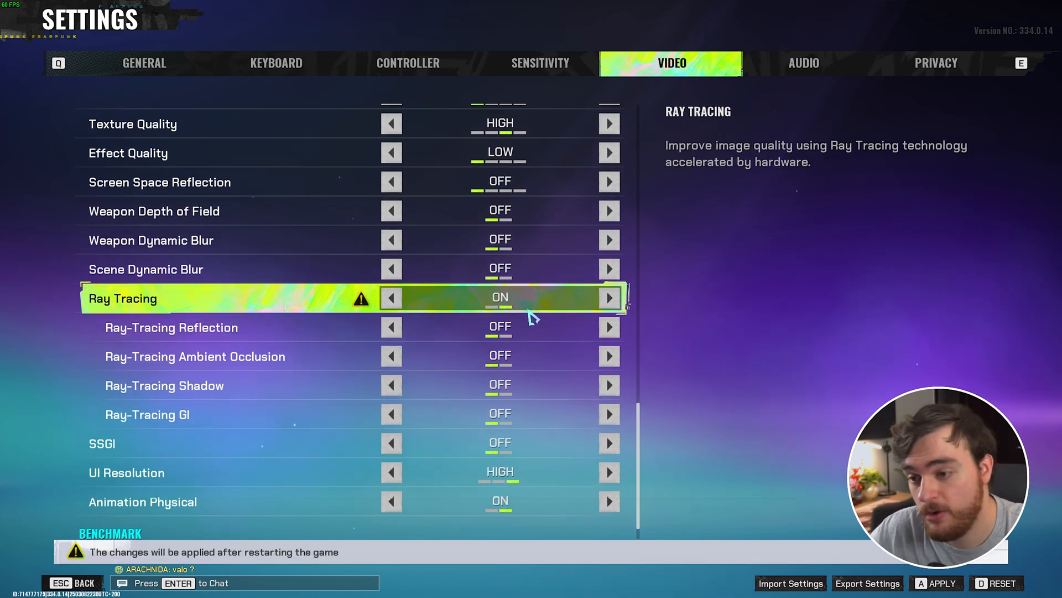
{"action": "mouse_move", "coordinate": [391, 297]}
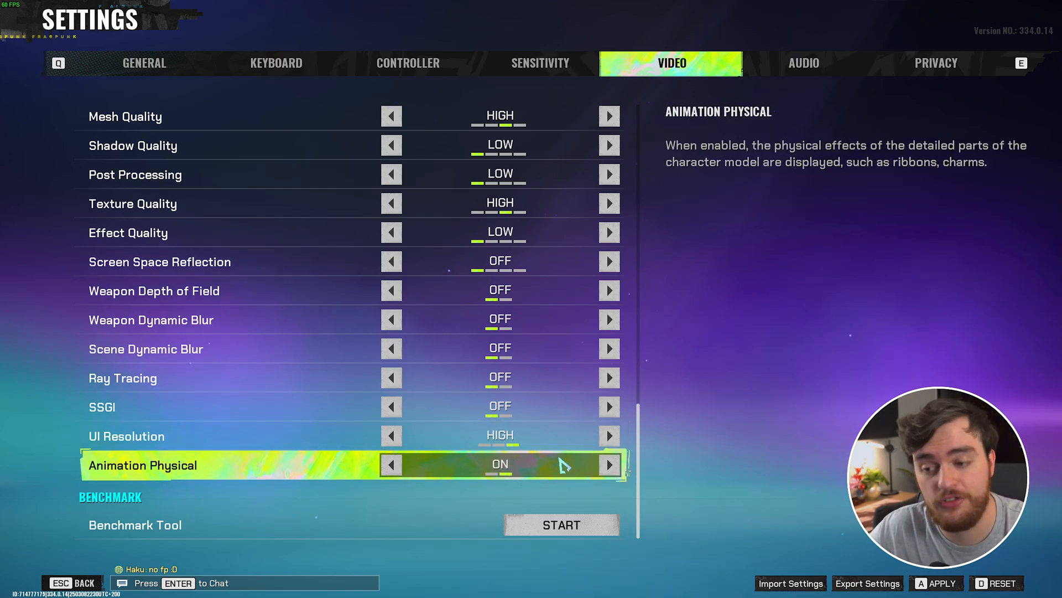
{"action": "mouse_move", "coordinate": [691, 451]}
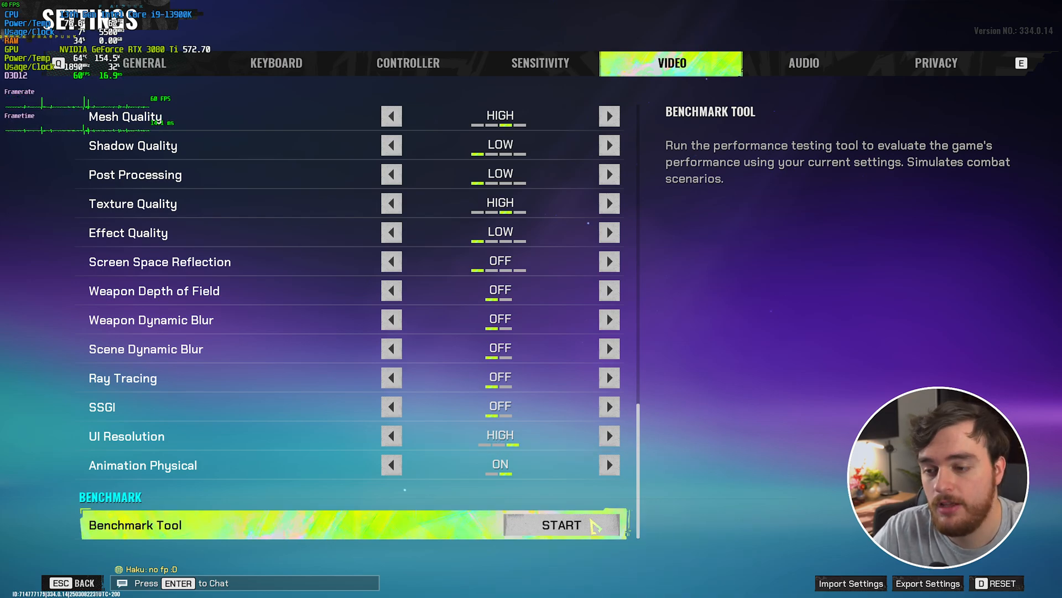
Step: Start the Benchmark Tool rerun with the revised video settings
{"action": "left_click", "coordinate": [561, 525]}
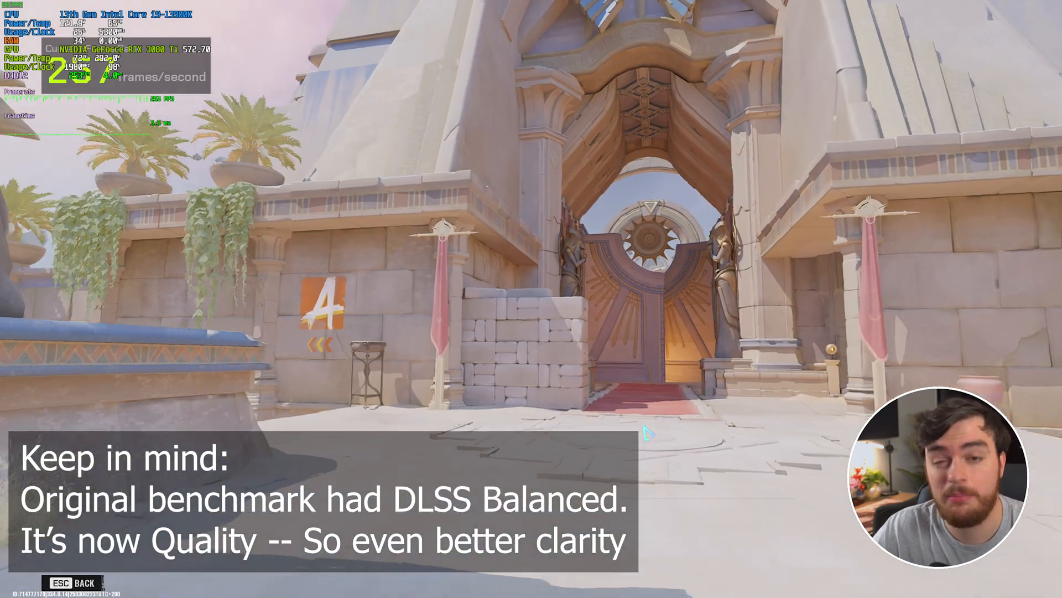
{"action": "mouse_move", "coordinate": [664, 366]}
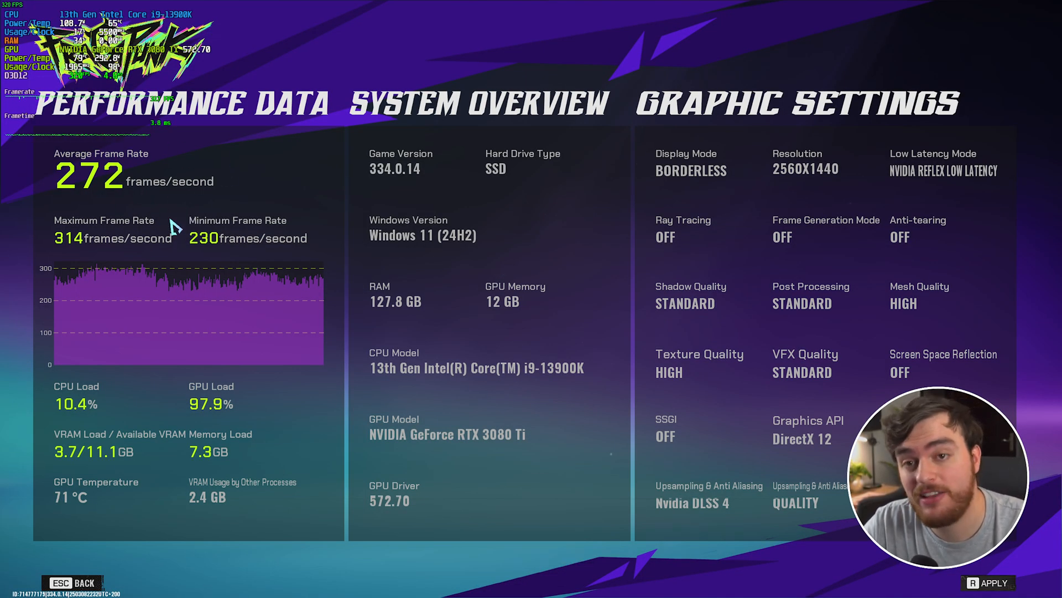
{"action": "mouse_move", "coordinate": [309, 224]}
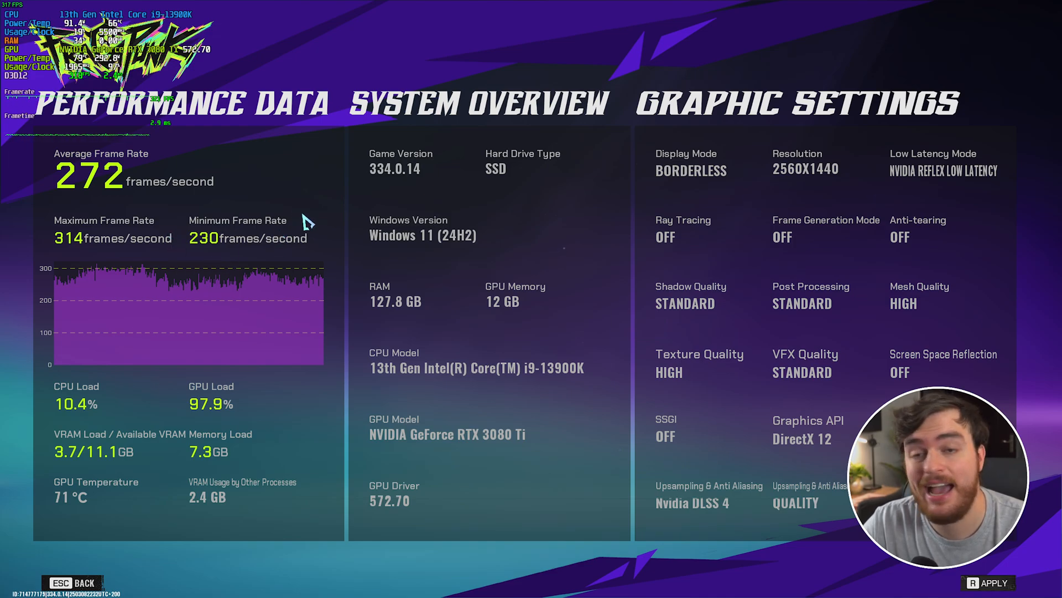
{"action": "mouse_move", "coordinate": [293, 248]}
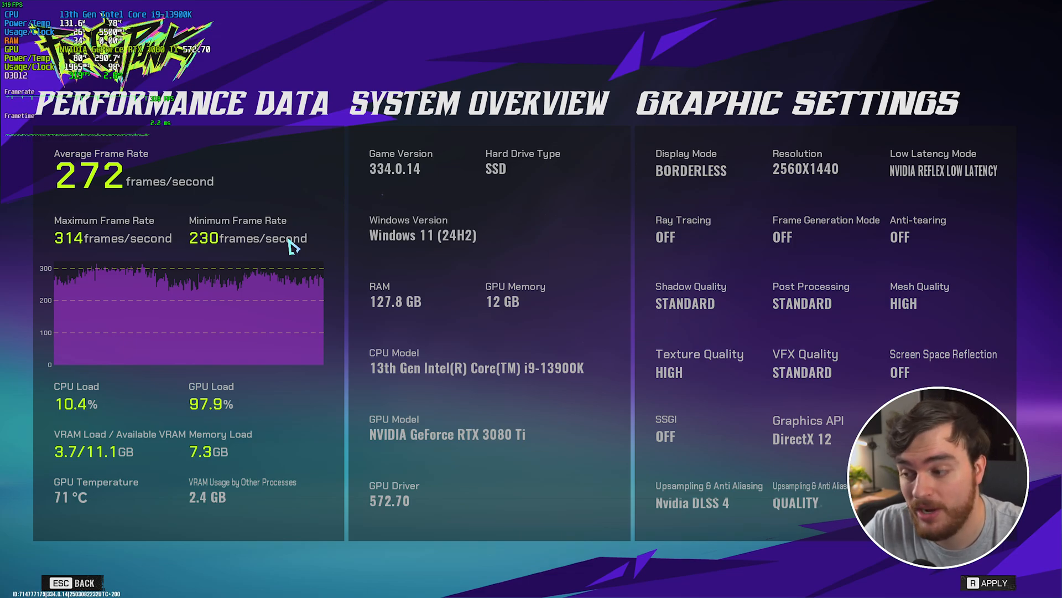
{"action": "mouse_move", "coordinate": [256, 269]}
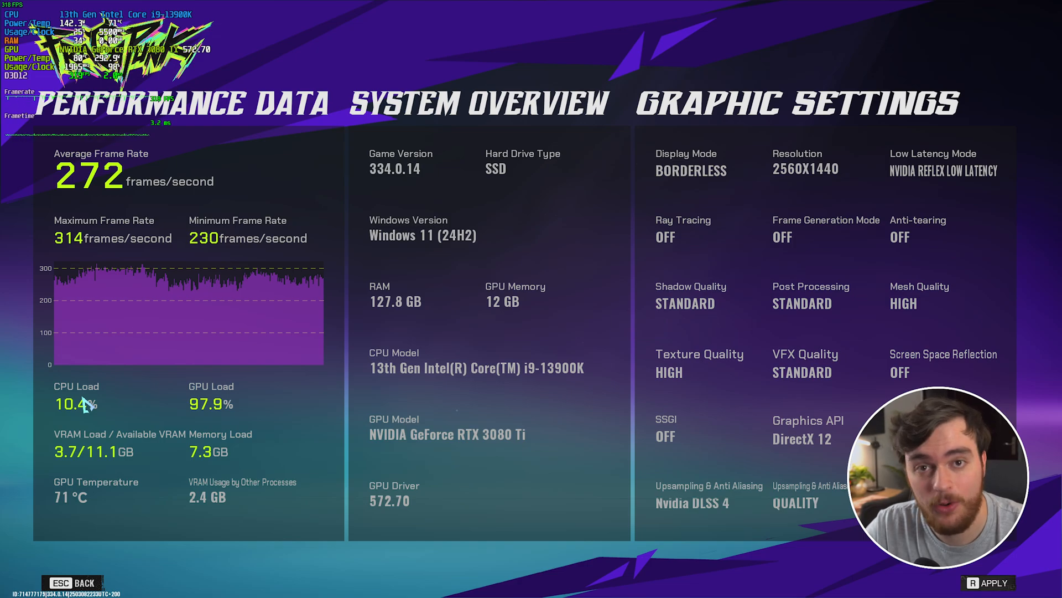
{"action": "mouse_move", "coordinate": [132, 396]}
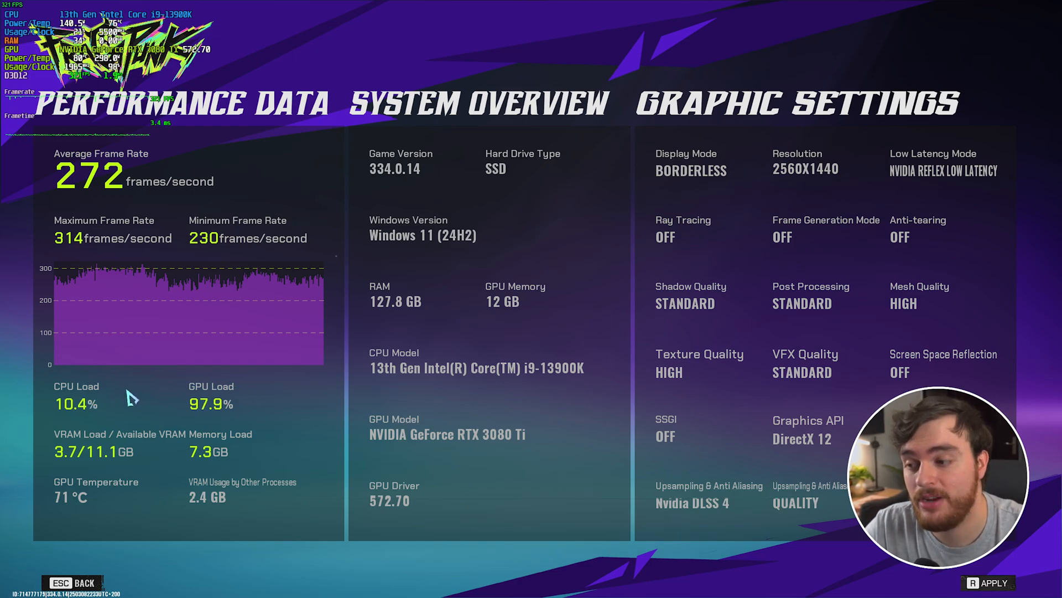
{"action": "mouse_move", "coordinate": [51, 378]}
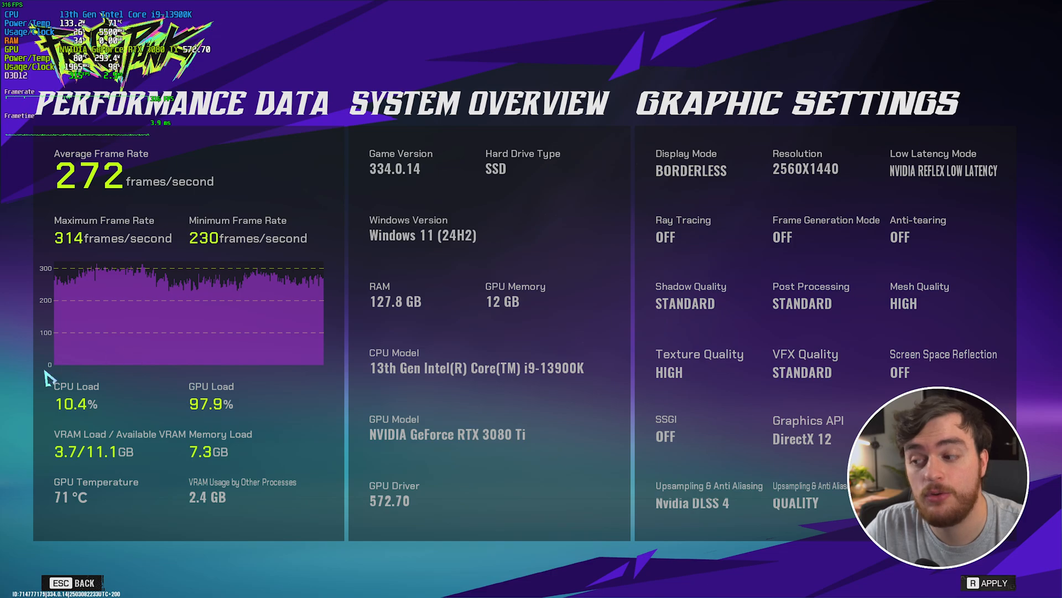
{"action": "mouse_move", "coordinate": [203, 416]}
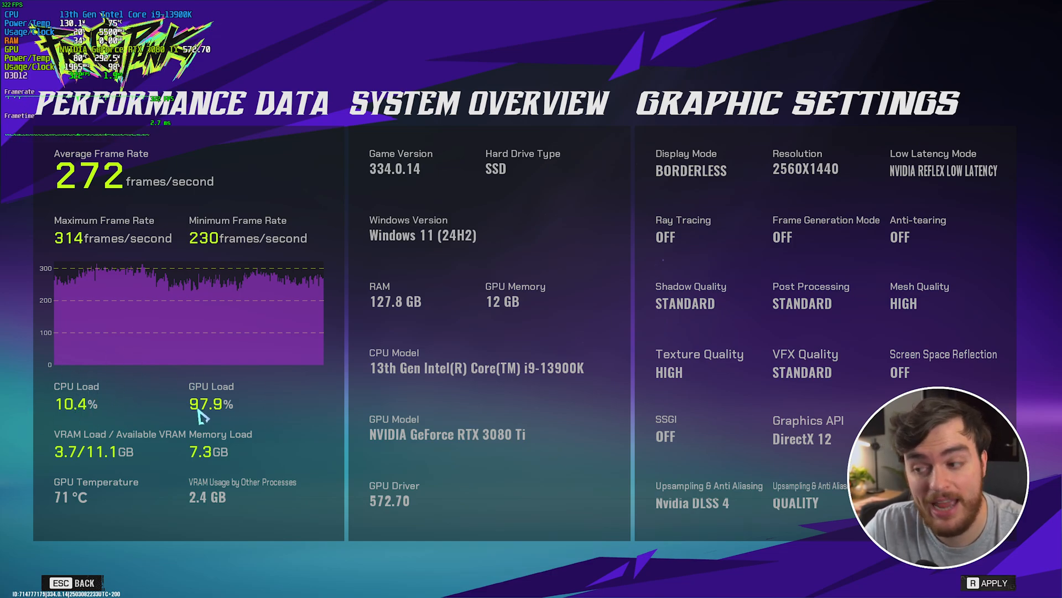
{"action": "mouse_move", "coordinate": [271, 396]}
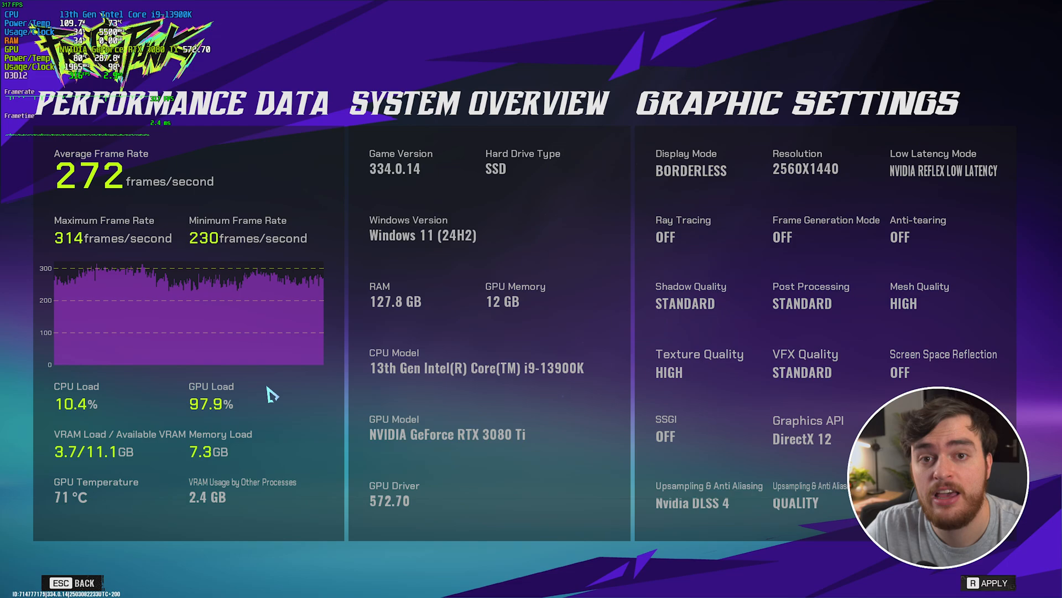
{"action": "mouse_move", "coordinate": [192, 220]}
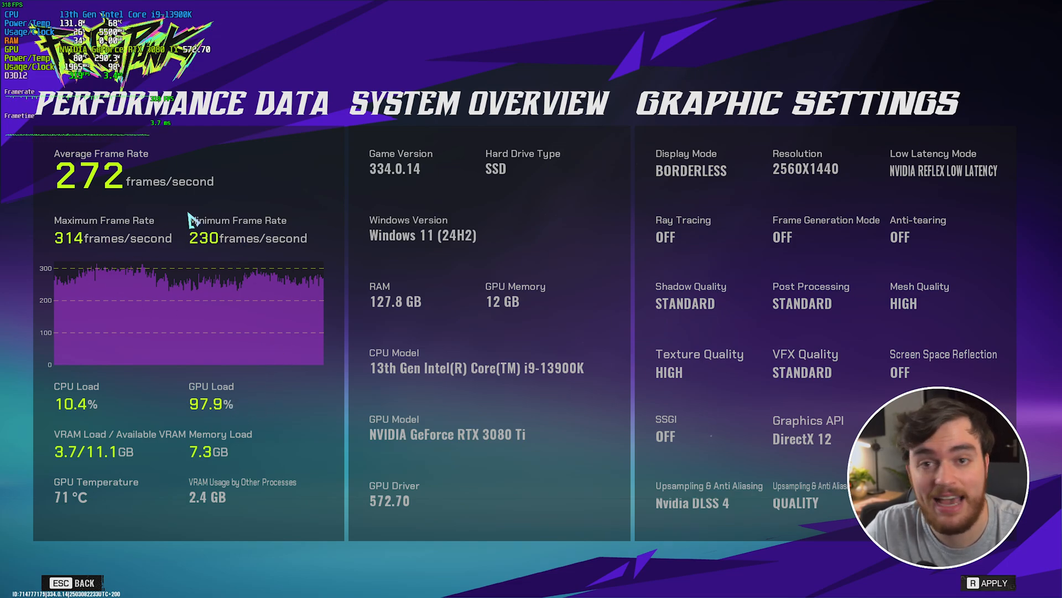
{"action": "mouse_move", "coordinate": [227, 372]}
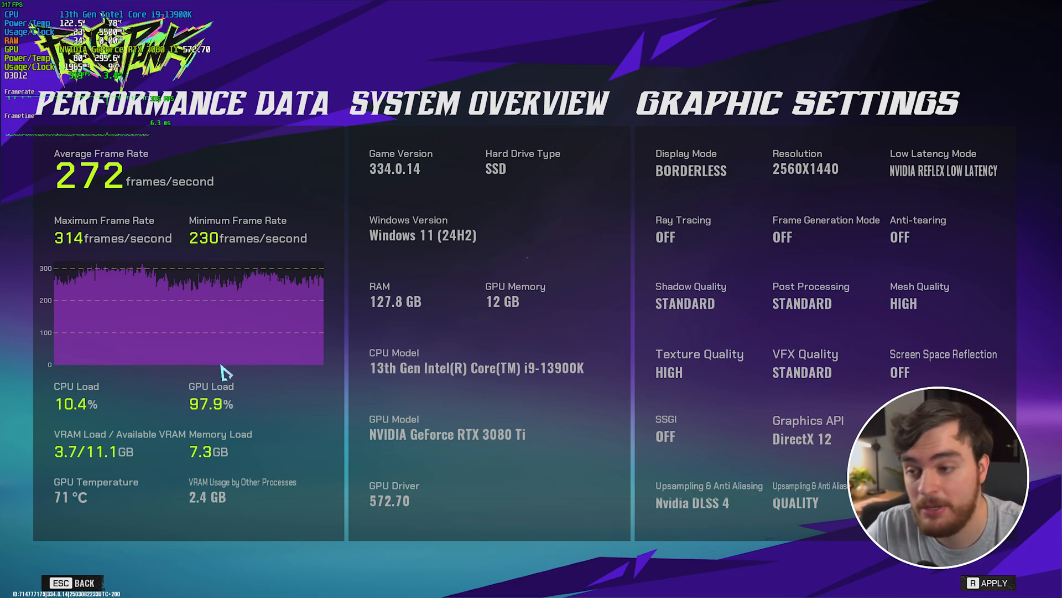
{"action": "mouse_move", "coordinate": [203, 403]}
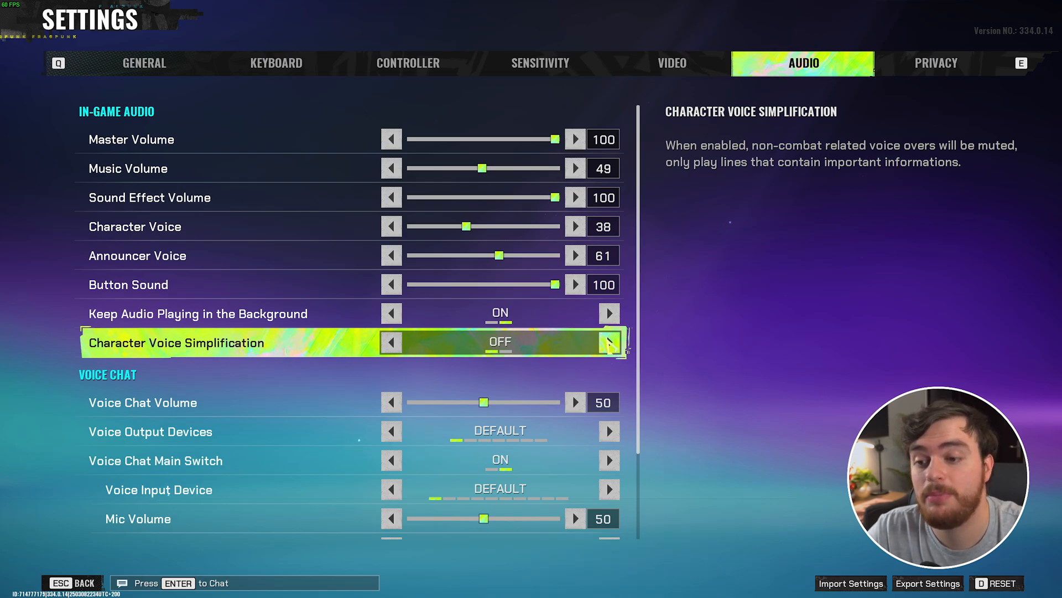
Step: Switch Character Voice Simplification on, review voice chat options, then go to General settings
{"action": "left_click", "coordinate": [608, 342]}
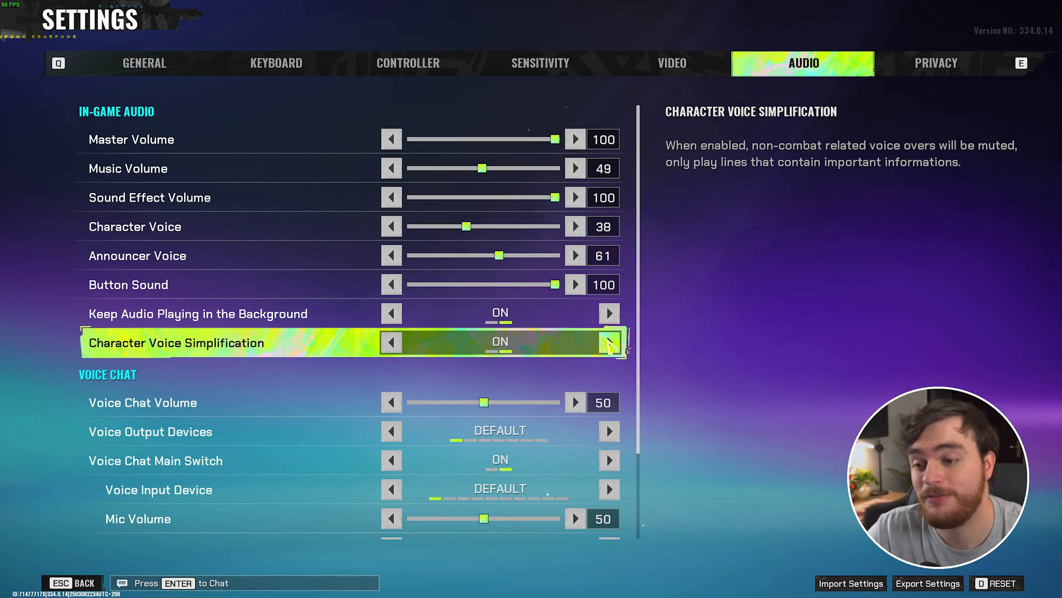
{"action": "scroll", "scroll_direction": "down", "scroll_amount": 3}
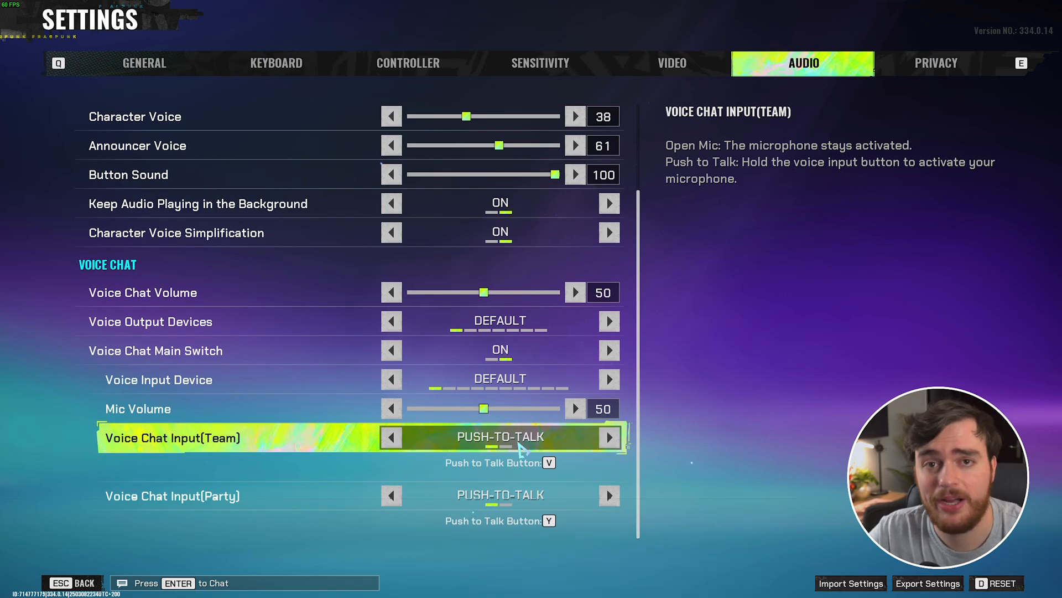
{"action": "left_click", "coordinate": [142, 62]}
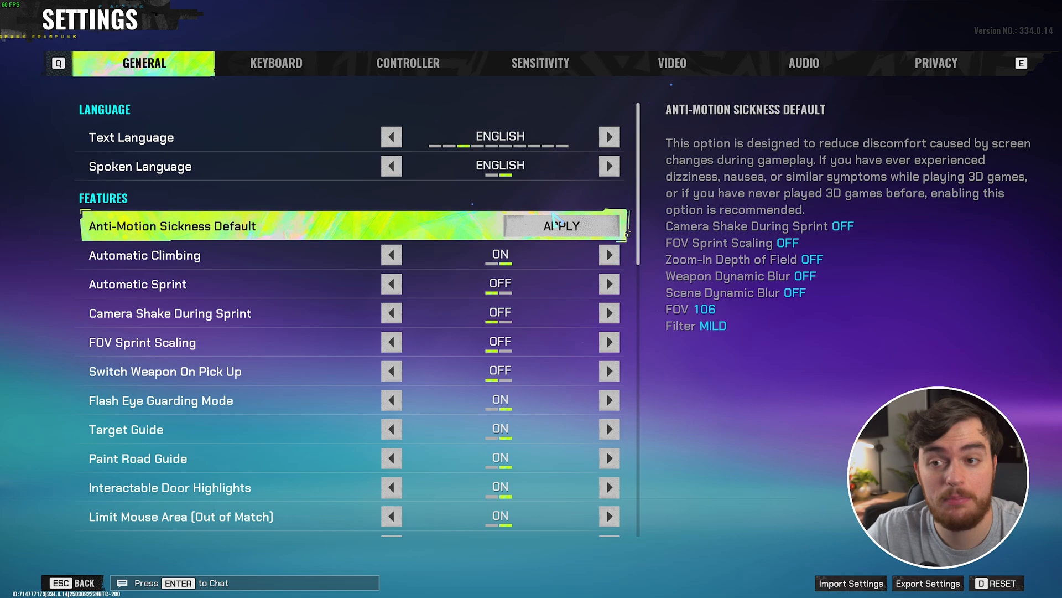
Step: Set the crosshair to a magenta dot, thickness 6, no gap, then open Export Settings
{"action": "scroll", "scroll_direction": "down", "scroll_amount": 3}
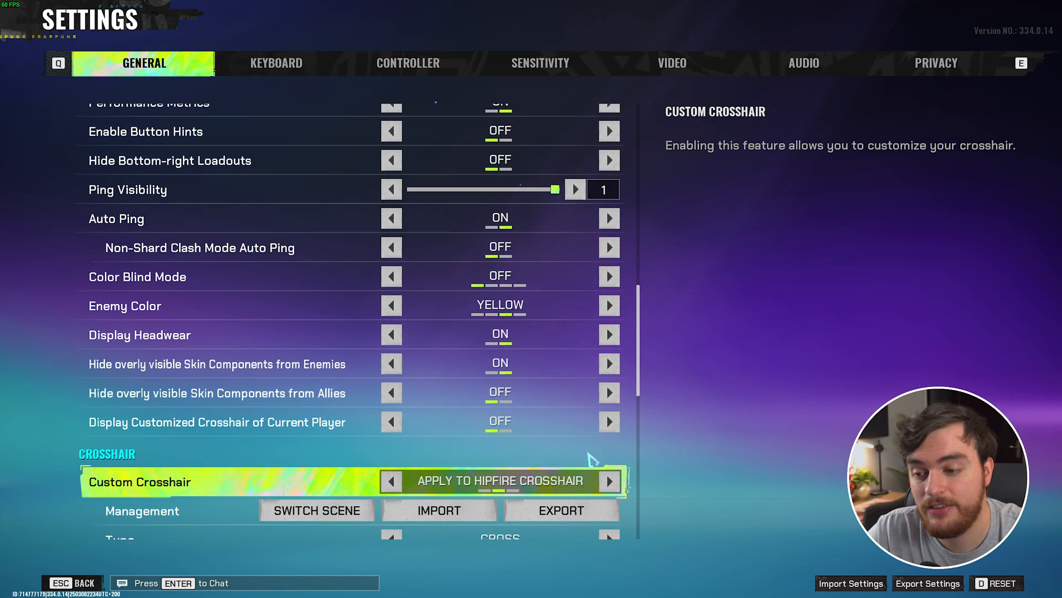
{"action": "scroll", "scroll_direction": "down", "scroll_amount": 3}
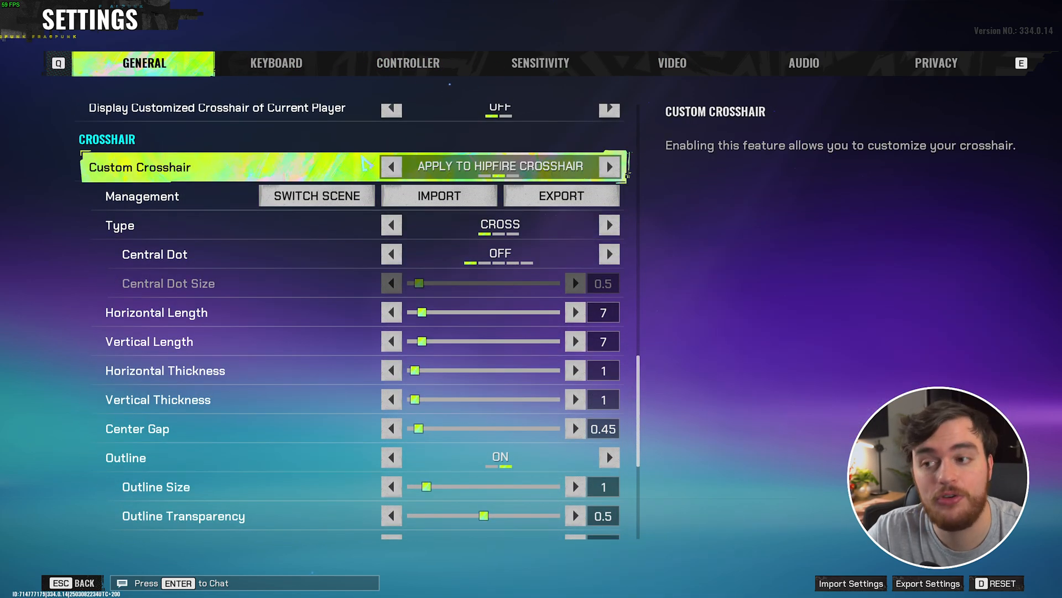
{"action": "scroll", "scroll_direction": "up", "scroll_amount": 3}
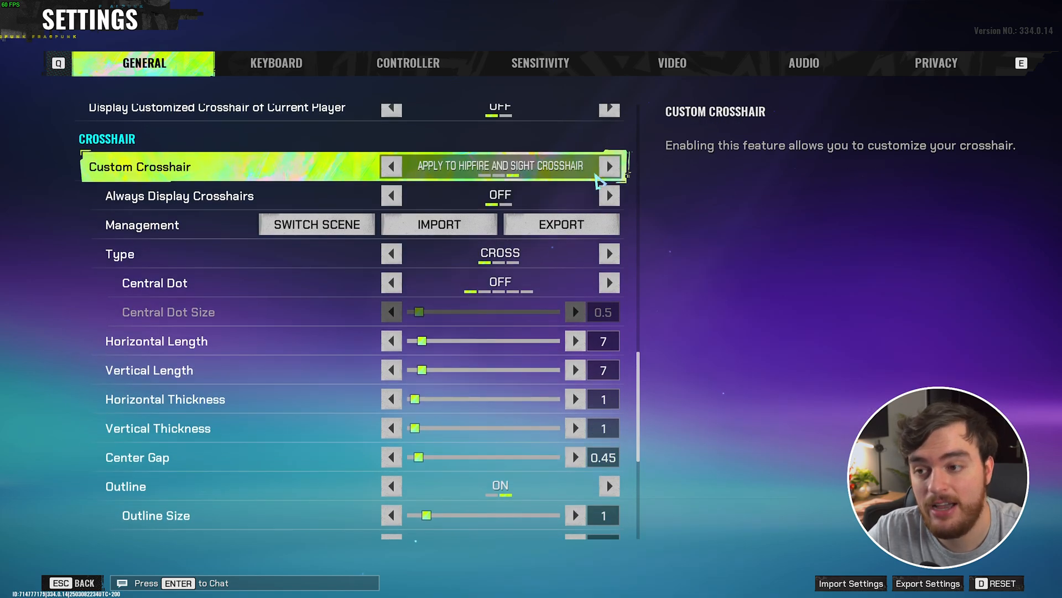
{"action": "mouse_move", "coordinate": [556, 186]}
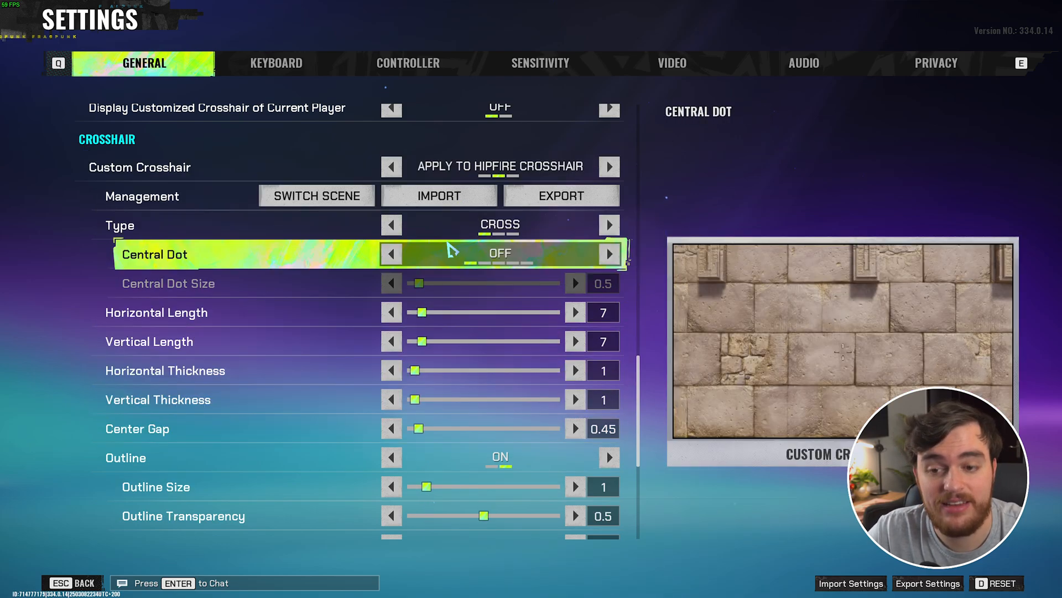
{"action": "left_click", "coordinate": [607, 224]}
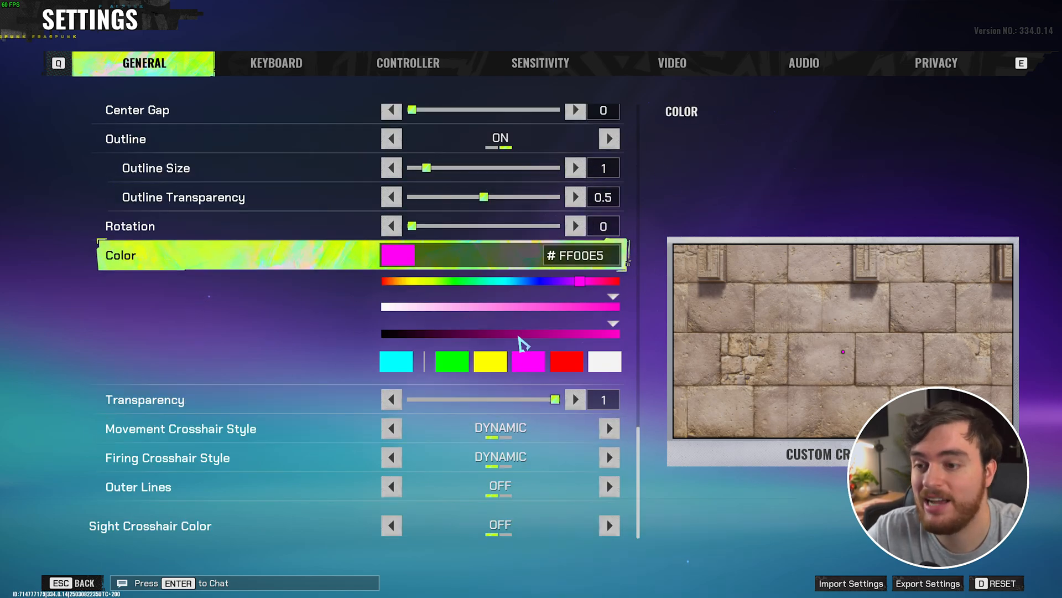
{"action": "scroll", "scroll_direction": "up", "scroll_amount": 3}
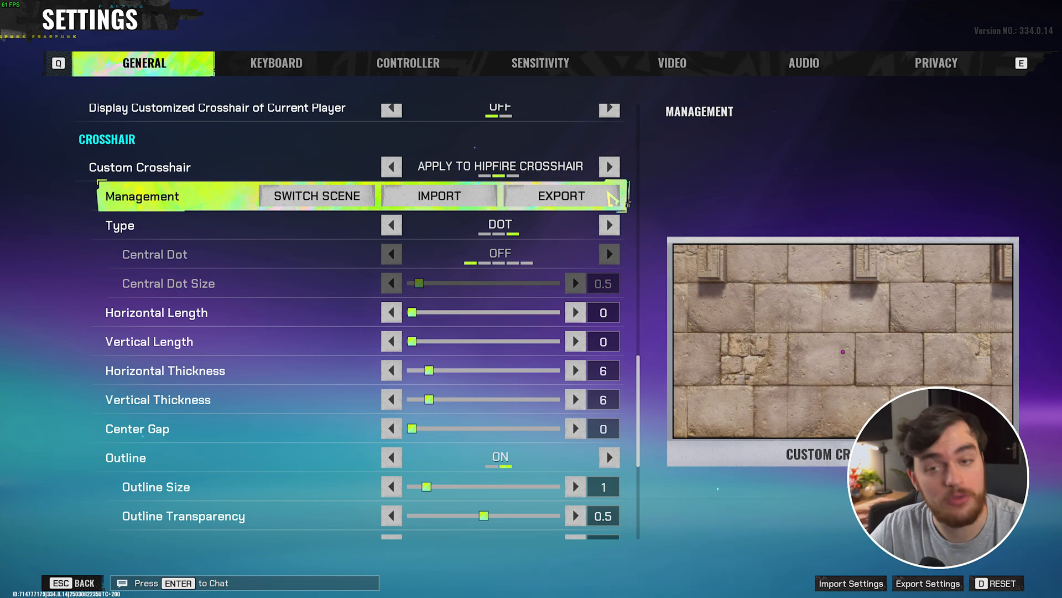
{"action": "left_click", "coordinate": [560, 195]}
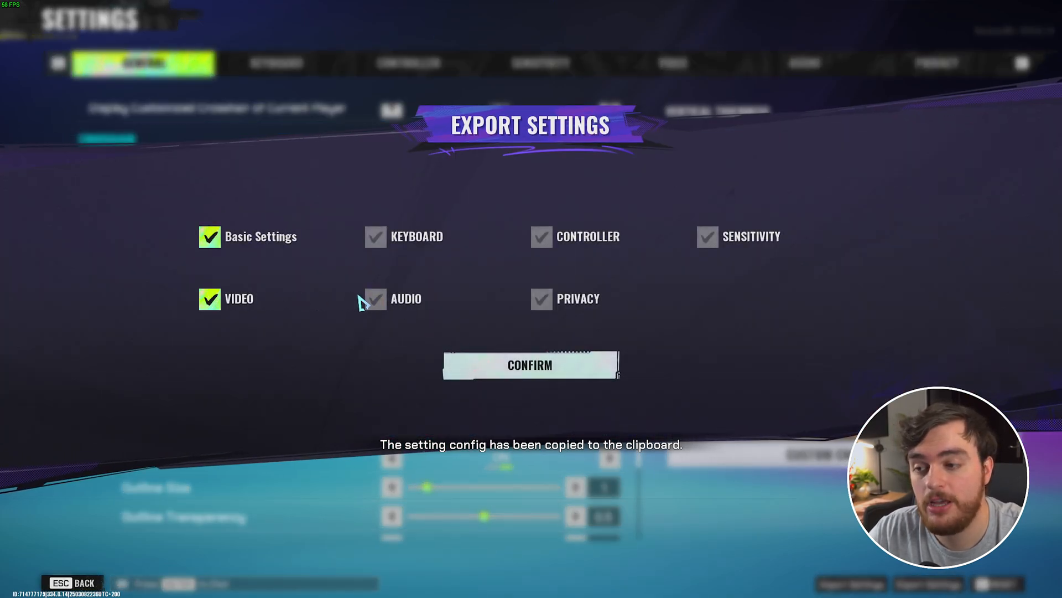
Step: Export only the VIDEO settings, copying the config to the clipboard
{"action": "left_click", "coordinate": [377, 298]}
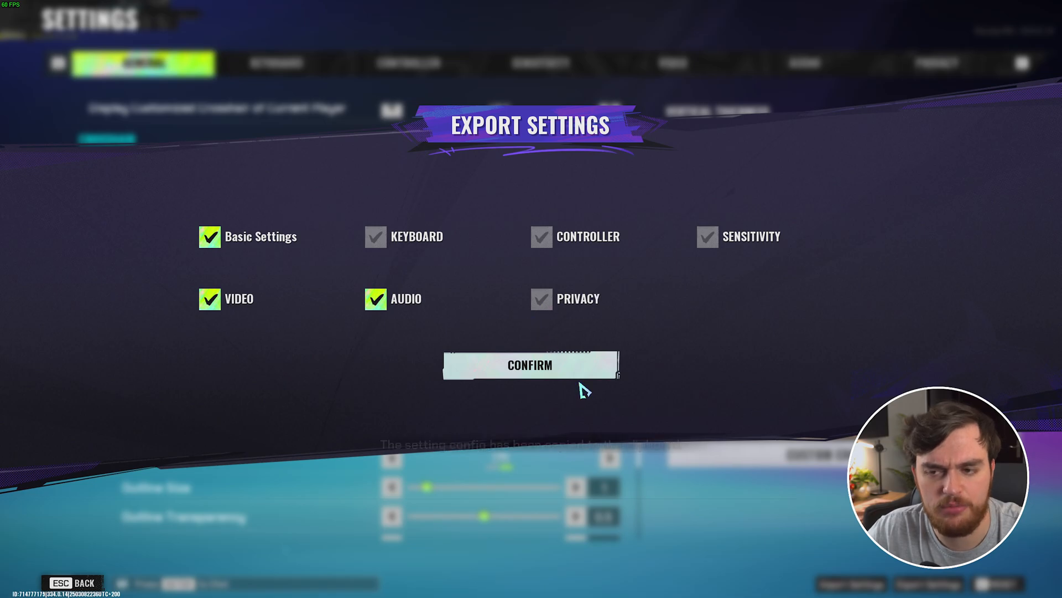
{"action": "left_click", "coordinate": [530, 365]}
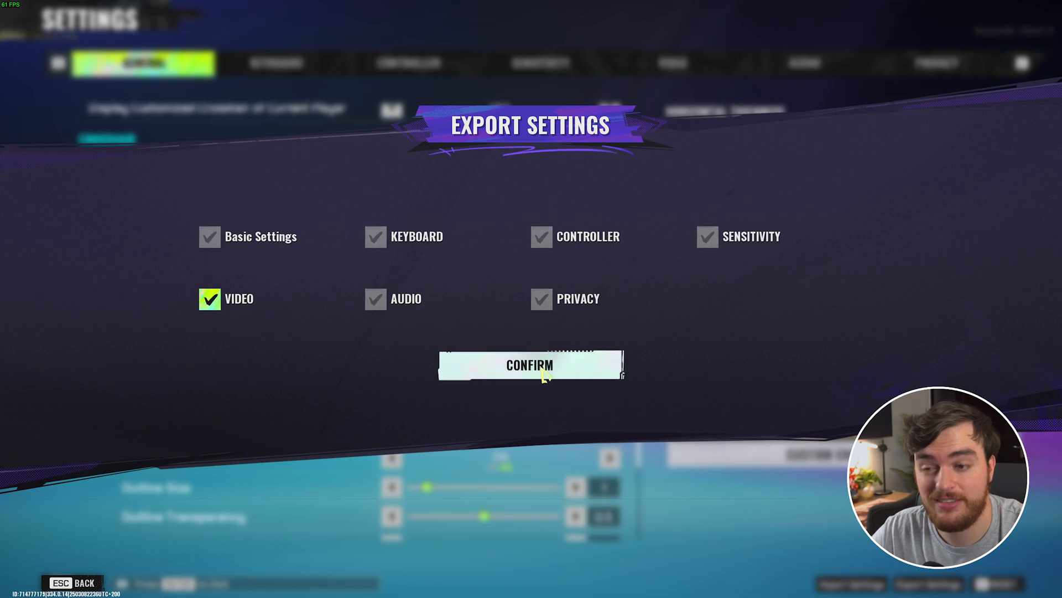
{"action": "left_click", "coordinate": [531, 365]}
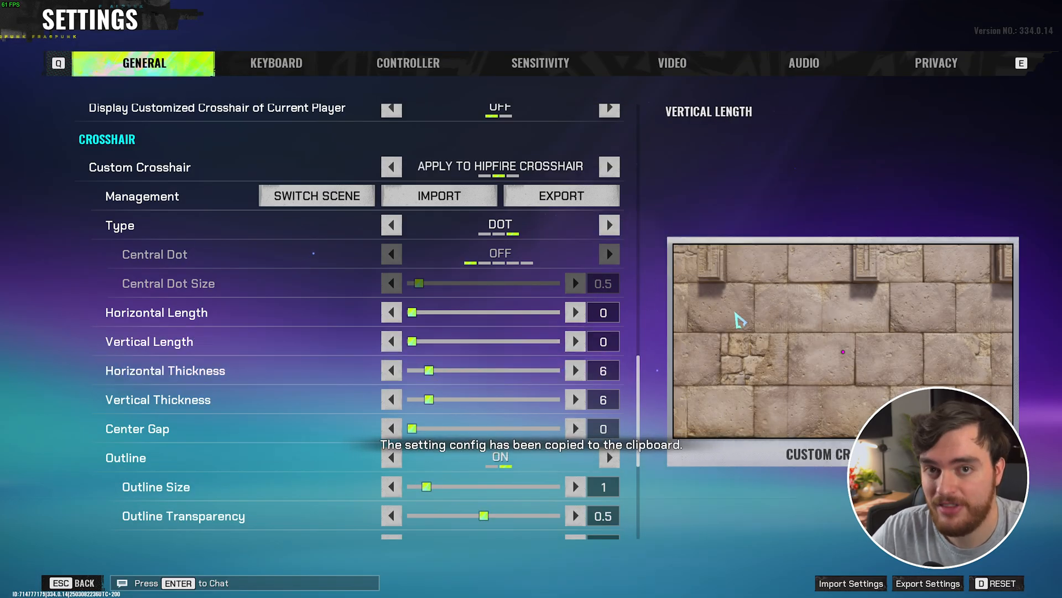